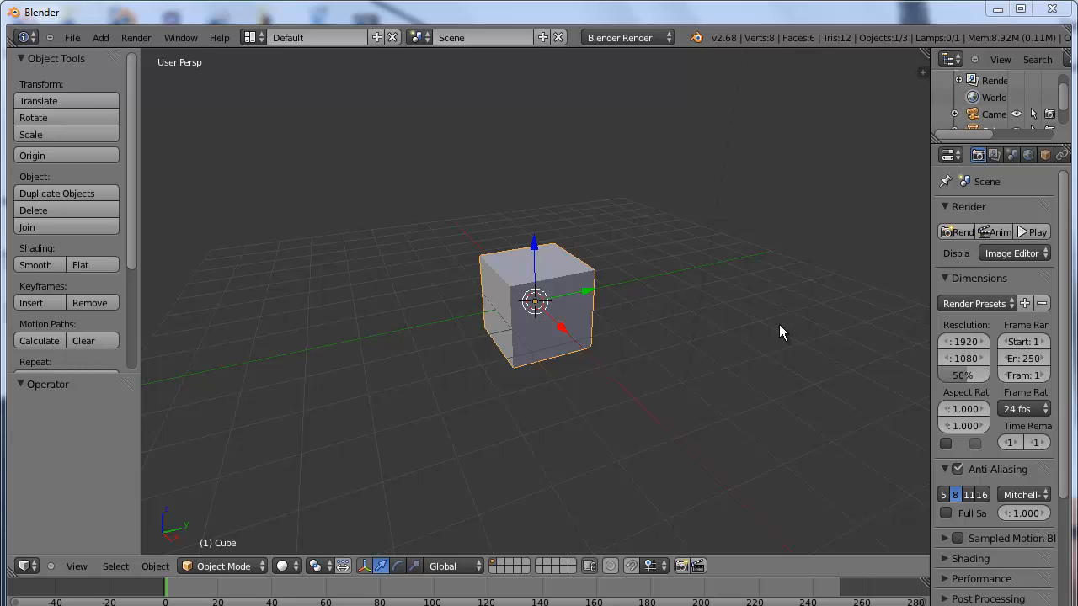
Step: Delete the default cube and add a mesh circle in its place
click(33, 209)
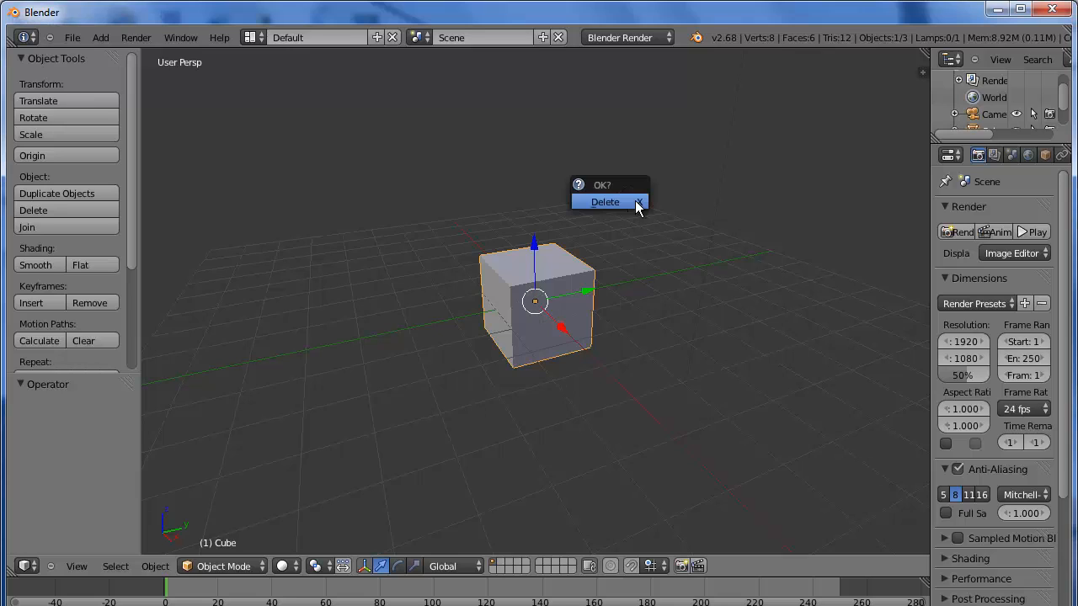
mouse_move(614, 202)
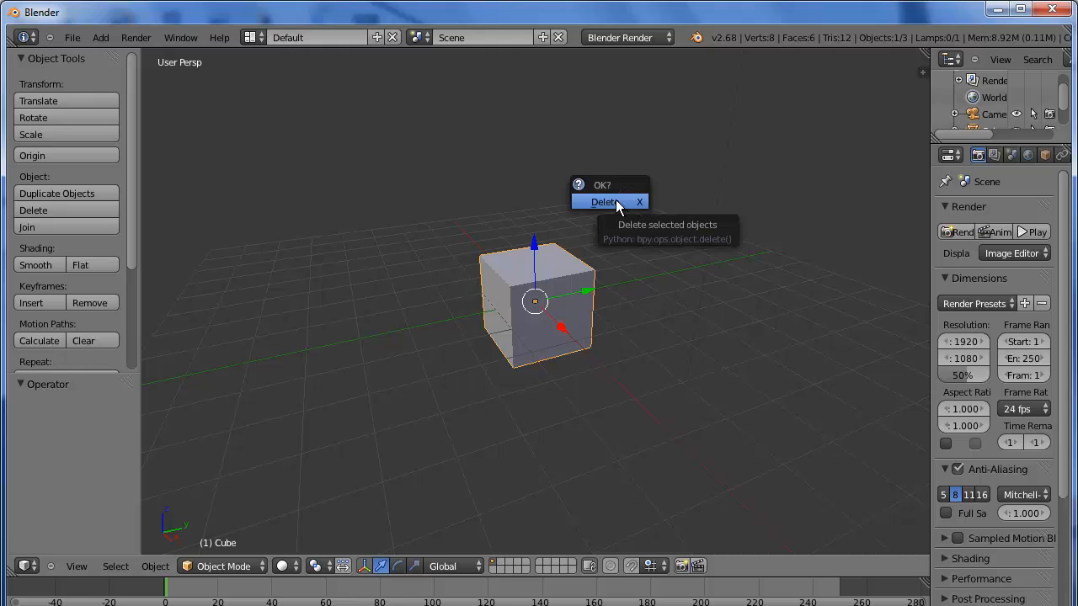
click(603, 202)
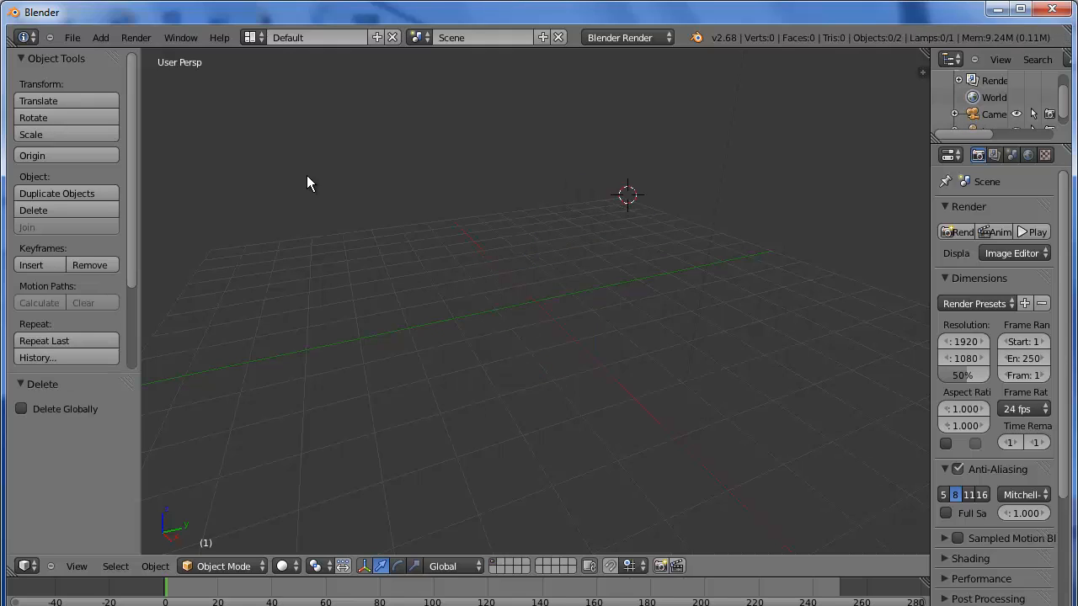
mouse_move(353, 195)
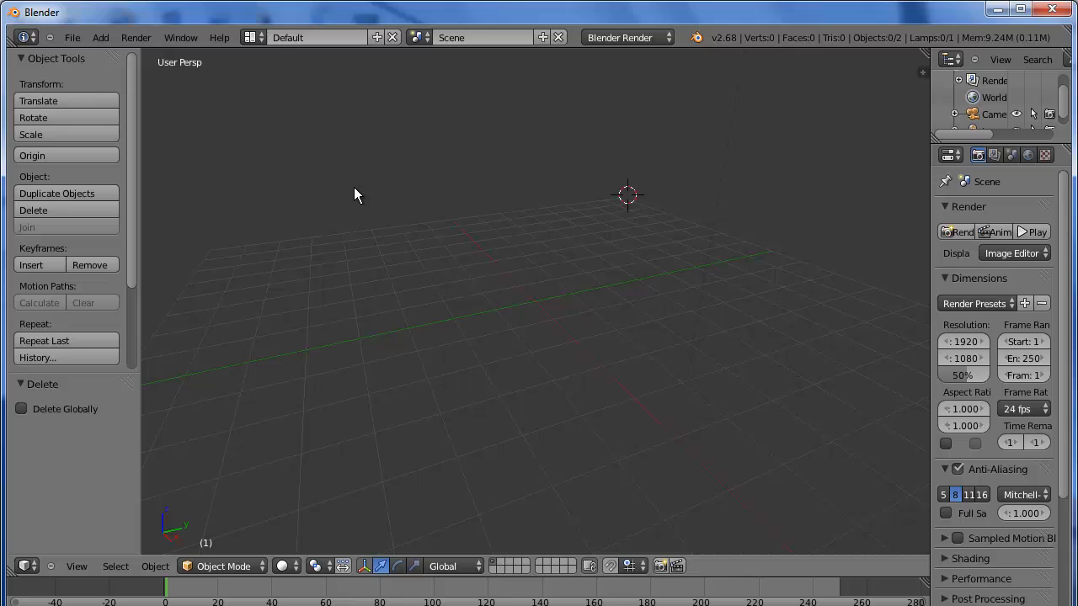
mouse_move(155, 246)
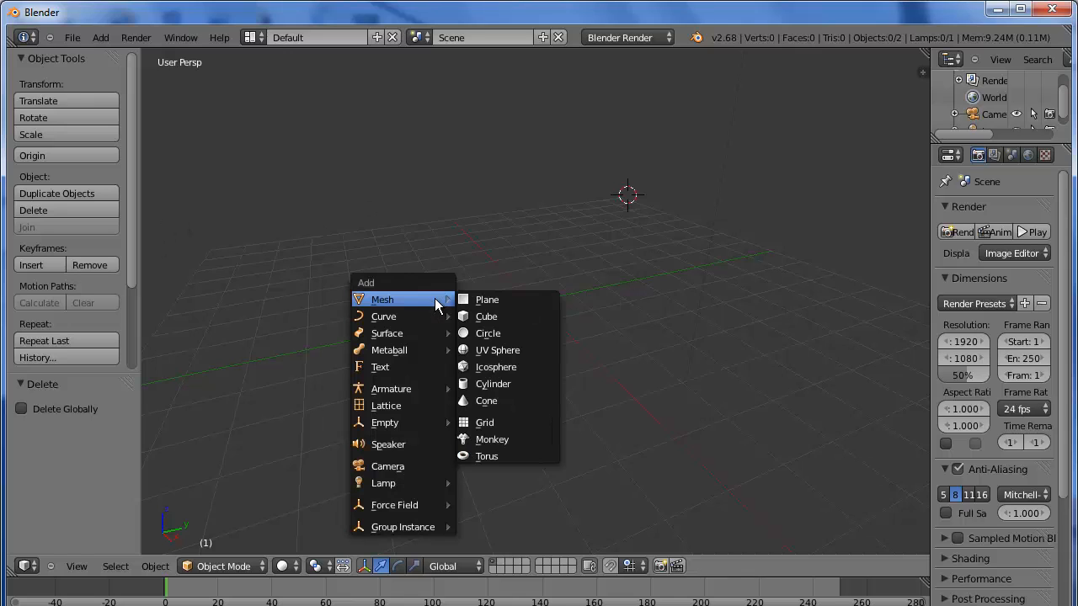
mouse_move(488, 333)
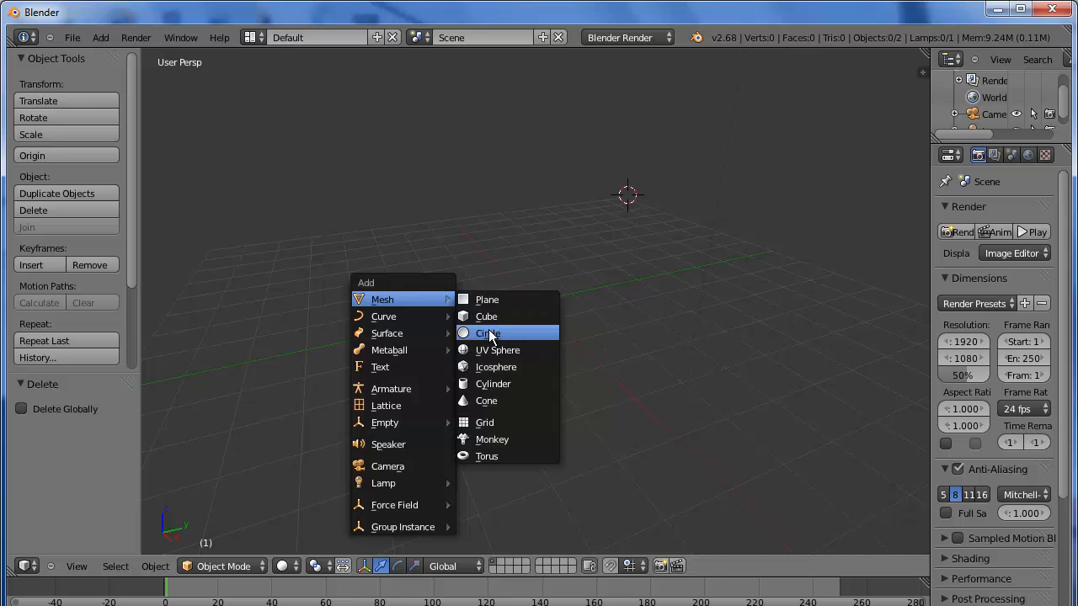
click(488, 334)
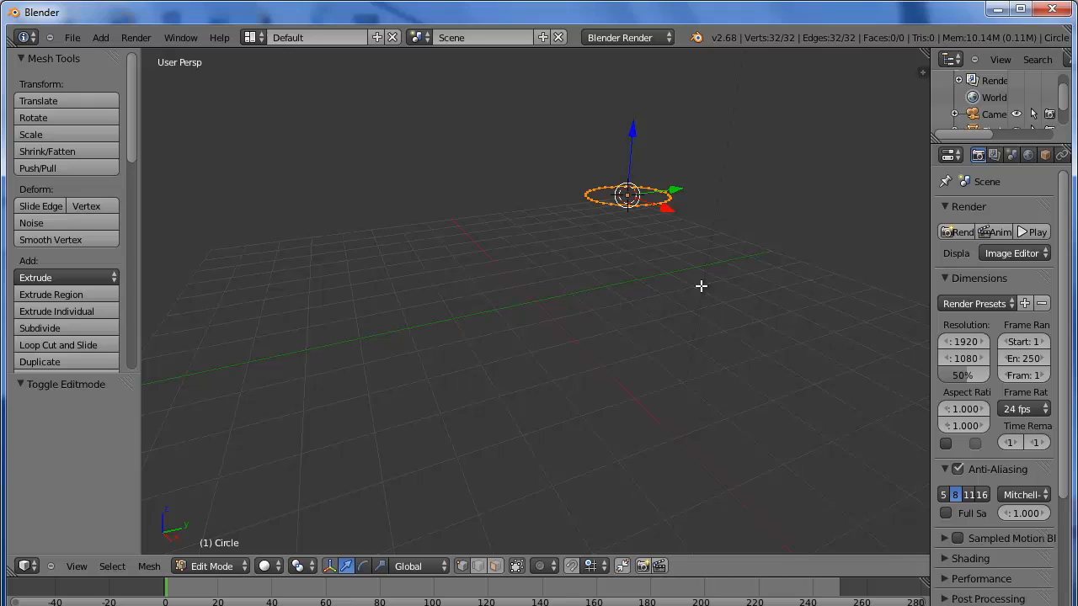
mouse_move(743, 148)
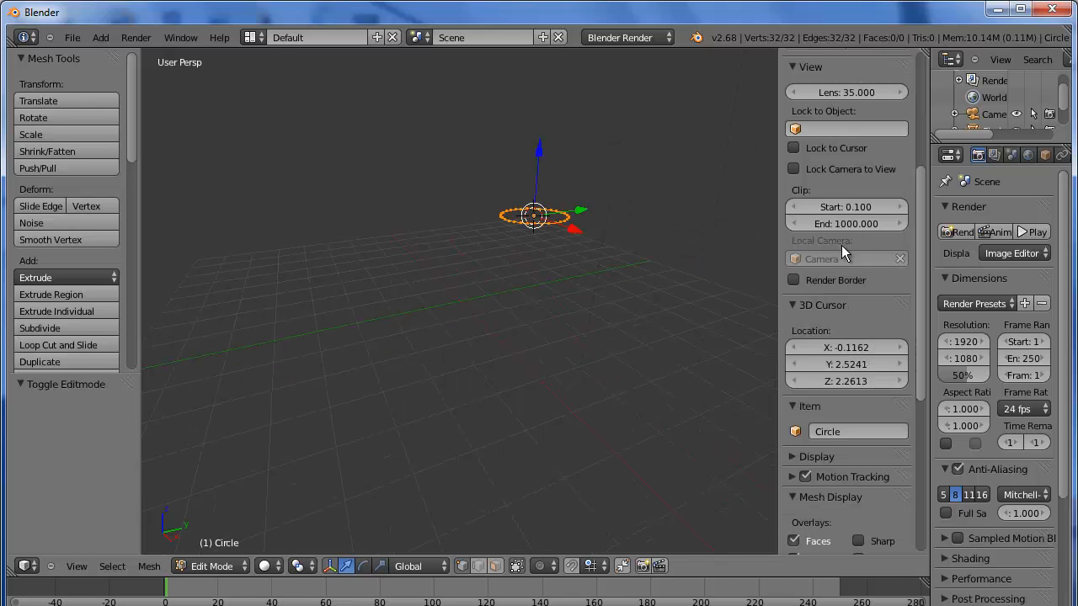
Step: Zero the circle's Median X, Y and Z so it sits at the world origin
scroll(up, 3)
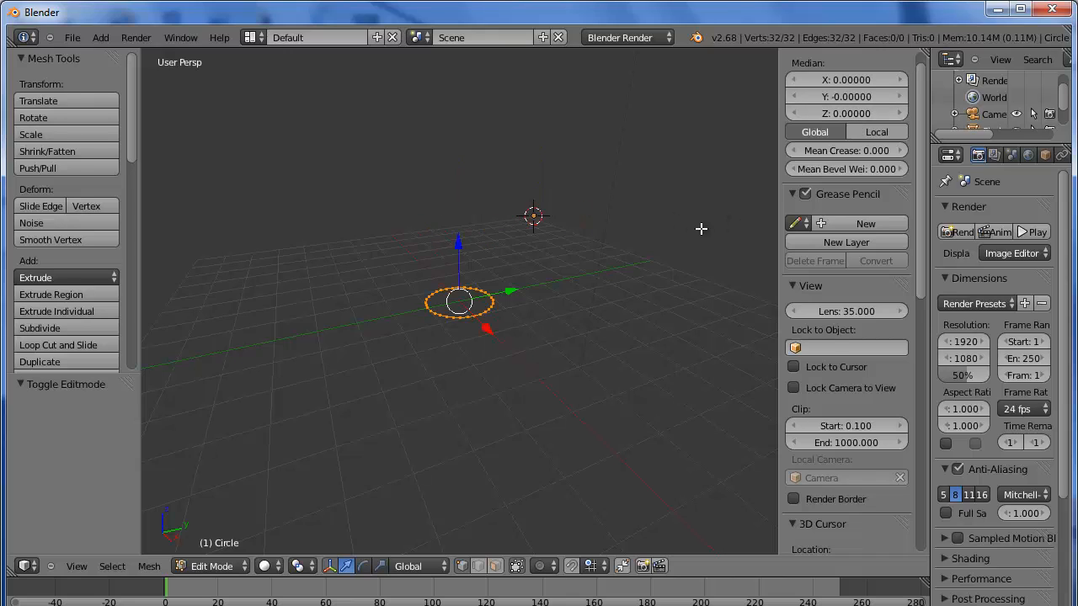
mouse_move(859, 96)
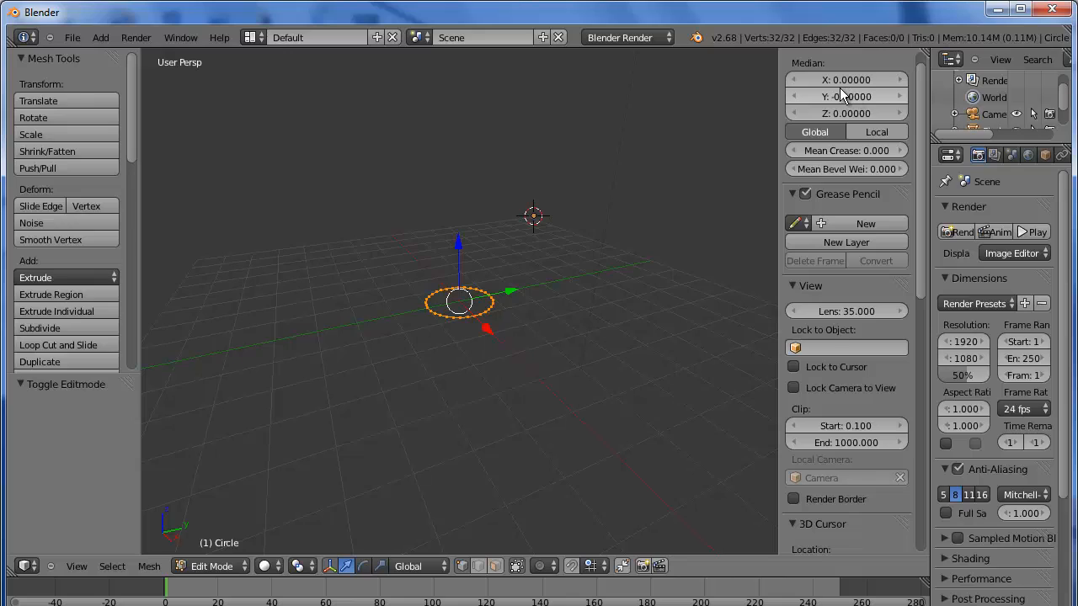
mouse_move(586, 282)
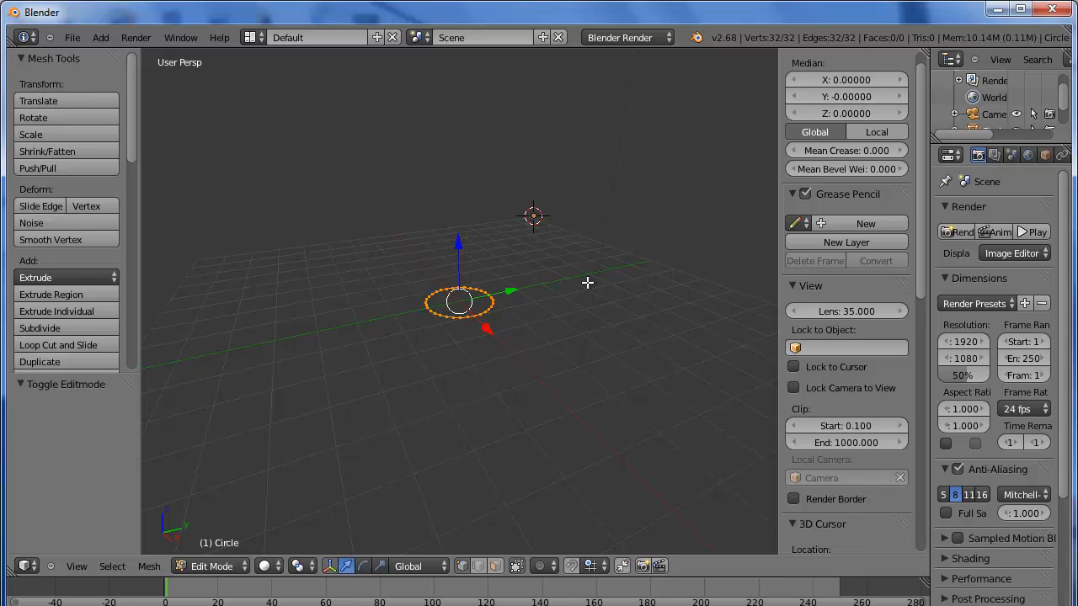
mouse_move(593, 229)
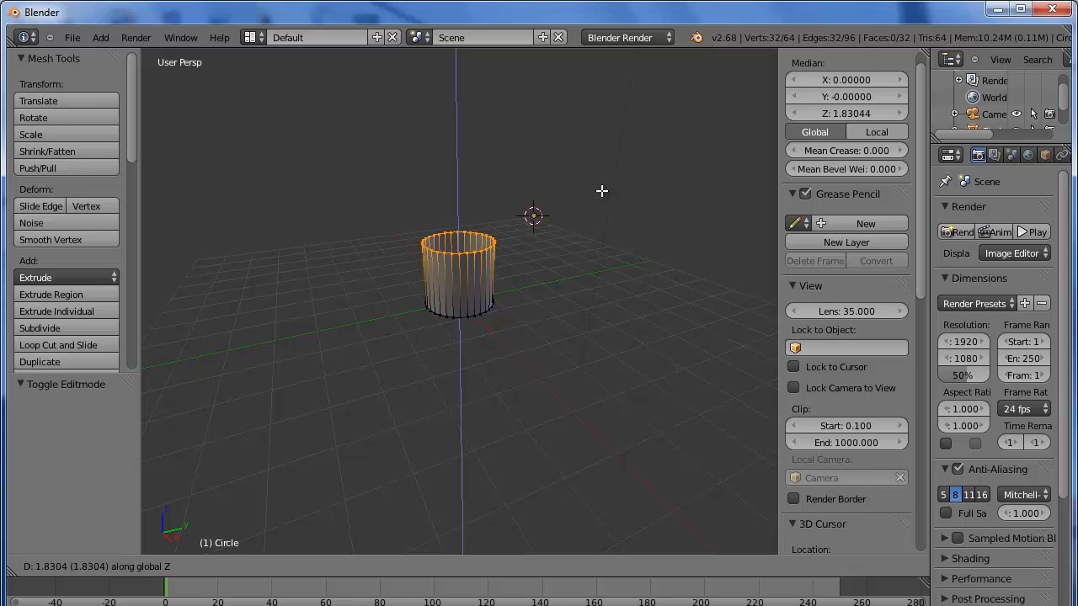
mouse_move(605, 171)
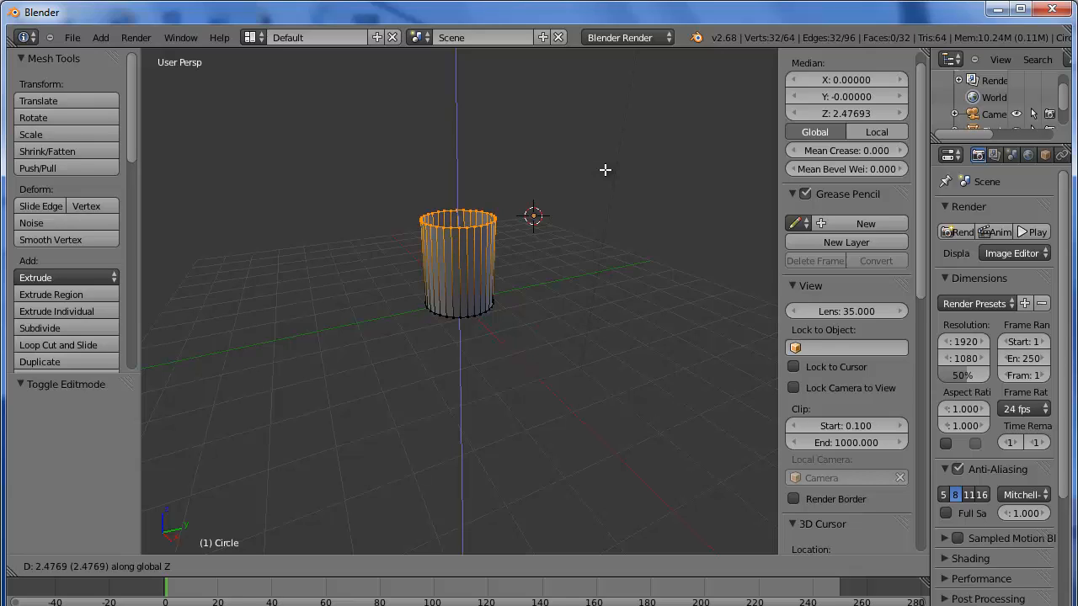
mouse_move(606, 167)
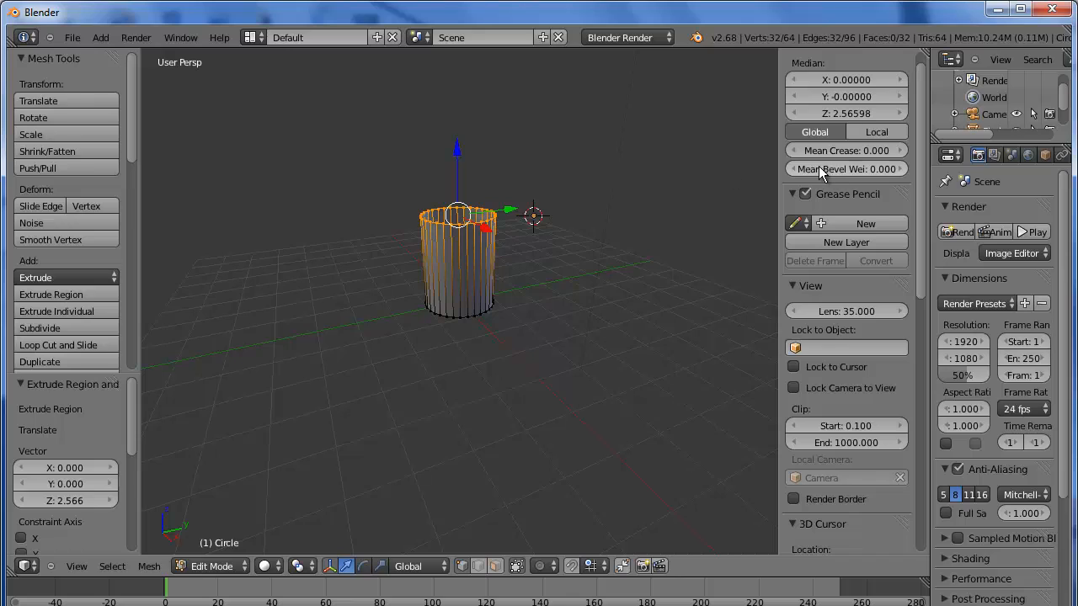
Step: Set the extruded top ring's height to exactly 2.5 units
click(846, 113)
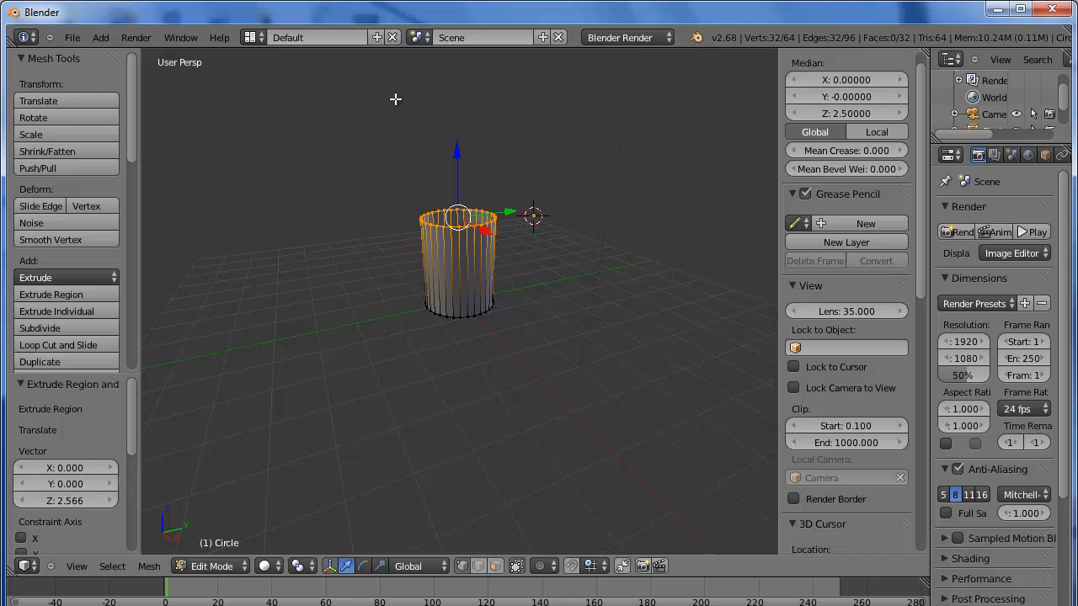
key(s)
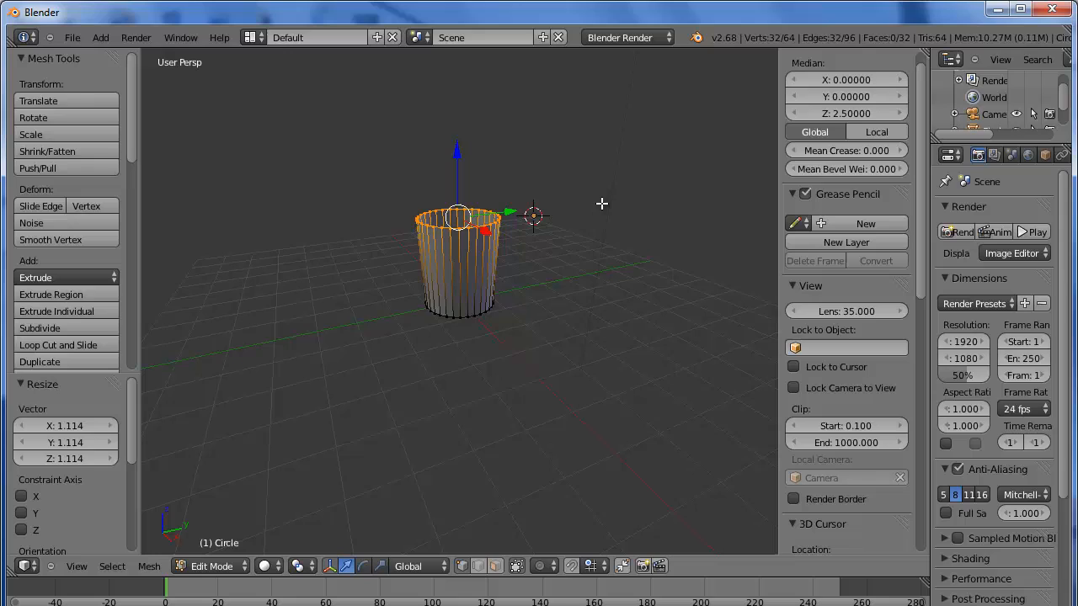
mouse_move(606, 195)
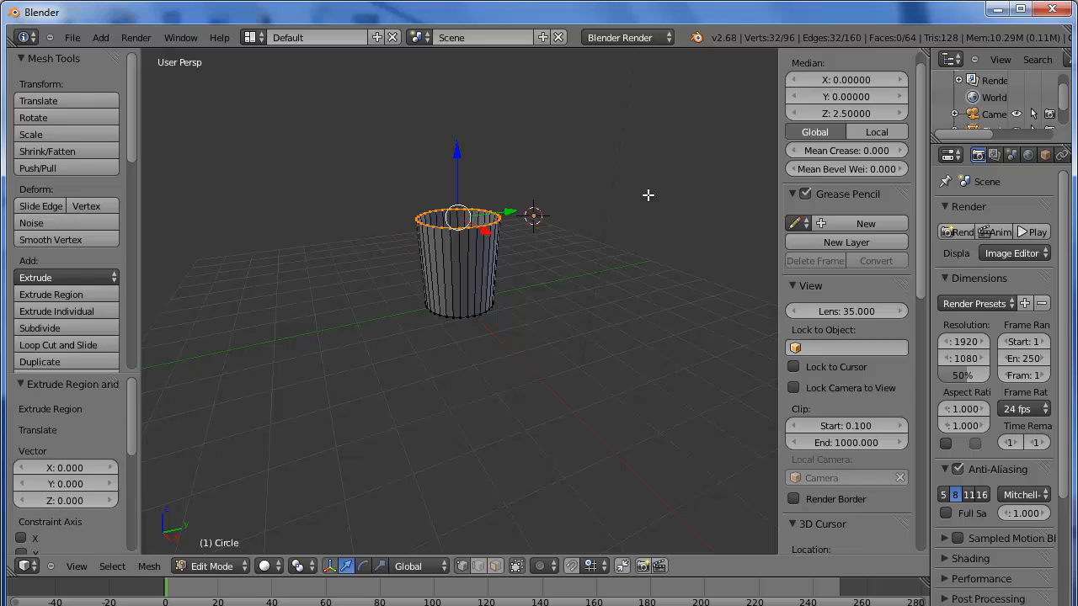
Step: Extrude the top ring in place and shrink it inward to form the rim
key(s)
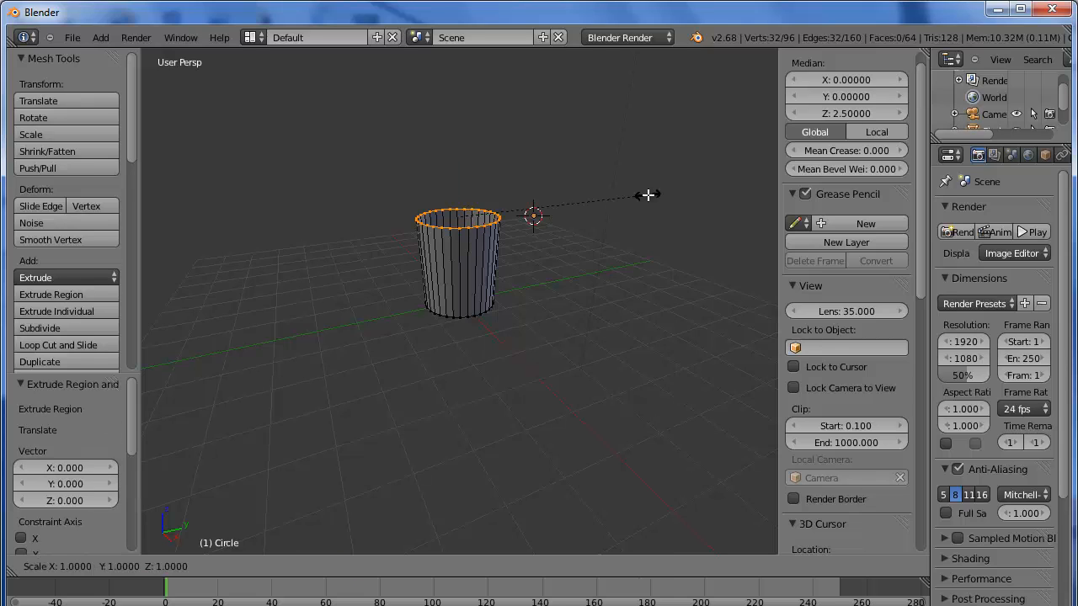
mouse_move(606, 195)
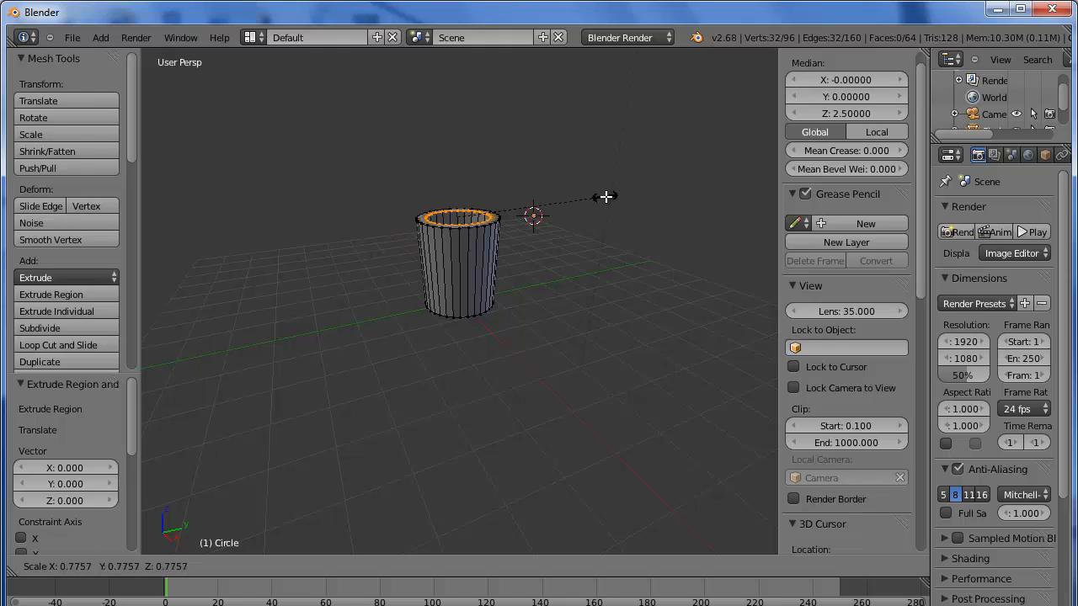
mouse_move(603, 197)
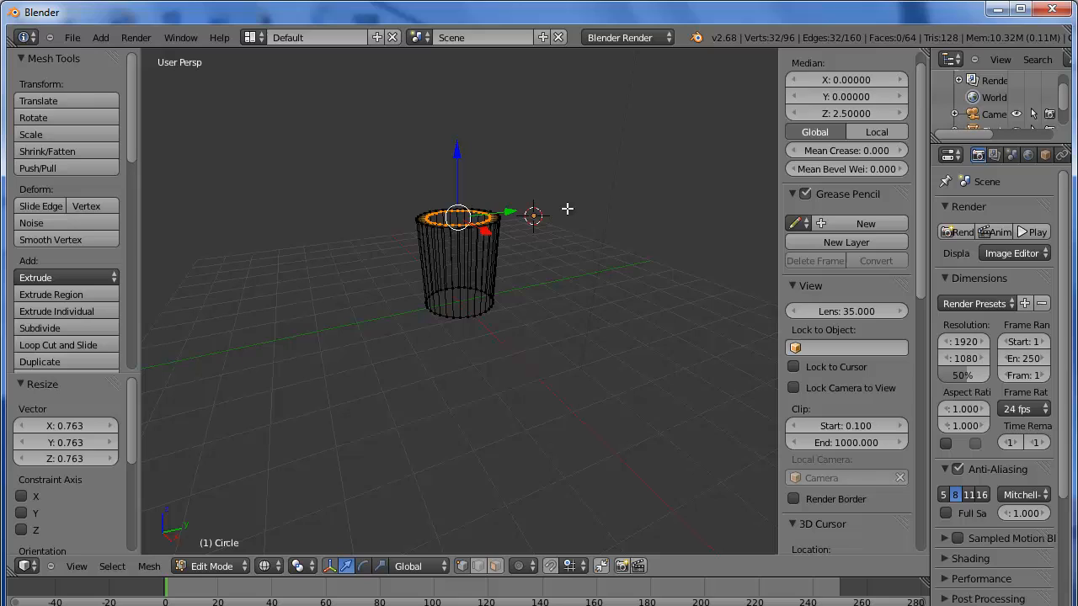
mouse_move(600, 222)
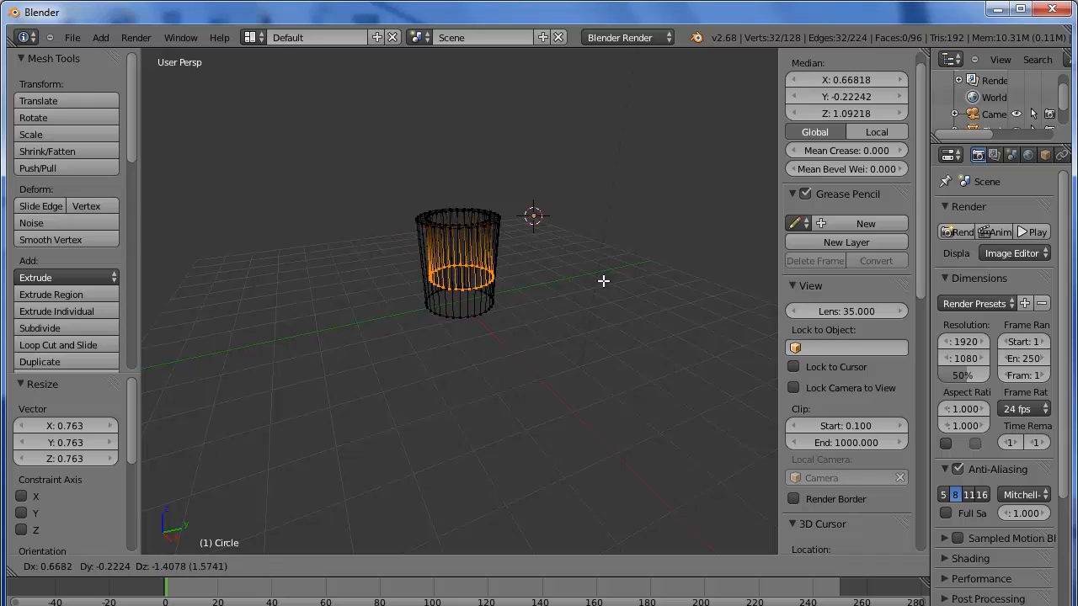
Step: Move the inner ring straight down along Z and rescale its bottom to about 0.89
key(z)
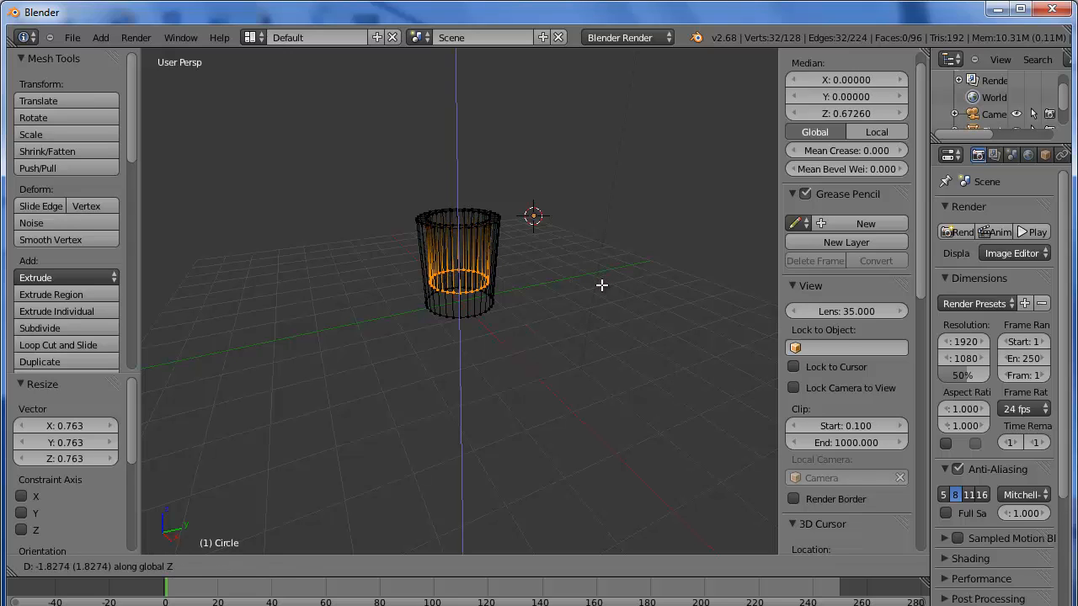
mouse_move(601, 294)
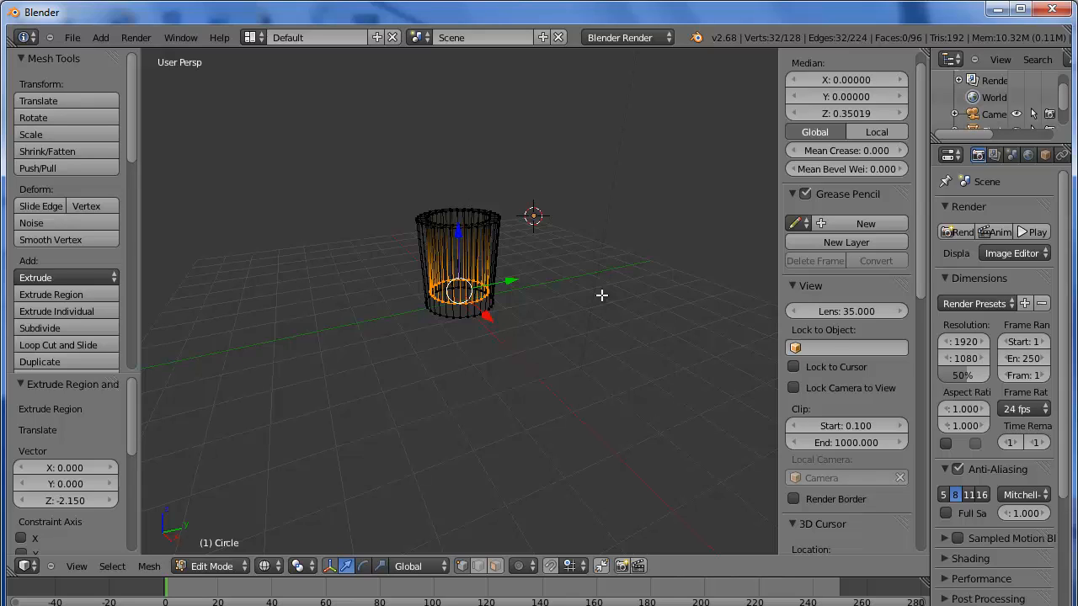
key(s)
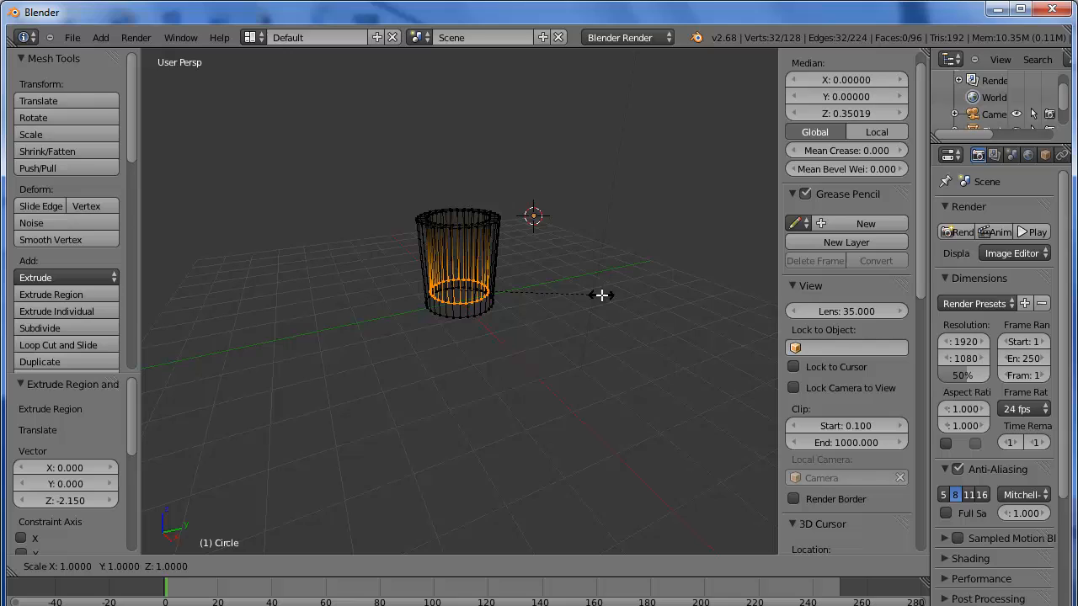
mouse_move(586, 293)
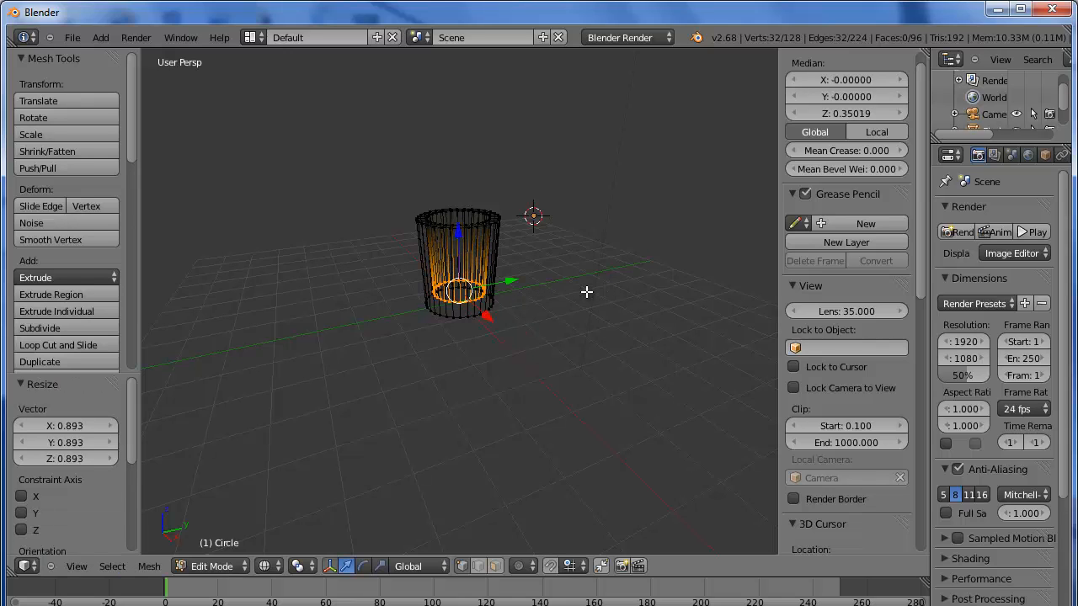
mouse_move(687, 222)
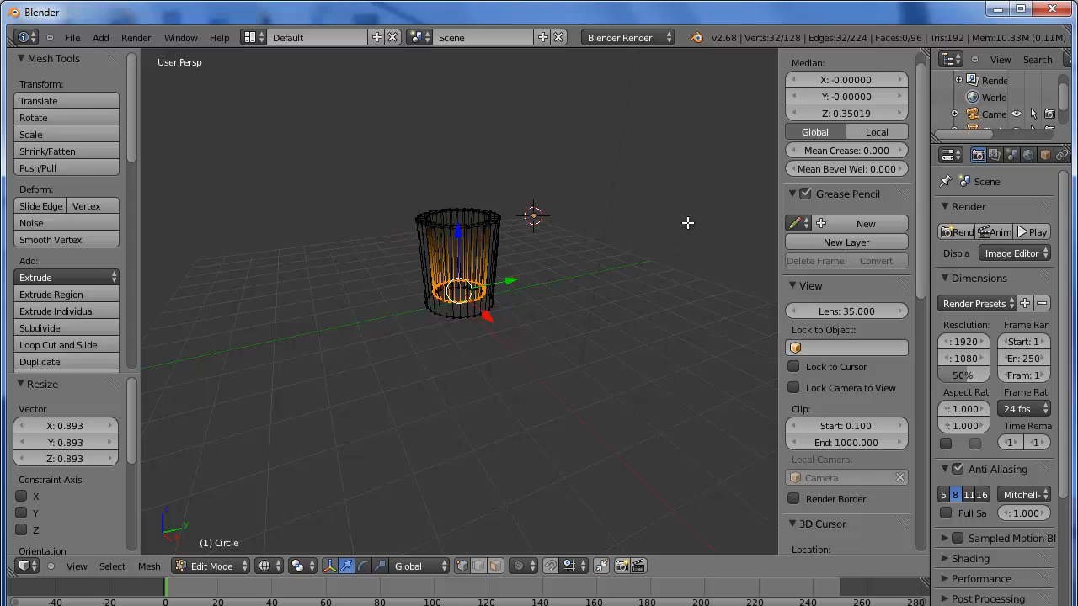
Step: Leave mesh editing and nudge the whole vase slightly upward
key(Tab)
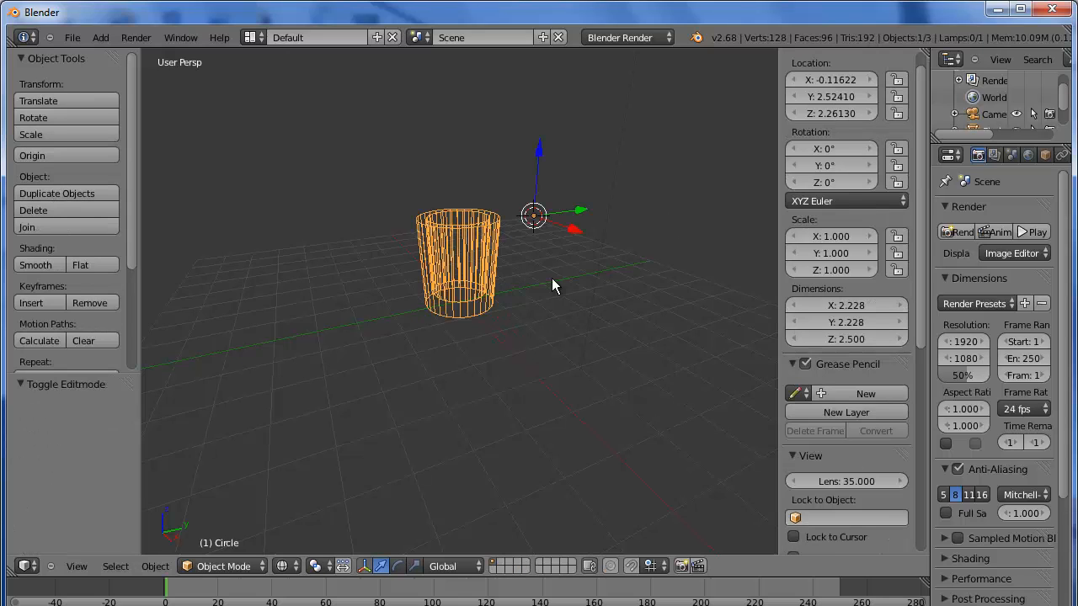
mouse_move(547, 267)
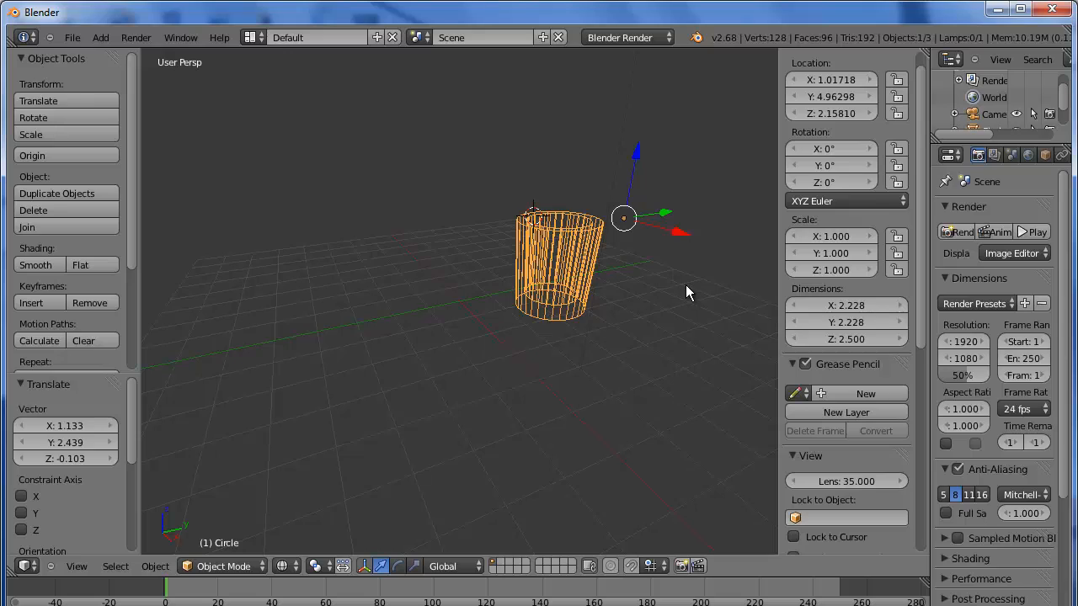
mouse_move(674, 289)
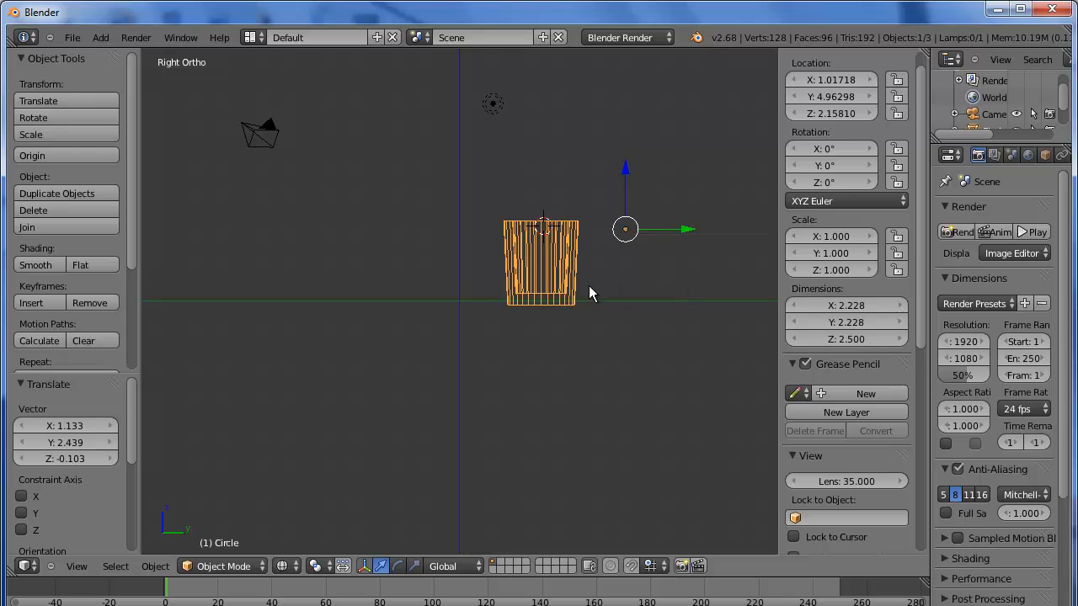
mouse_move(626, 172)
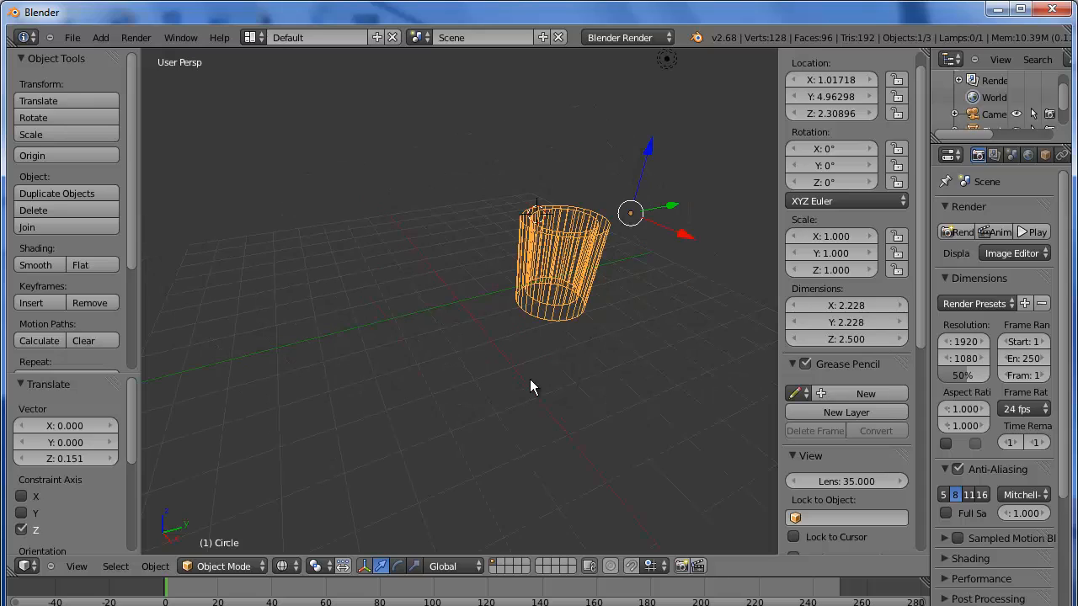
mouse_move(503, 251)
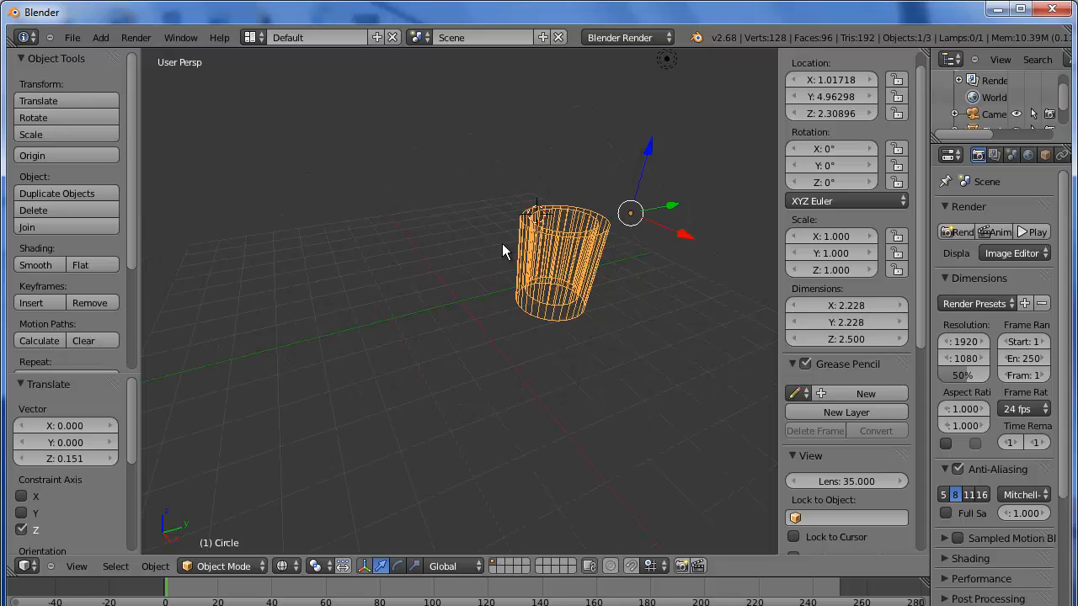
Step: Add a Suzanne monkey head and move it aside from the tube
click(101, 37)
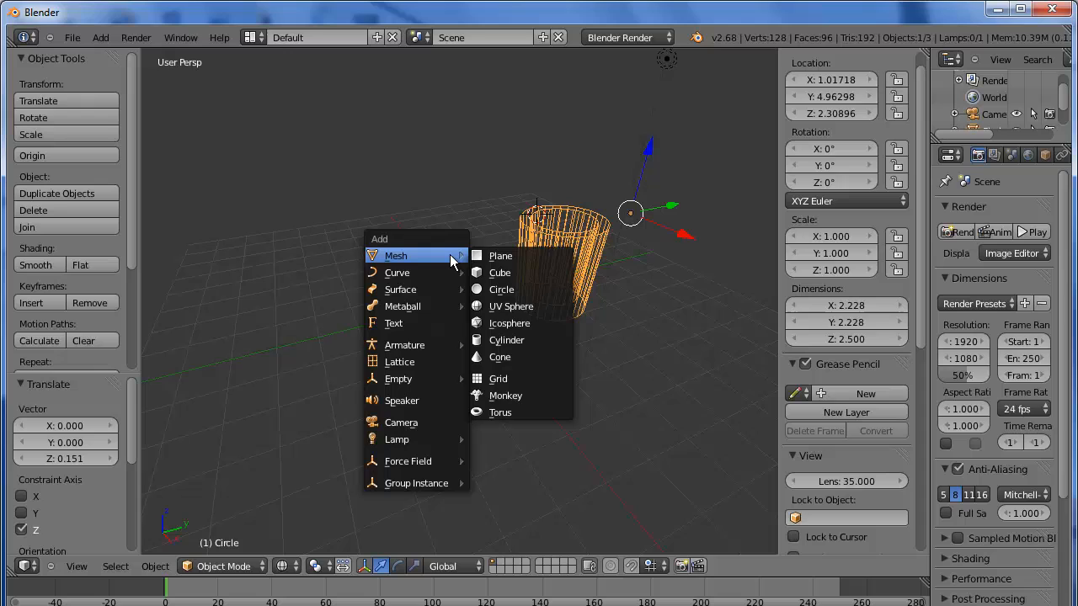
click(505, 396)
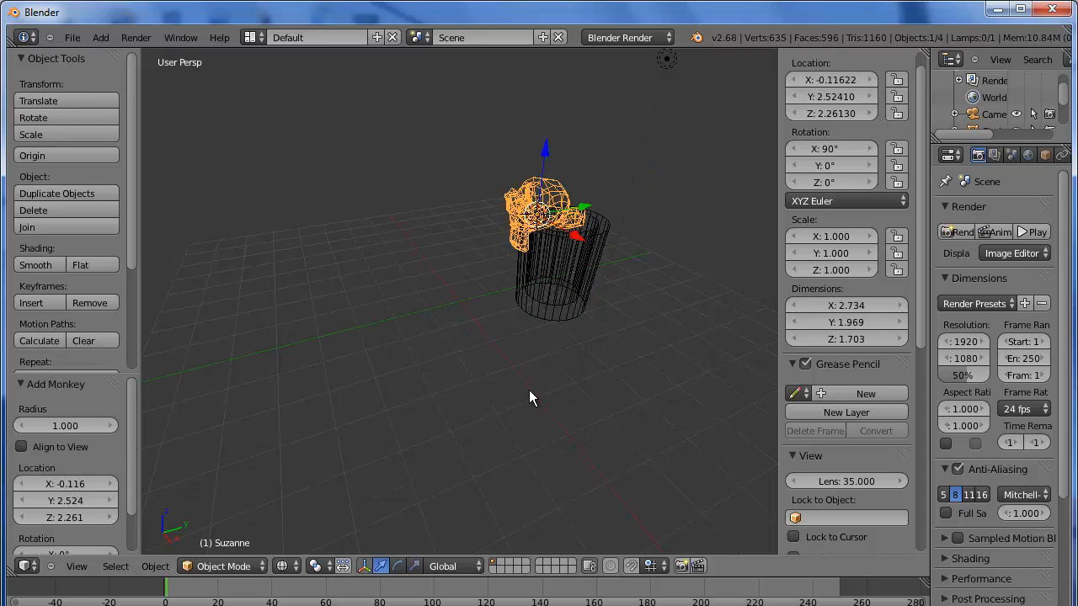
mouse_move(575, 212)
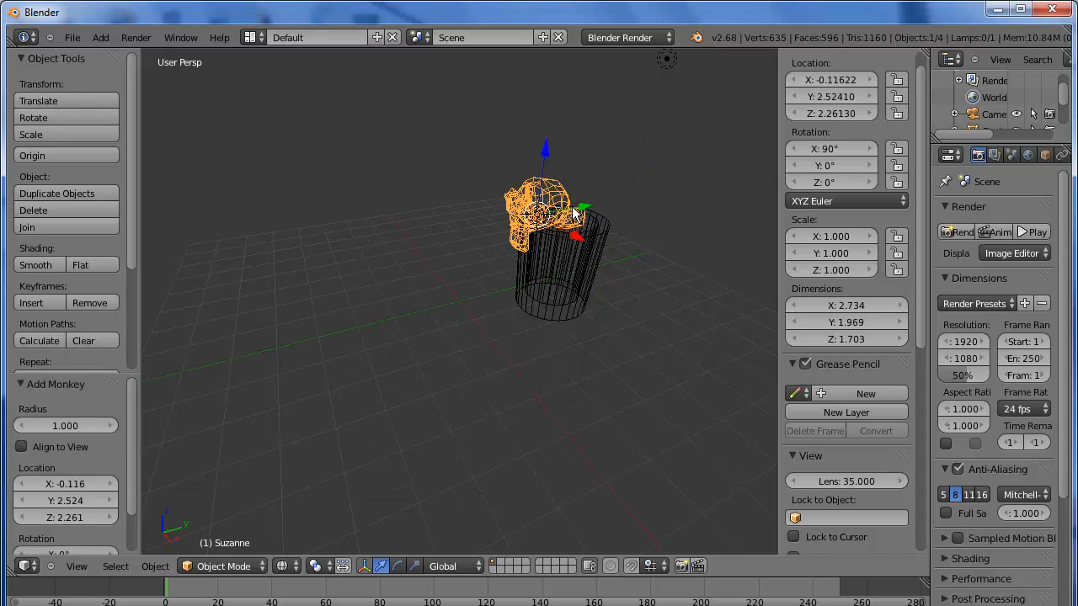
drag(547, 210, 371, 236)
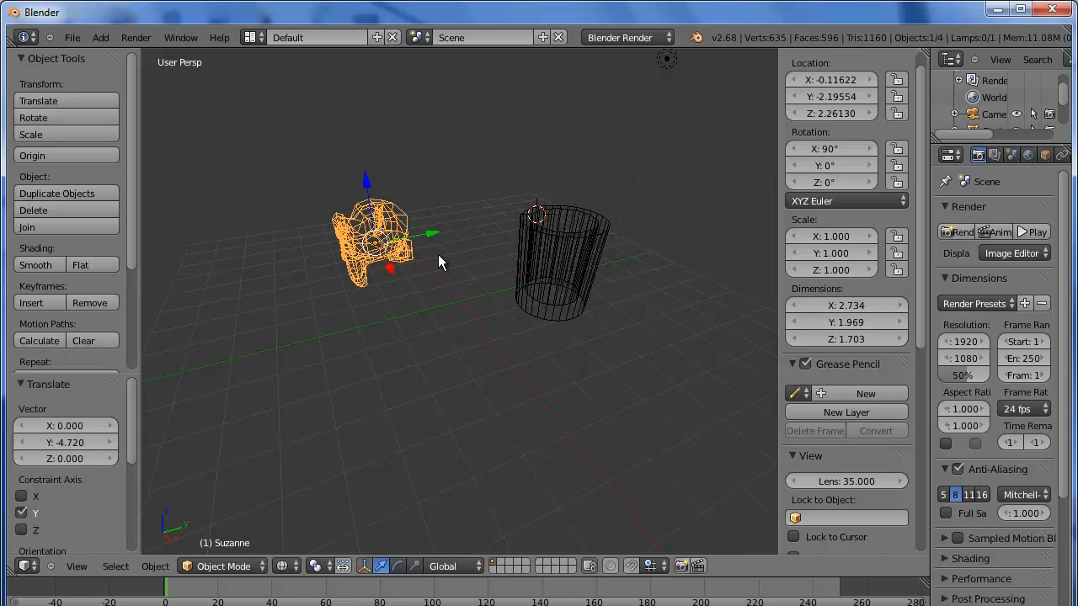
mouse_move(417, 311)
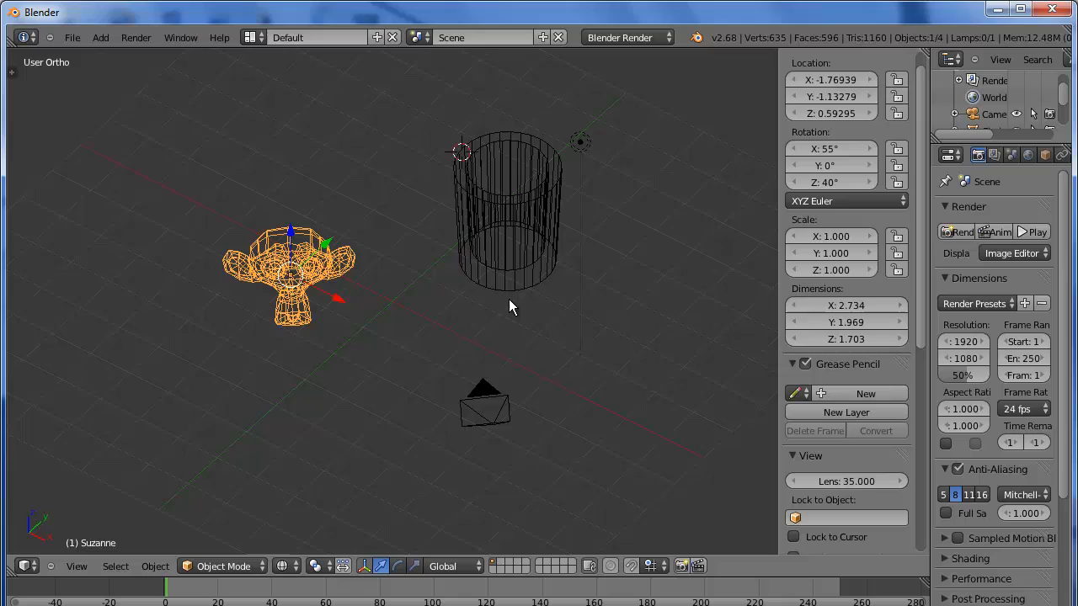
click(522, 318)
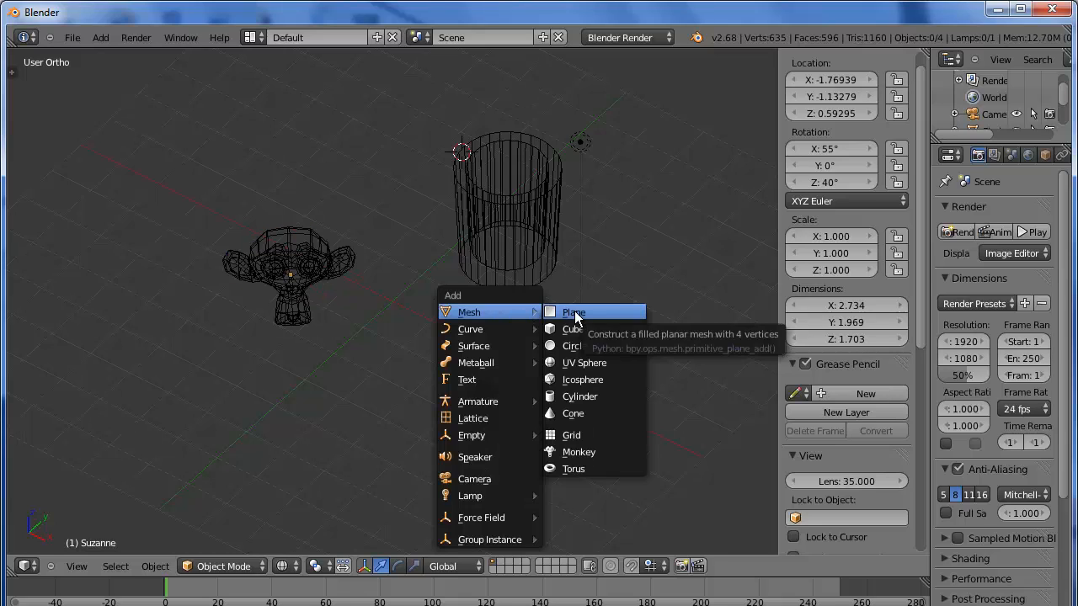
Step: Add a UV sphere and place it beside the vase
click(583, 363)
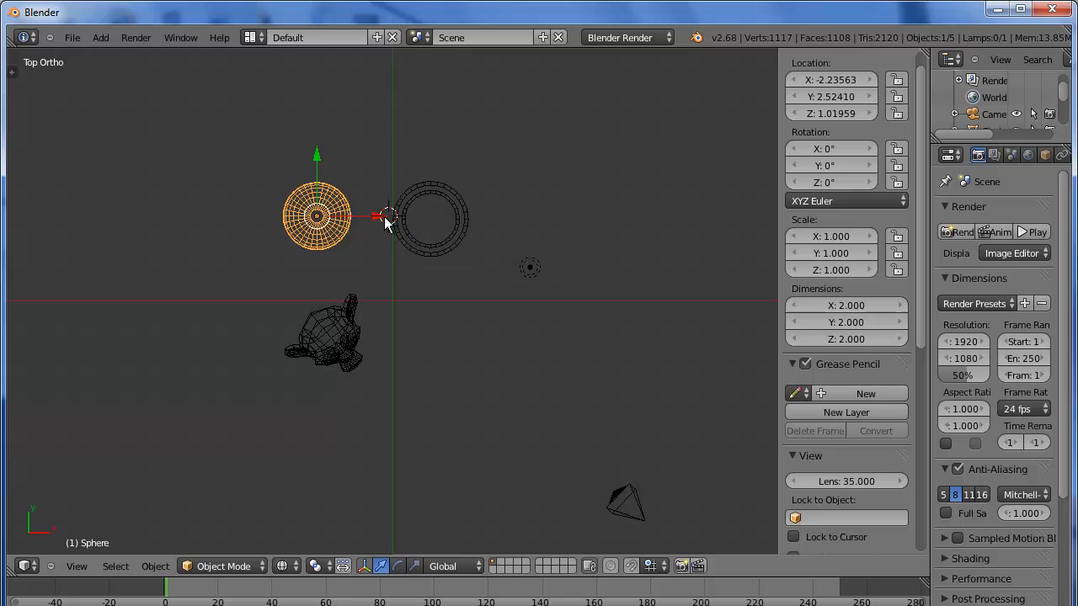
mouse_move(576, 249)
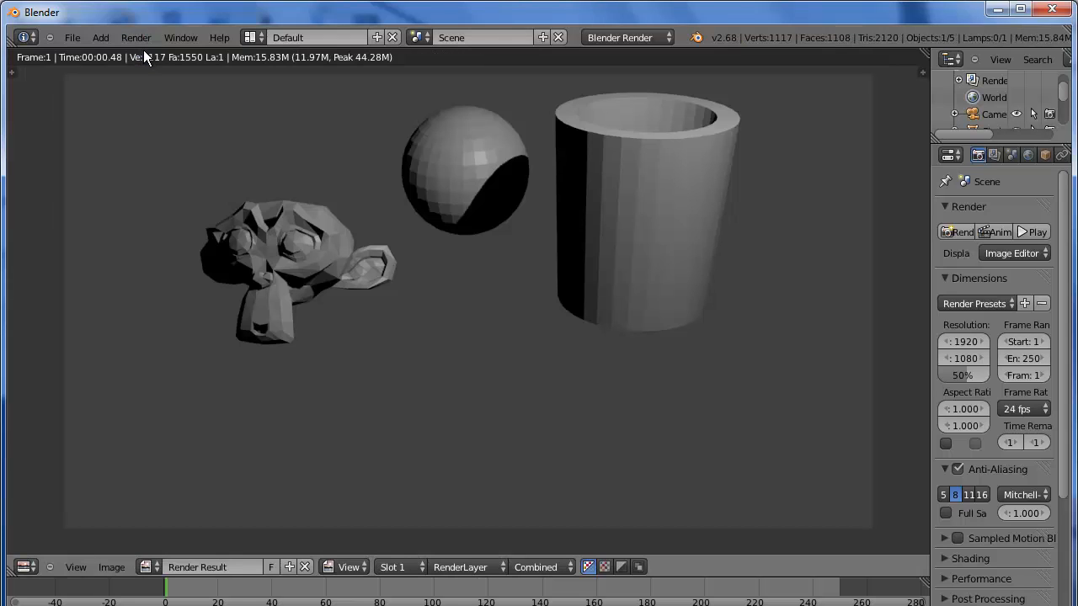
mouse_move(142, 52)
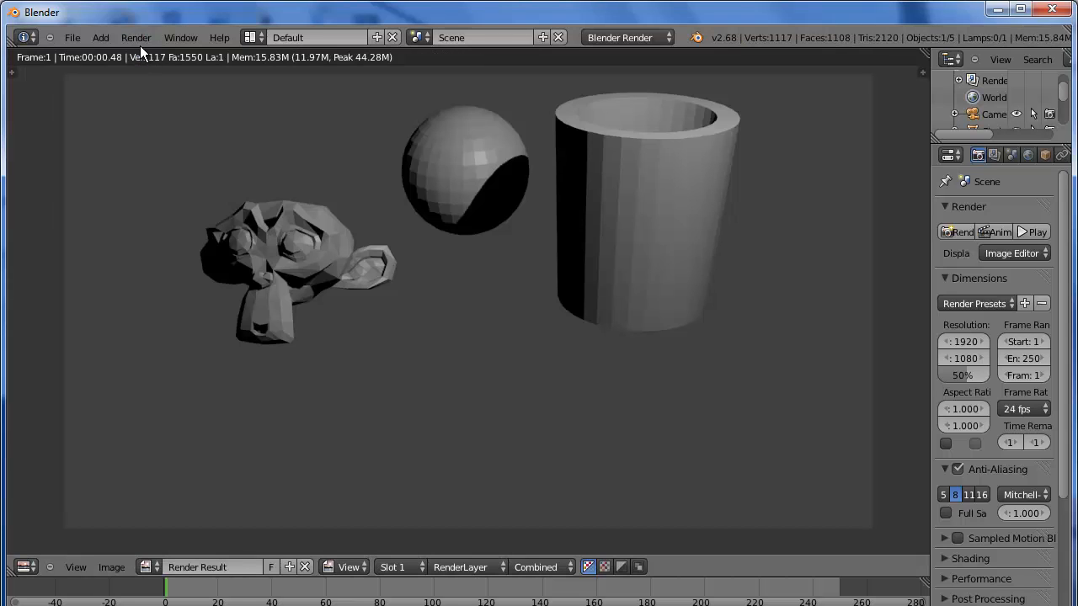
mouse_move(217, 145)
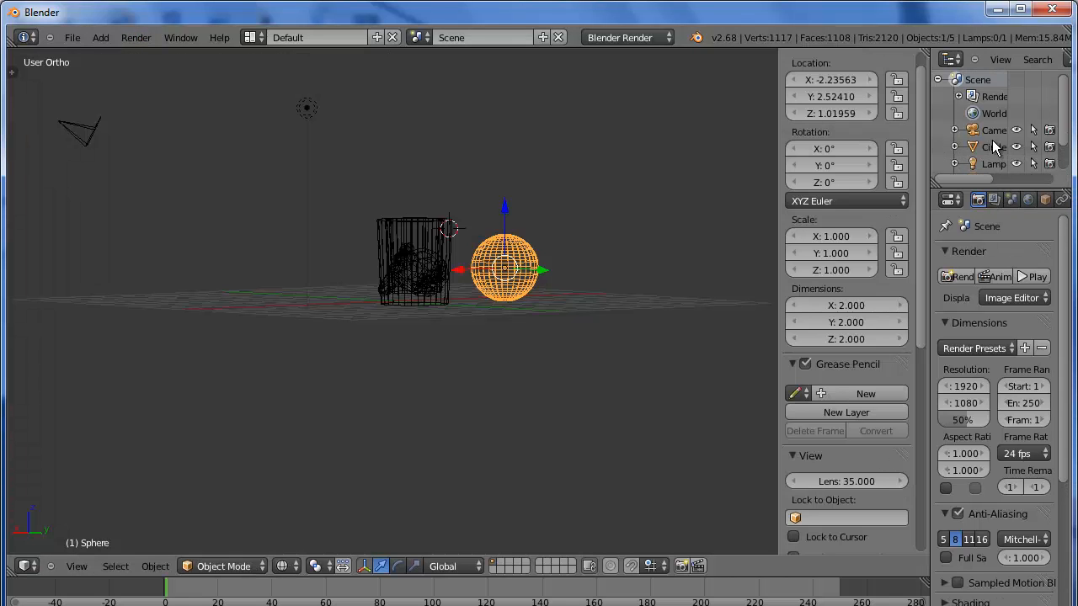
Step: Select the camera and tilt its rotation slightly to frame the three objects
click(993, 130)
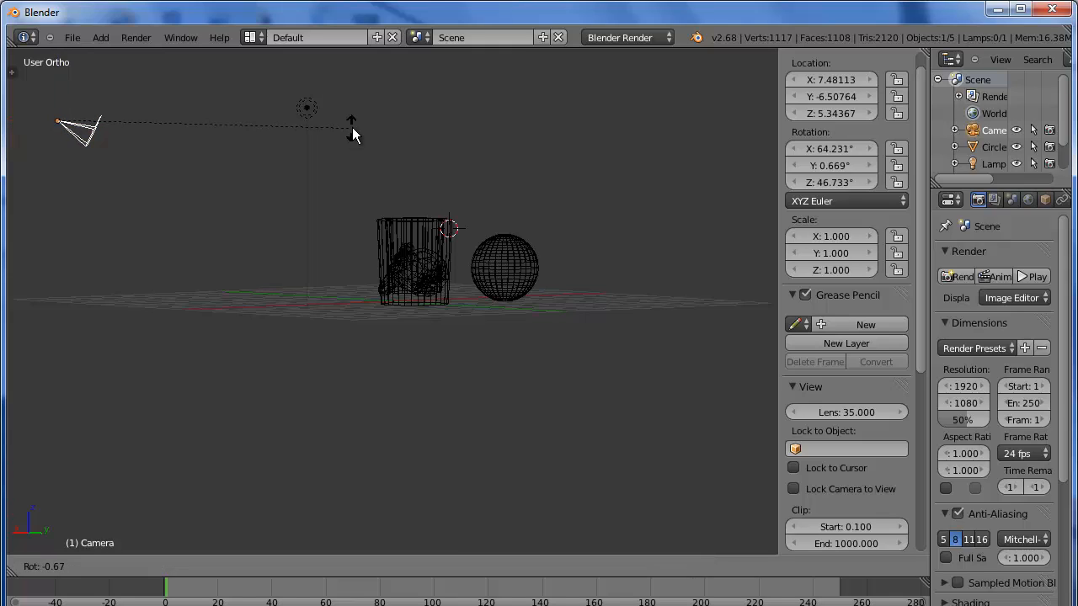
drag(354, 135, 353, 127)
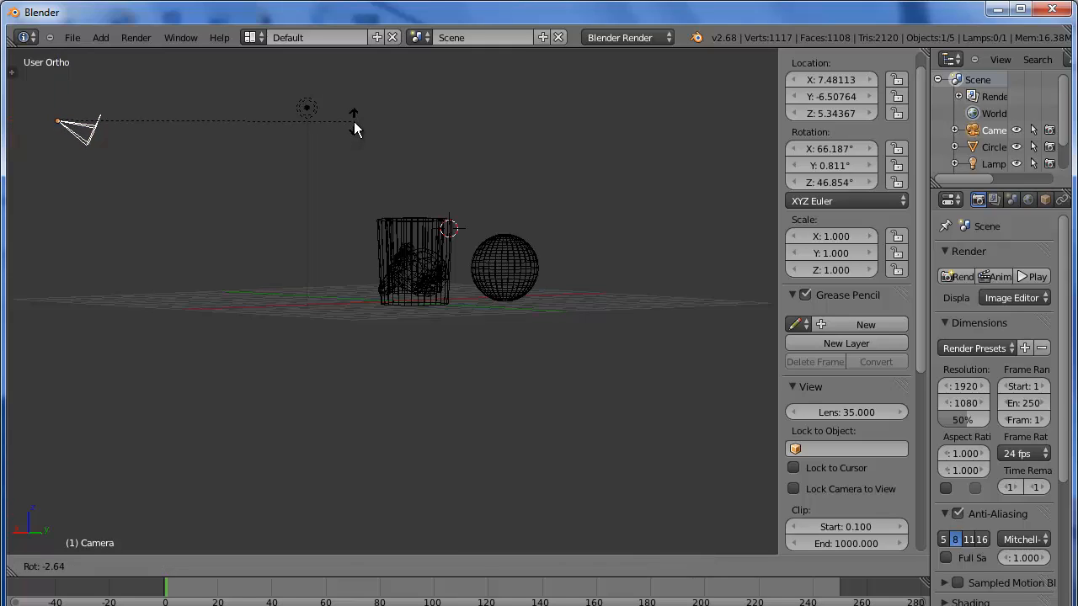
click(80, 127)
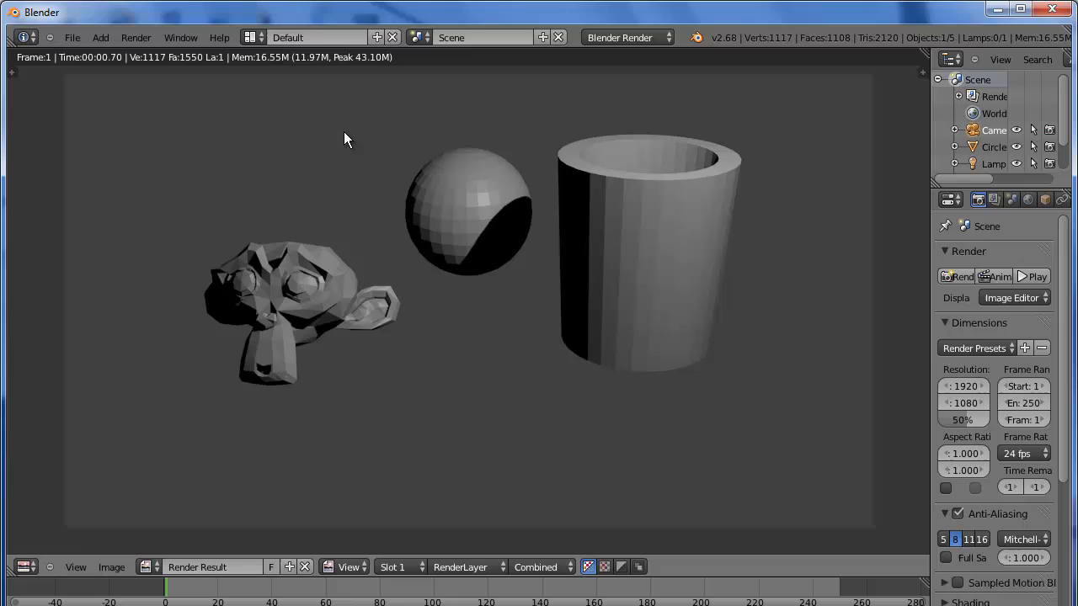
mouse_move(468, 361)
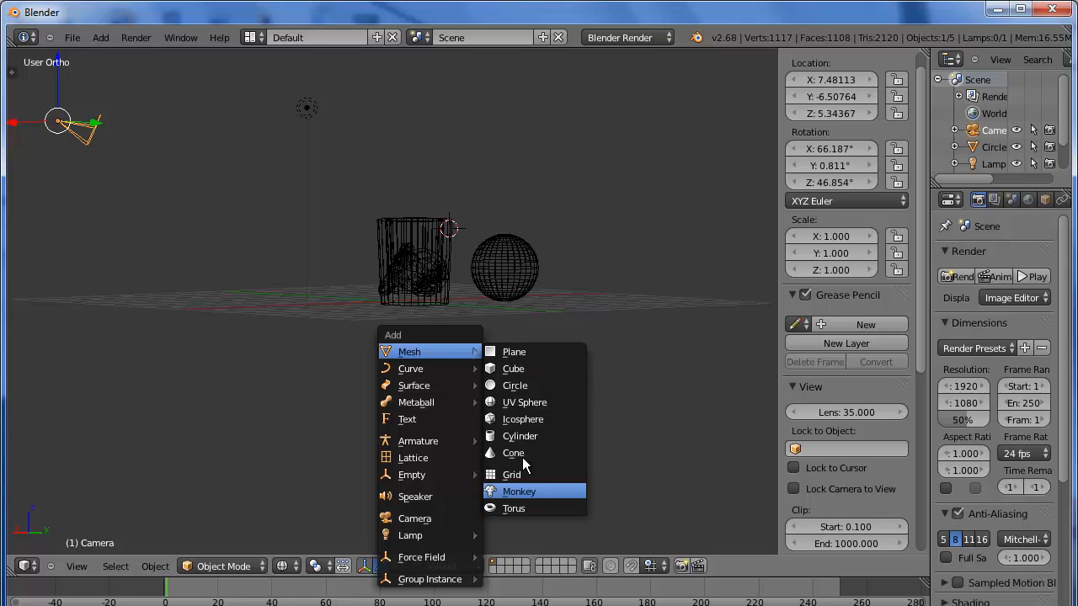
Step: Add a grid at the origin with Radius 10 as the floor under the objects
click(512, 475)
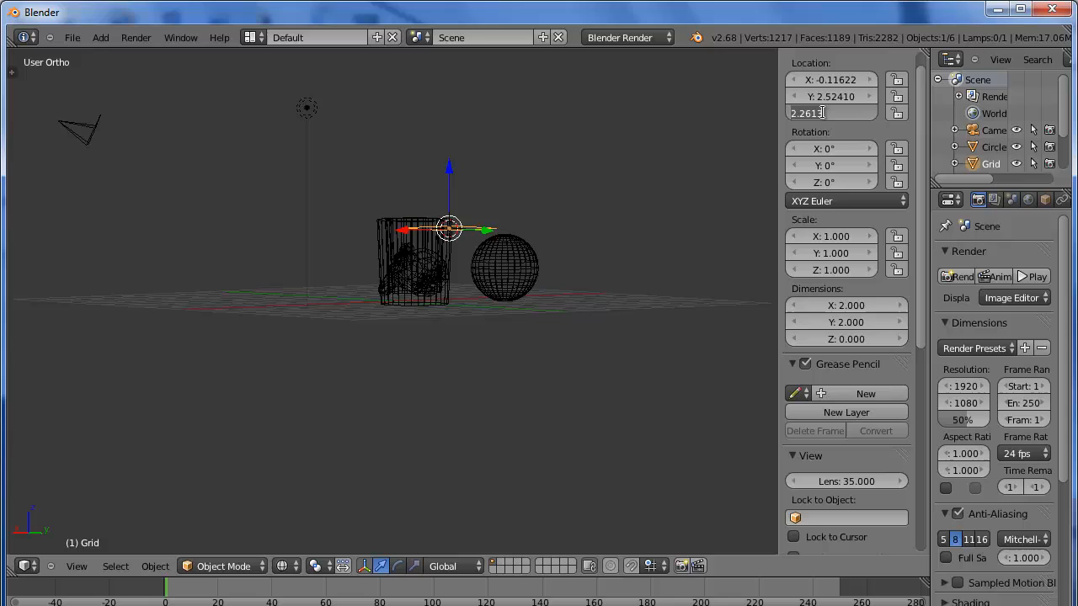
click(832, 113)
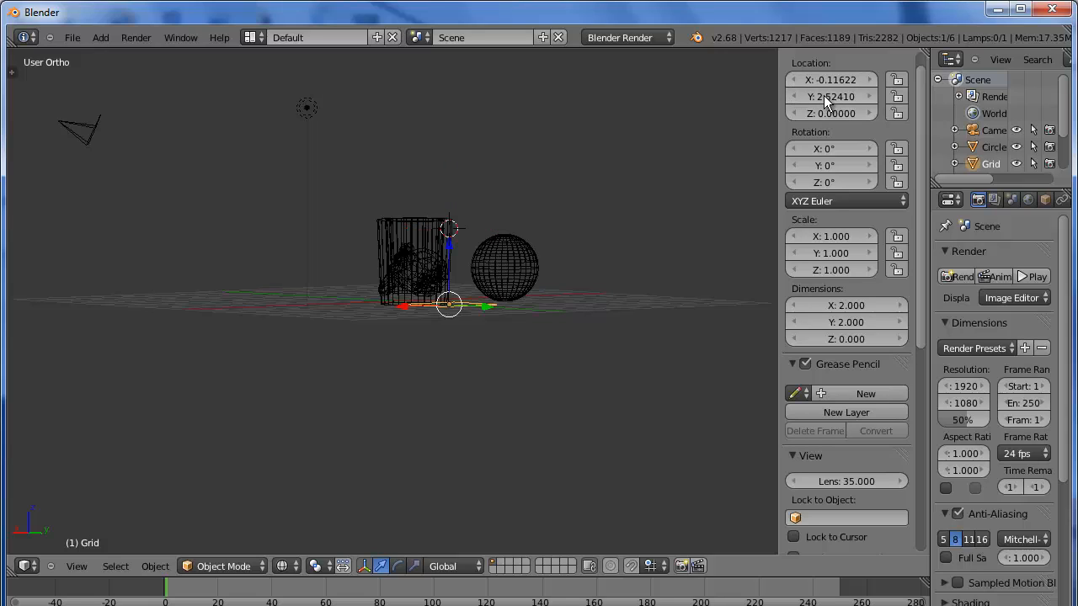
click(832, 80)
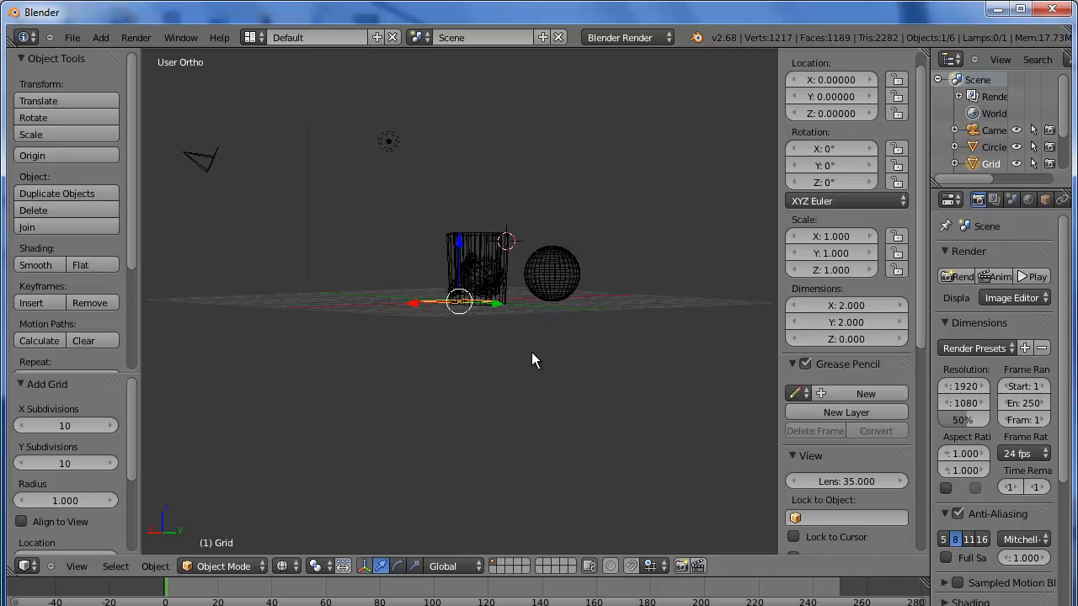
mouse_move(144, 462)
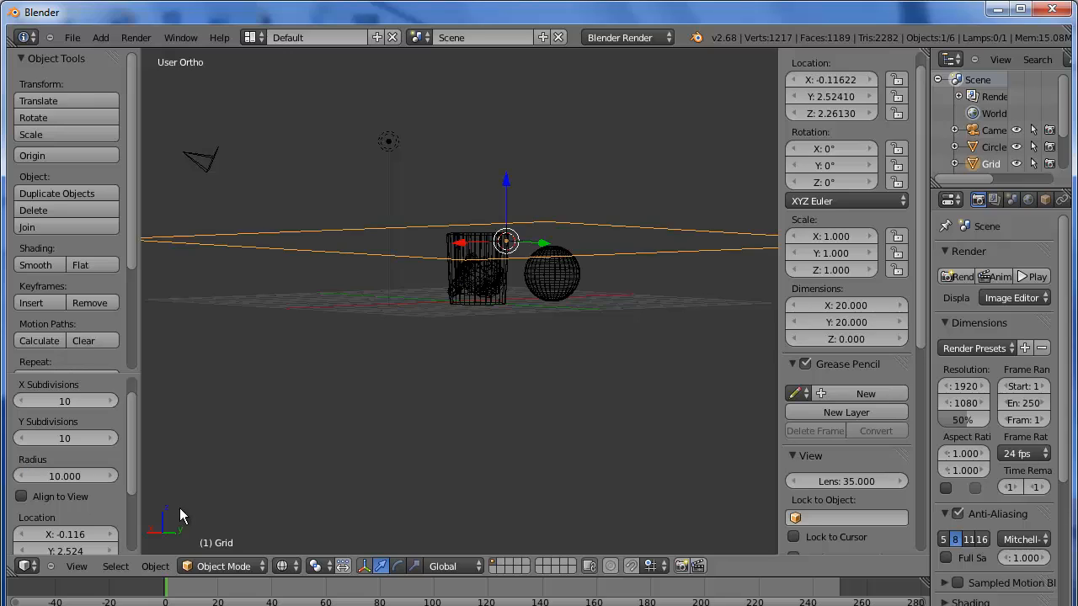
click(832, 113)
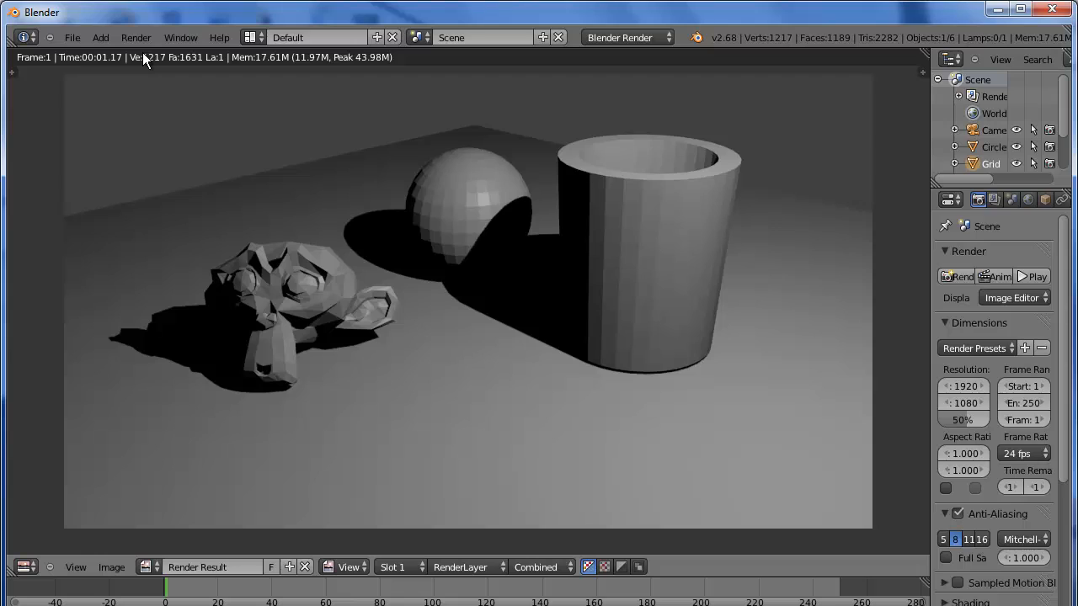
mouse_move(731, 320)
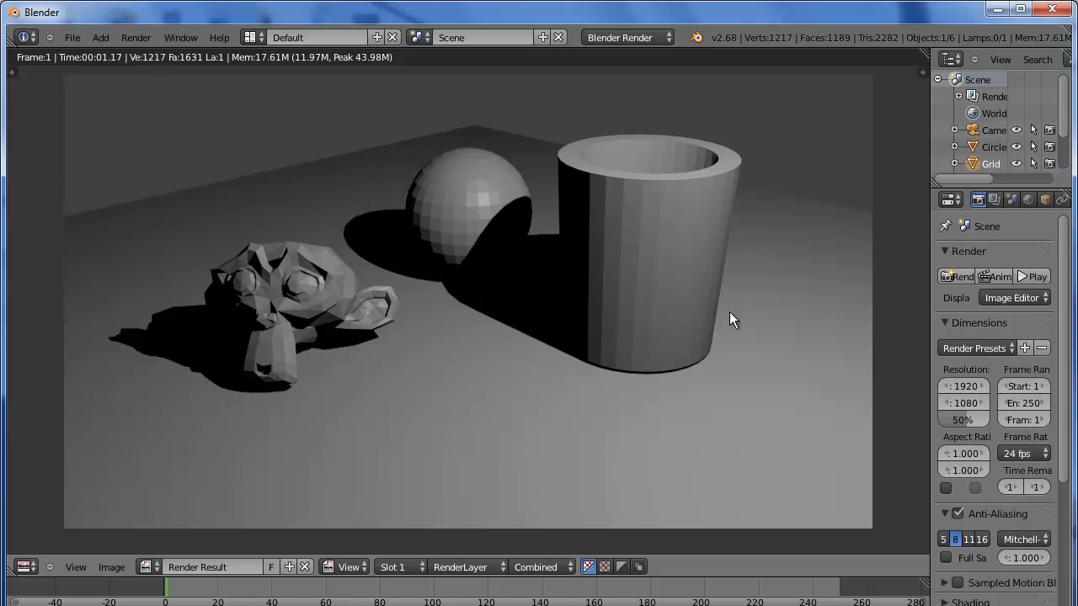
mouse_move(364, 136)
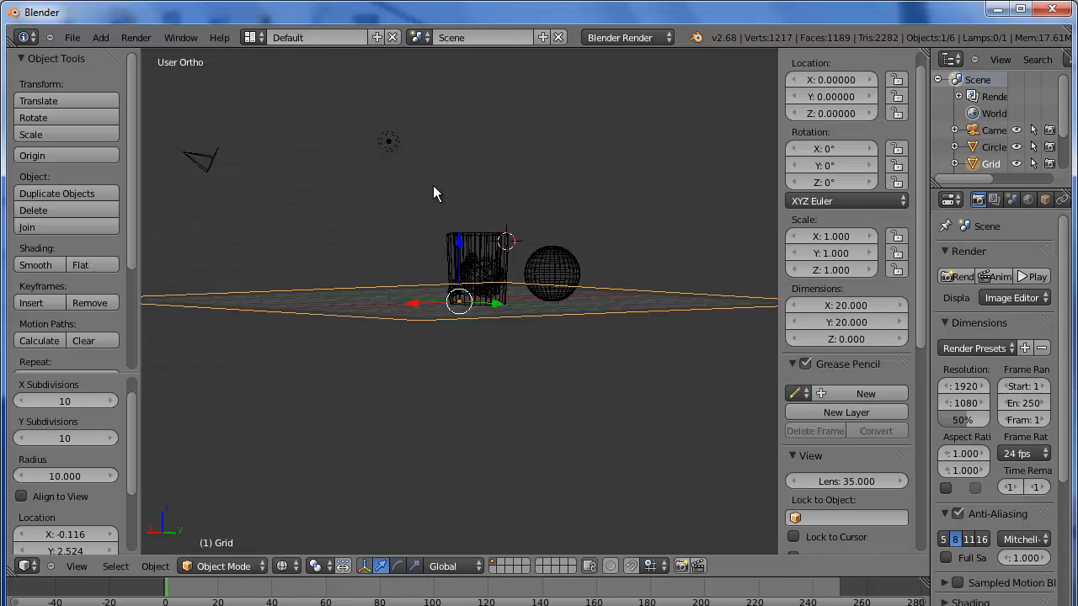
mouse_move(586, 209)
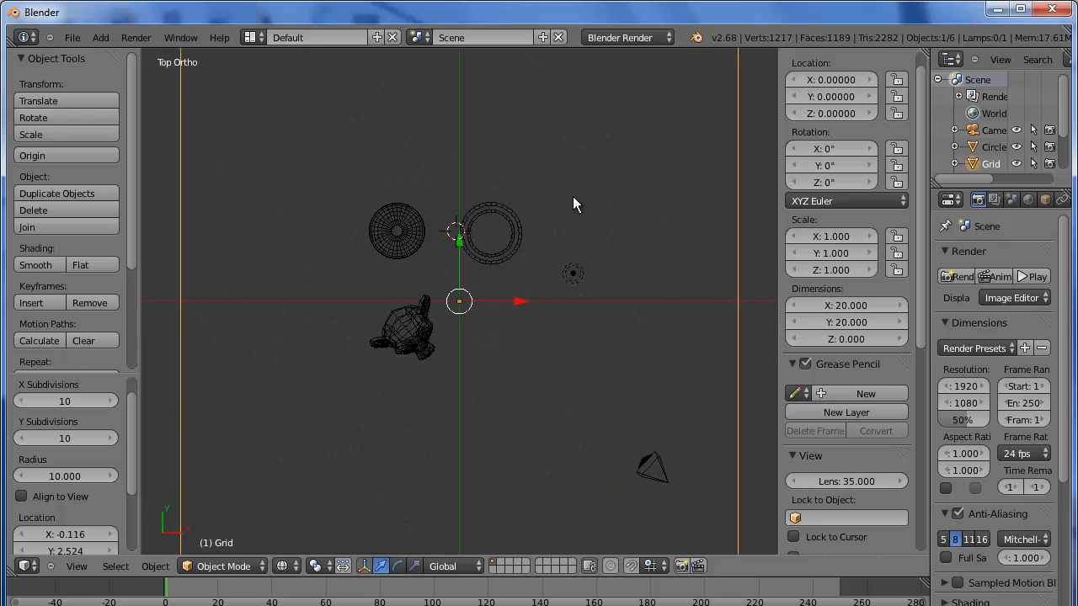
Step: Duplicate the lamp beside the original with Shift+D and render the brighter, softer-shadowed scene
click(572, 273)
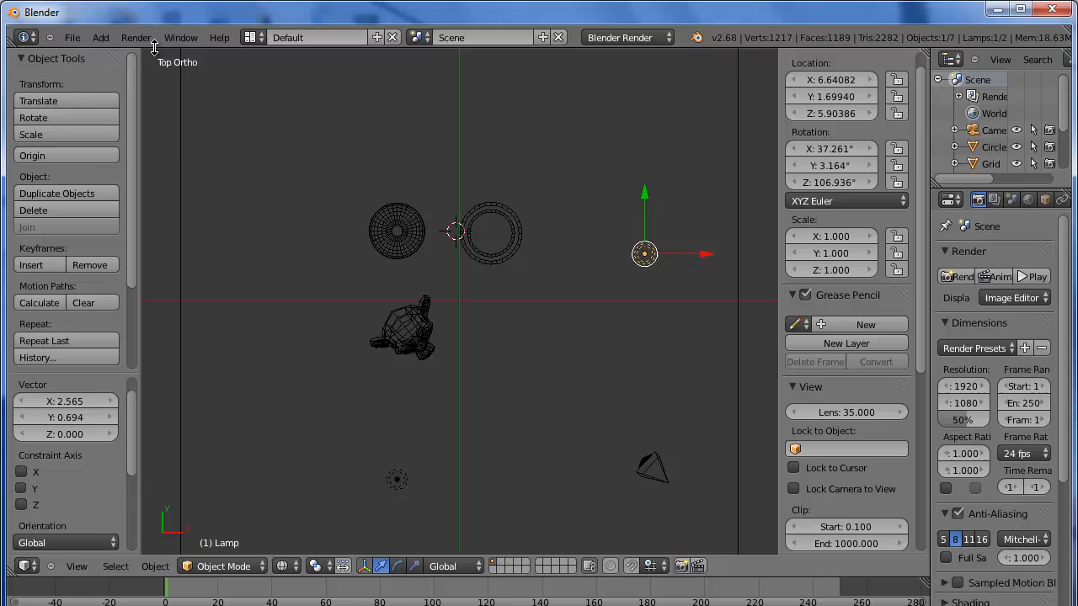
click(960, 276)
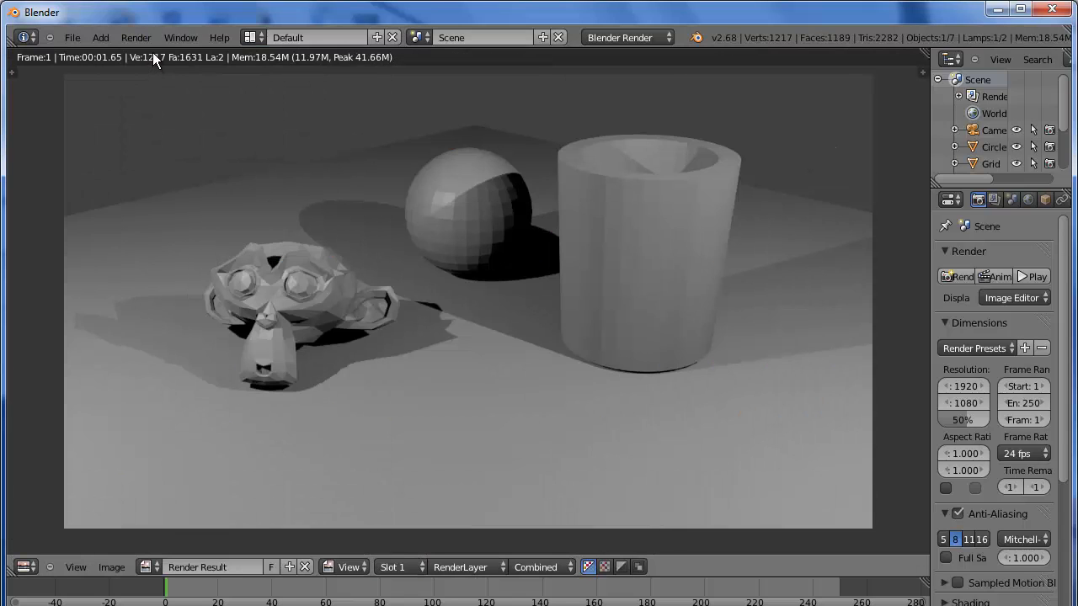
mouse_move(176, 65)
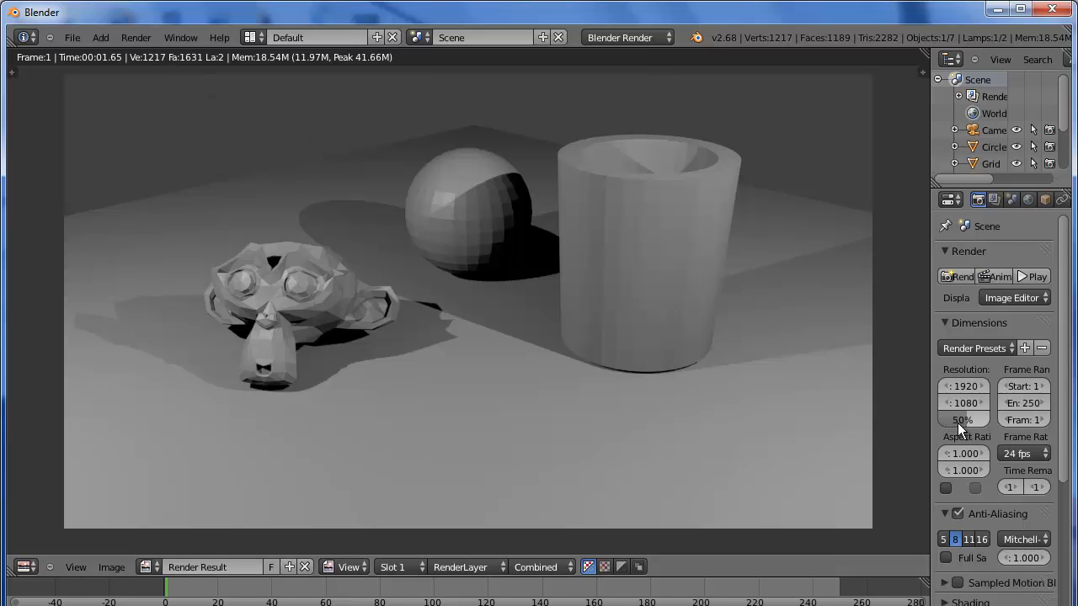
mouse_move(964, 419)
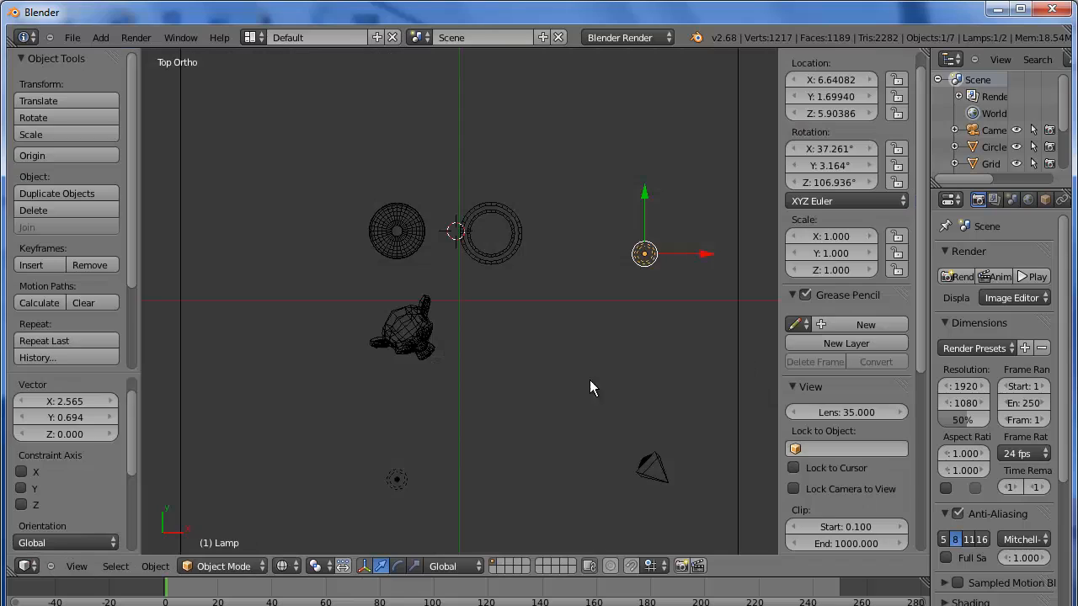
click(404, 328)
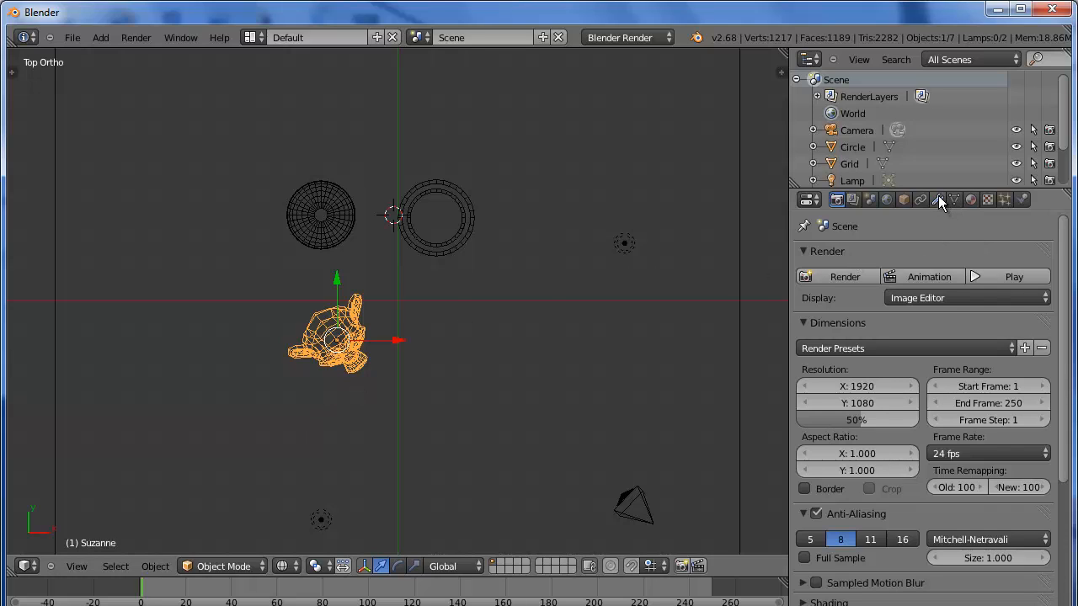
Step: Add a Subdivision Surface modifier to Suzanne and render an image showing her smoothly rounded
click(937, 198)
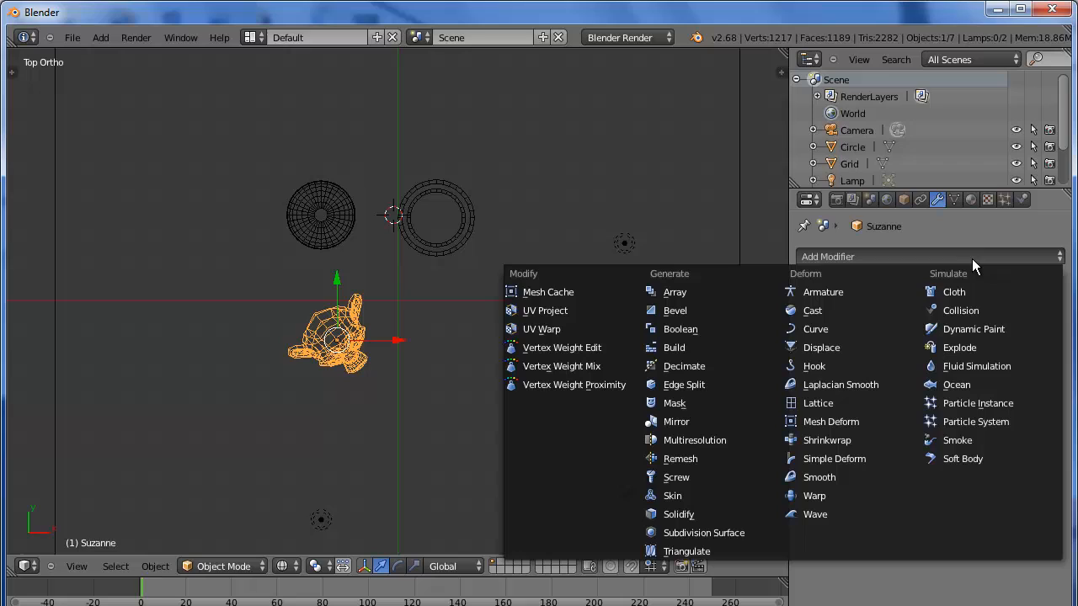
mouse_move(704, 532)
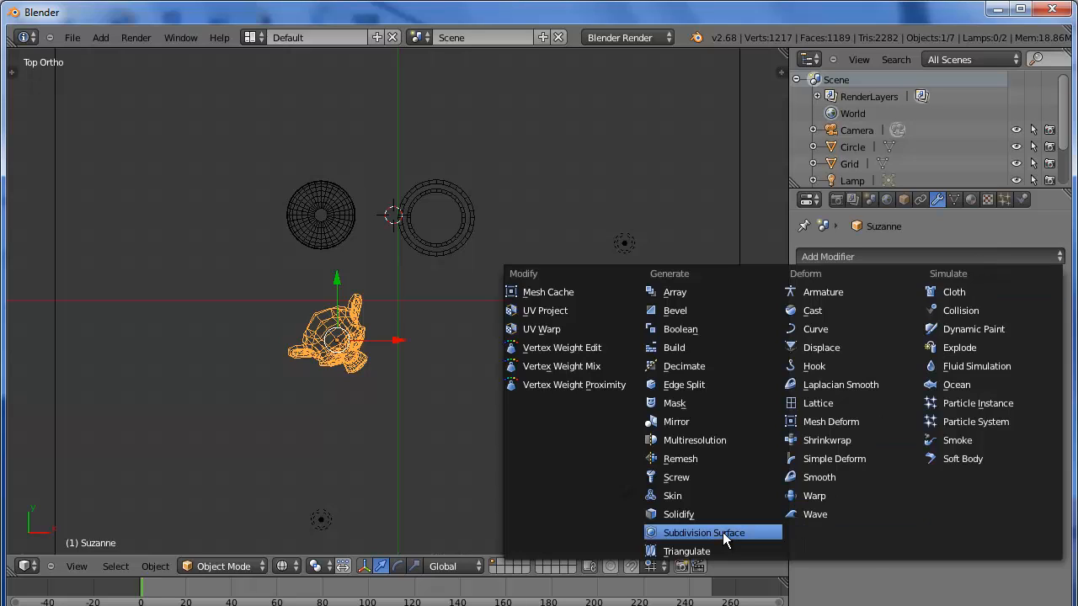
click(704, 532)
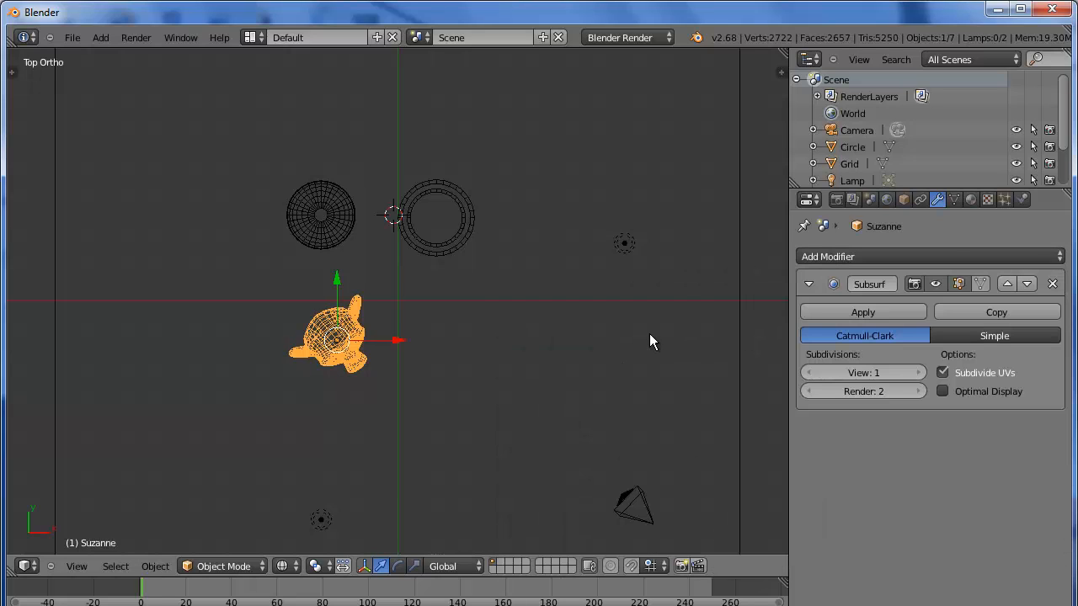
click(134, 37)
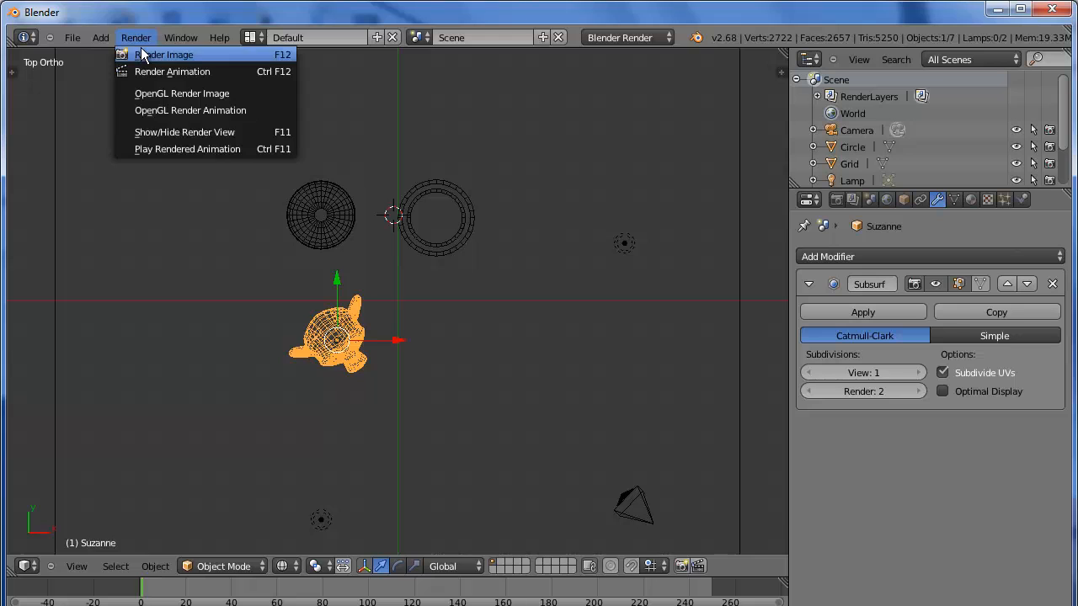
click(163, 54)
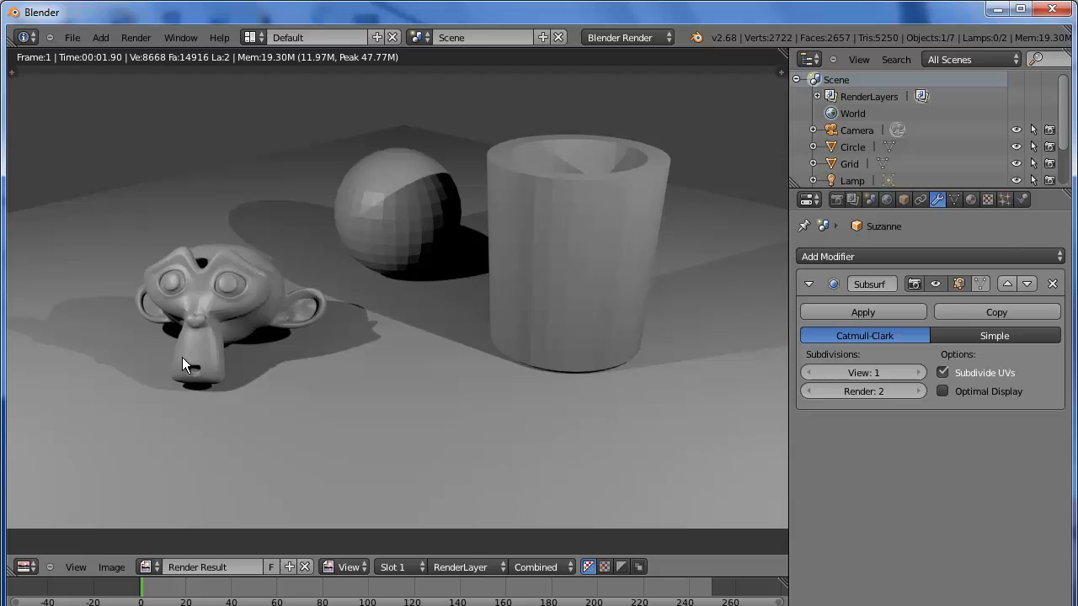
mouse_move(373, 246)
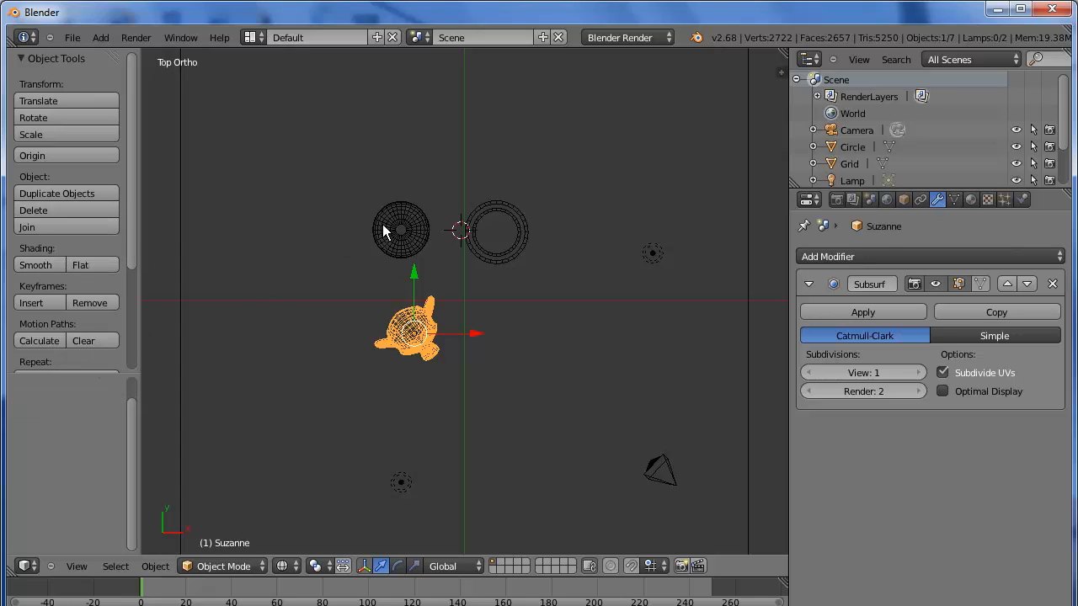
Step: Exit the render view and reselect Suzanne in the viewport after the sphere
click(401, 229)
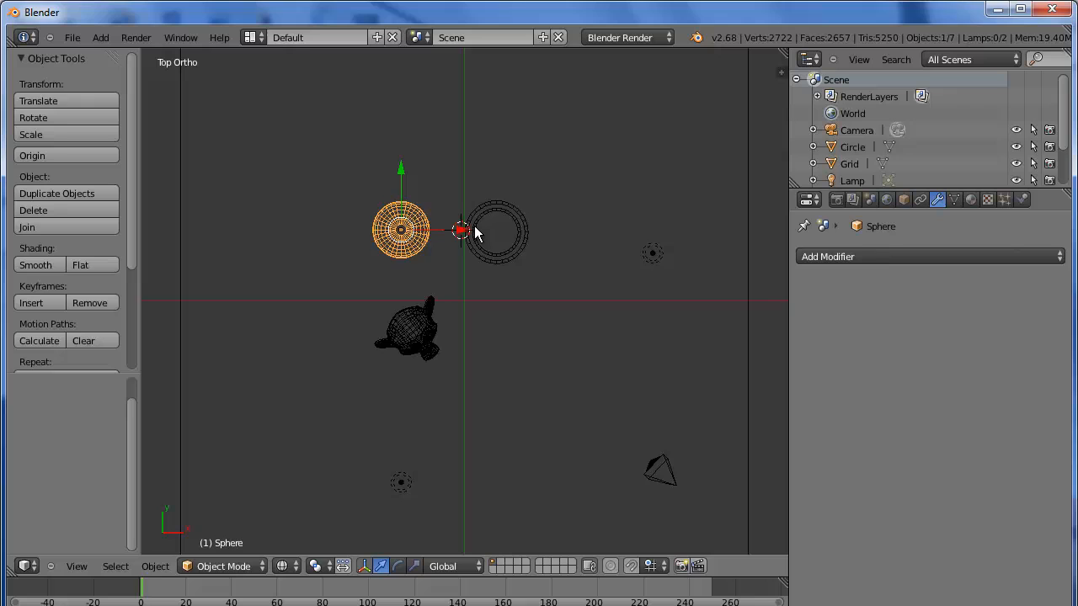
click(496, 232)
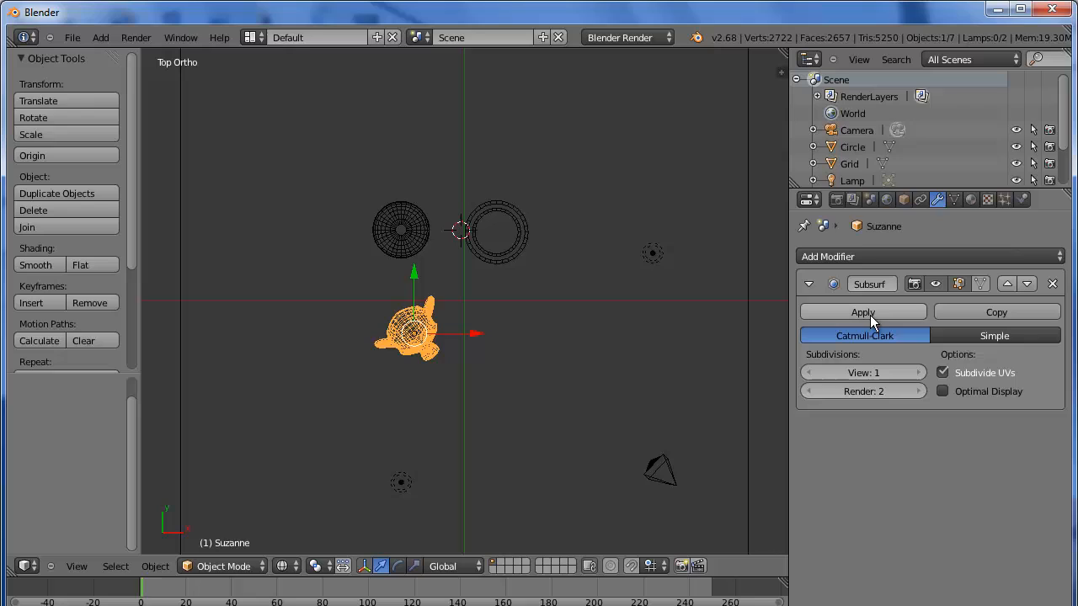
mouse_move(1002, 239)
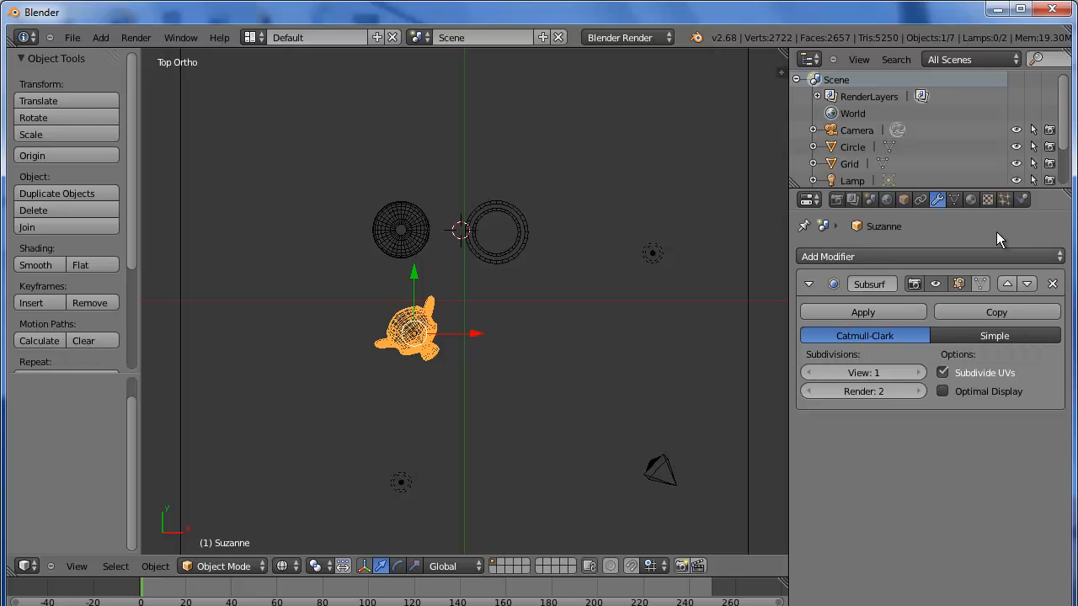
Step: Create a new material for Suzanne with Mirror enabled and its Reflectivity set
click(970, 199)
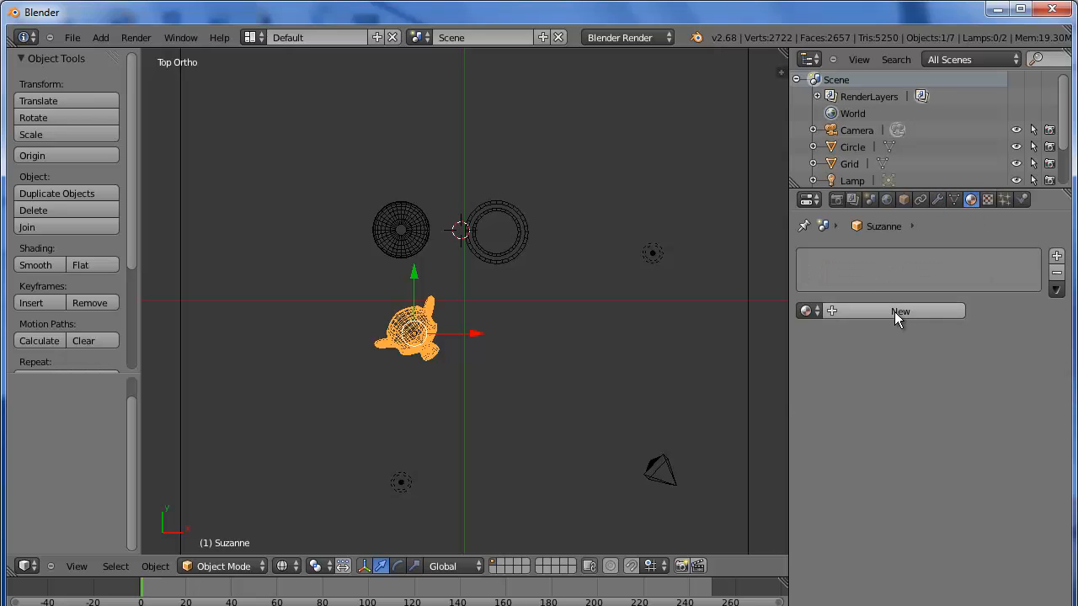
click(899, 312)
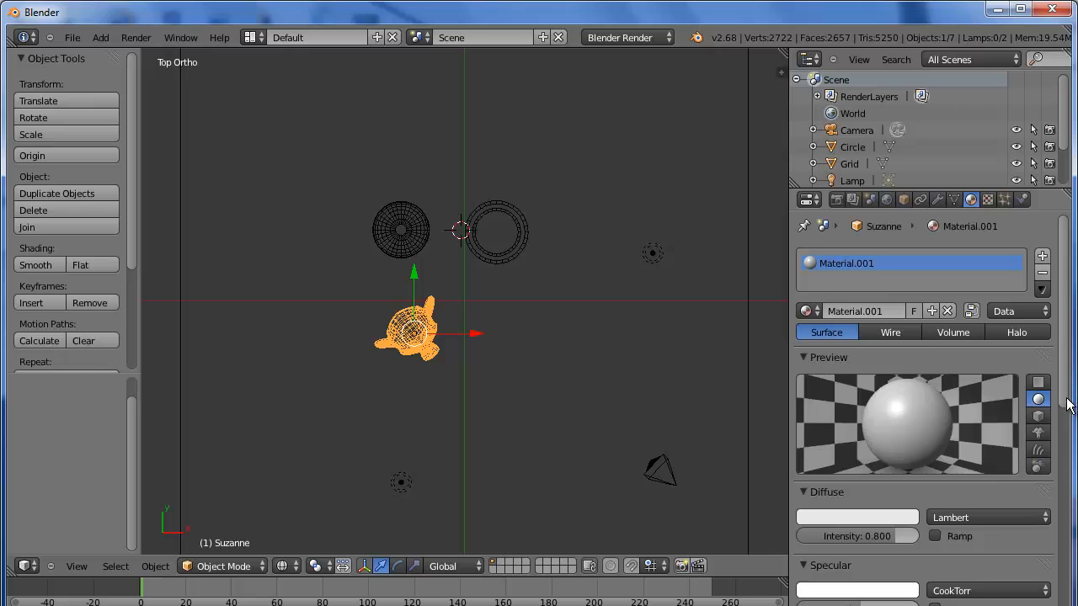
scroll(down, 3)
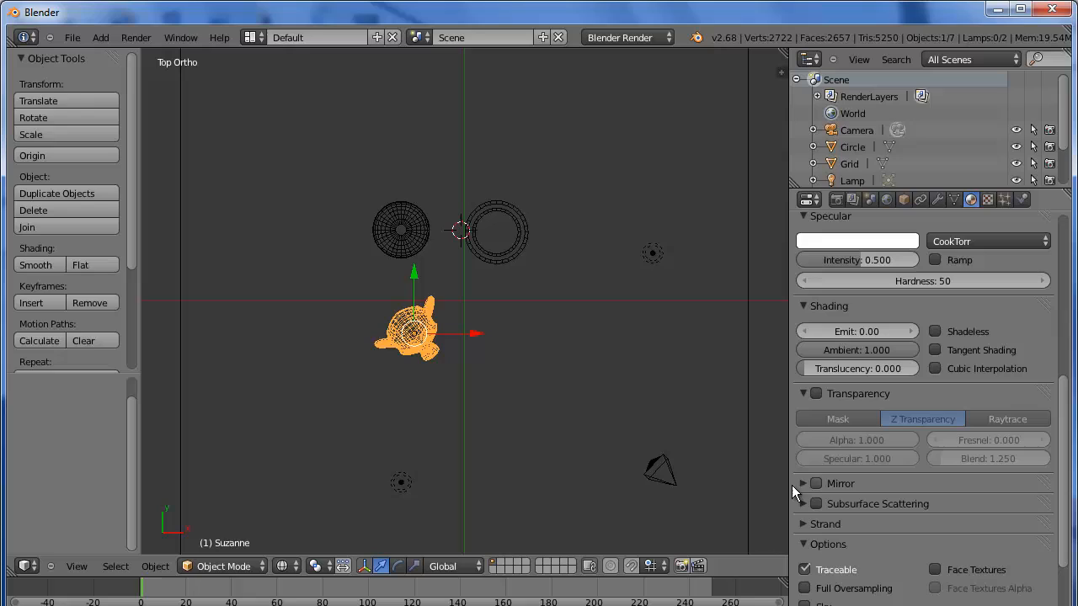
click(815, 481)
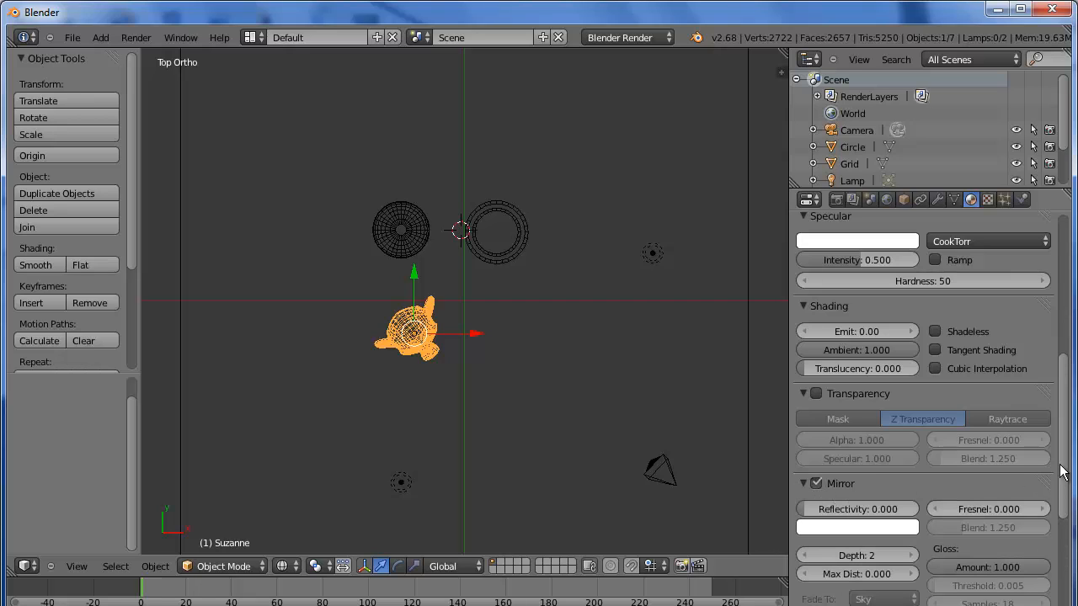
scroll(down, 3)
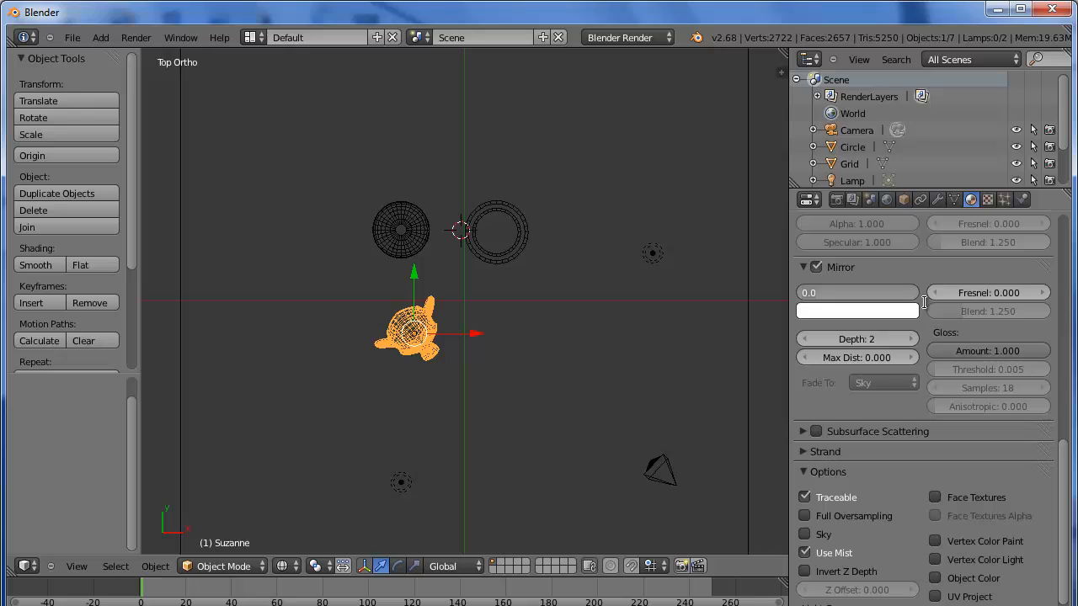
click(856, 293)
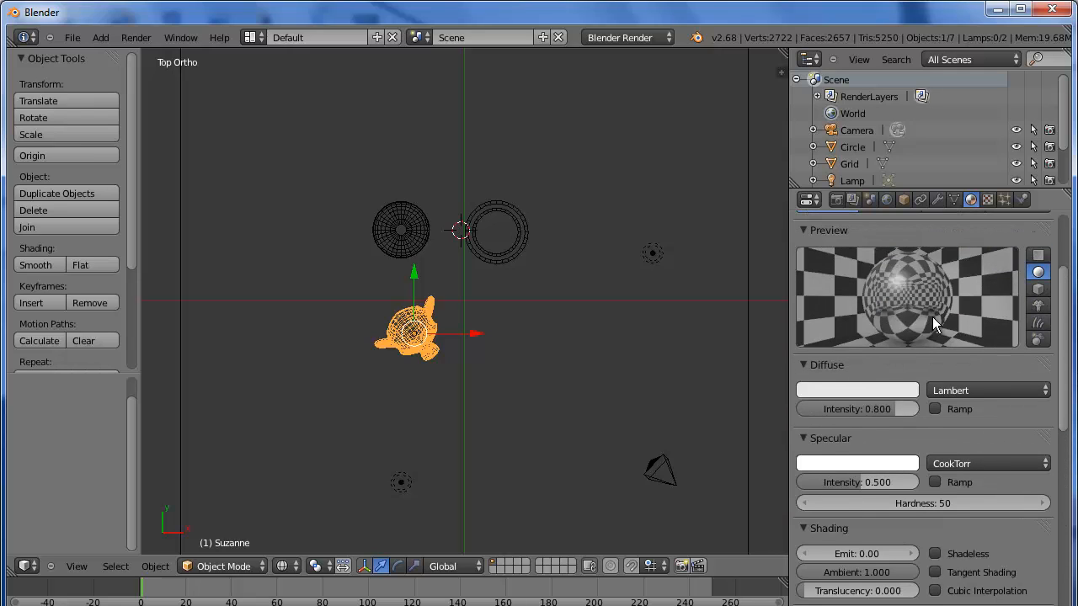
Step: Adjust the diffuse colour and raise the material's Specular Intensity to about 0.88
click(856, 389)
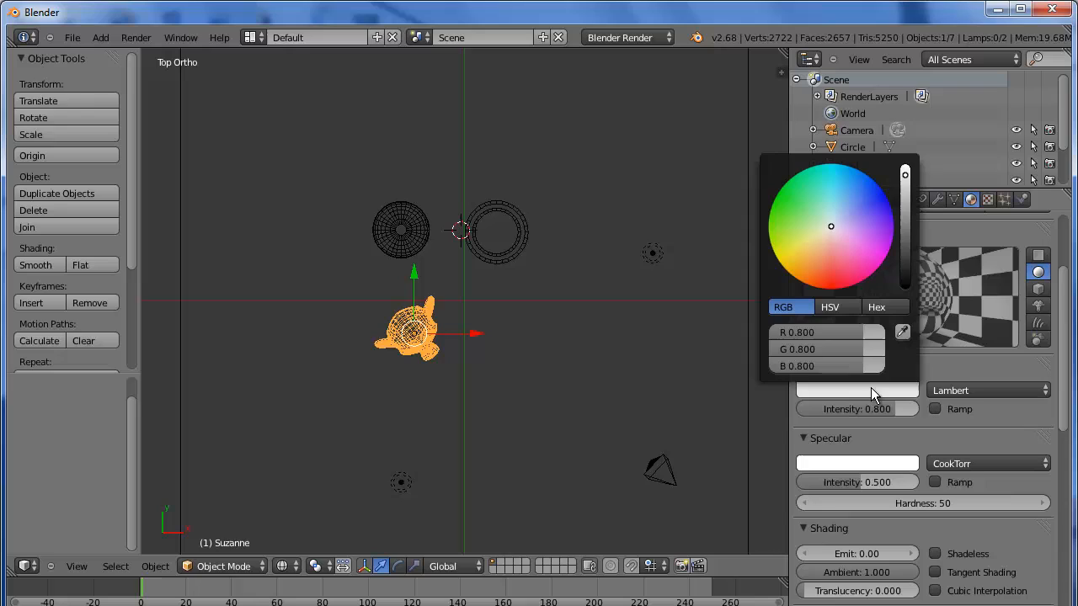
mouse_move(923, 182)
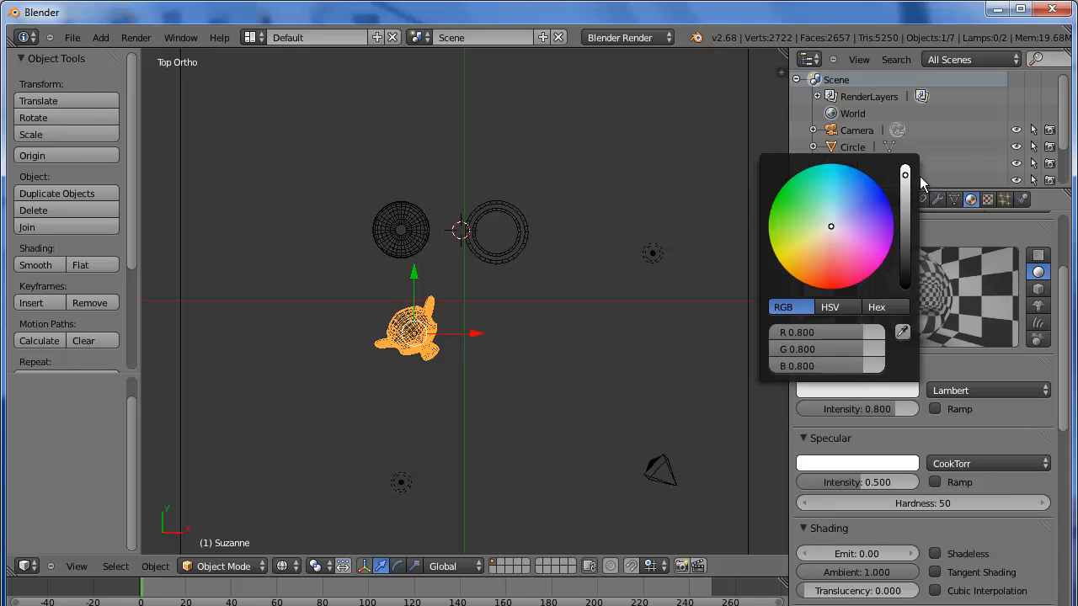
drag(906, 174, 906, 199)
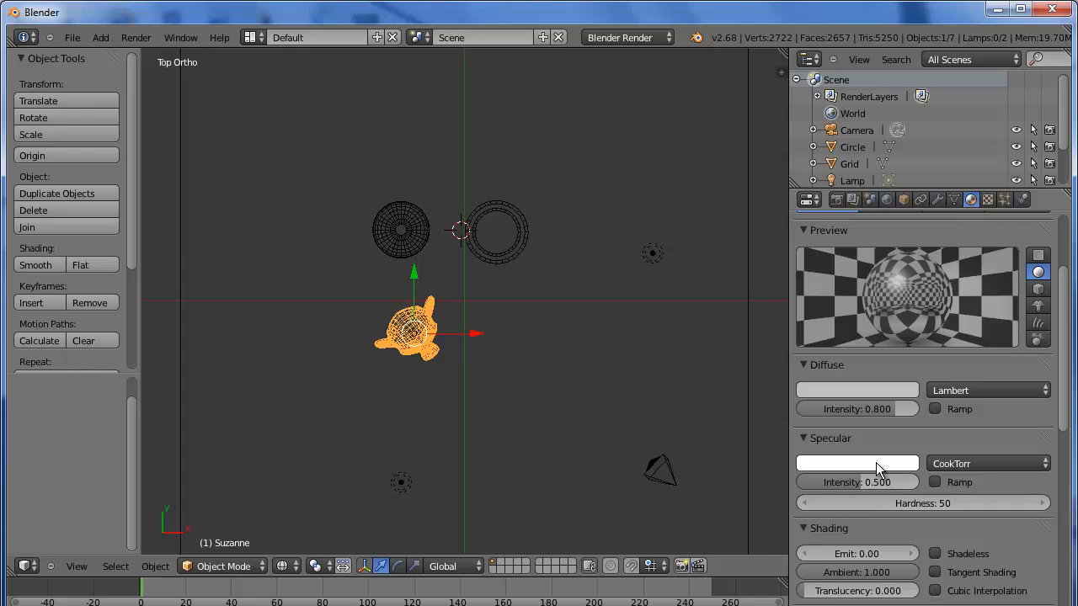
drag(857, 481, 906, 481)
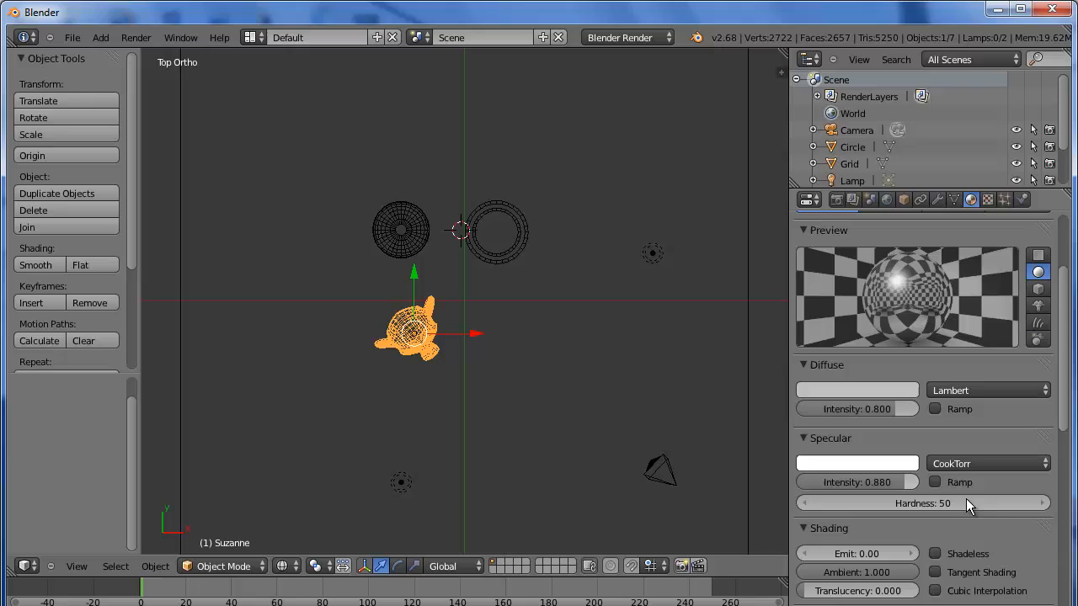
mouse_move(907, 489)
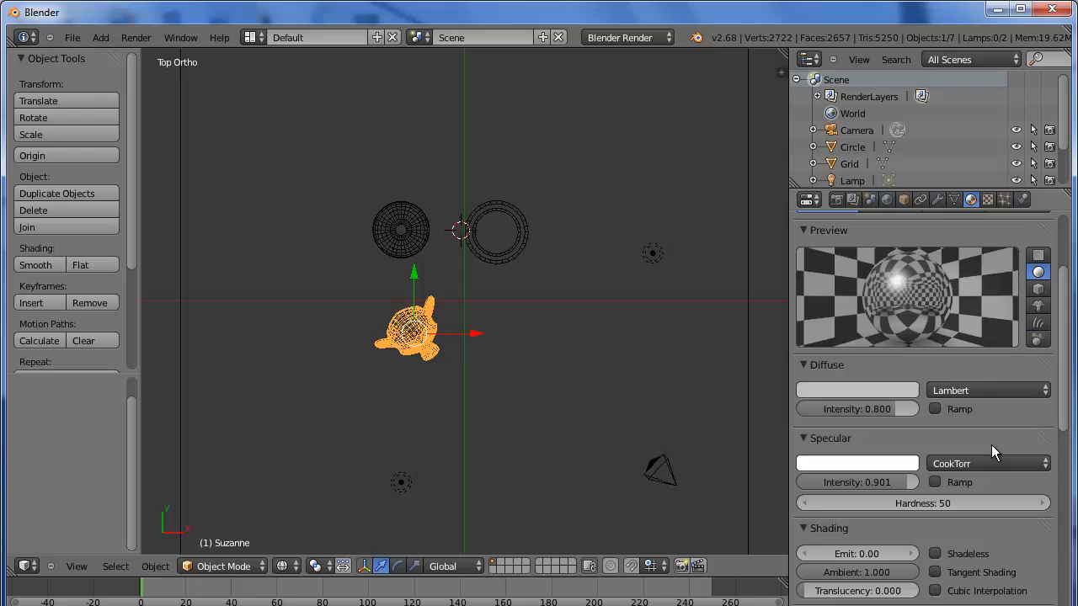
mouse_move(946, 289)
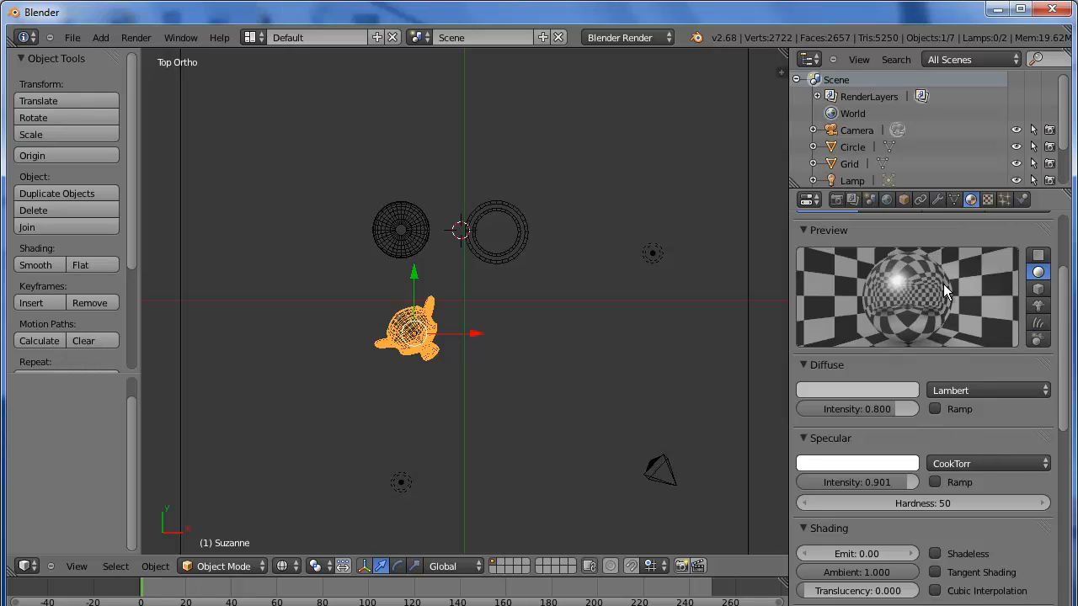
mouse_move(951, 300)
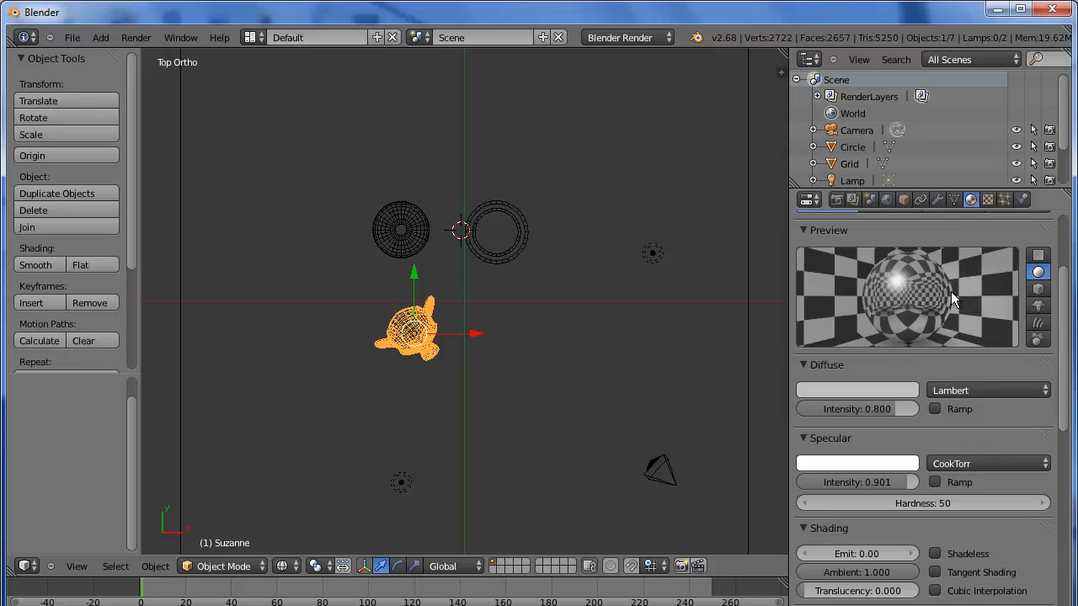
Step: Render an image showing Suzanne shiny and reflective beside the sphere and vase
click(135, 37)
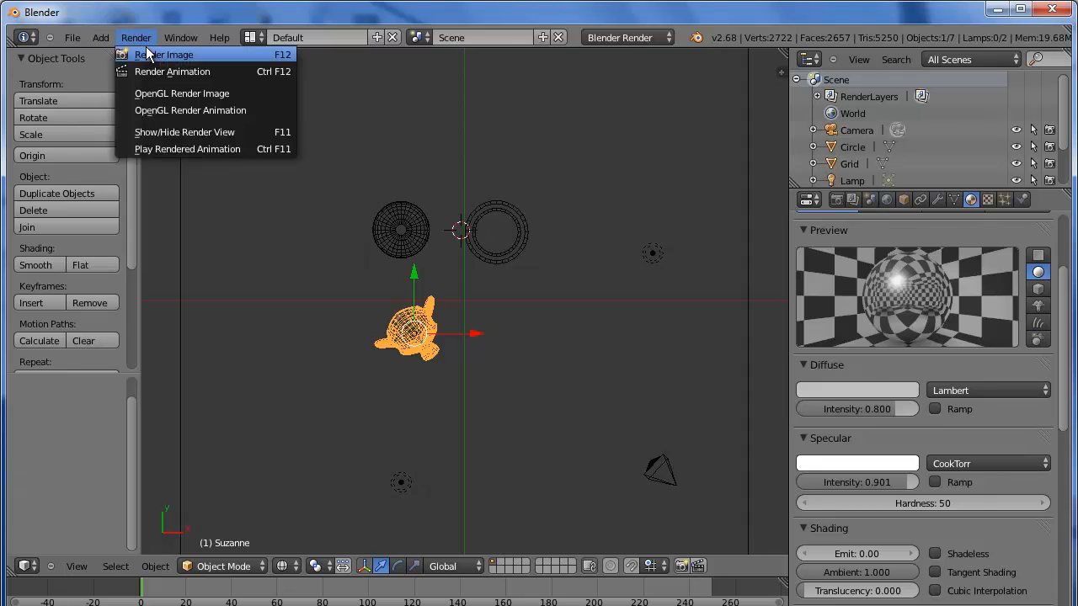
click(165, 54)
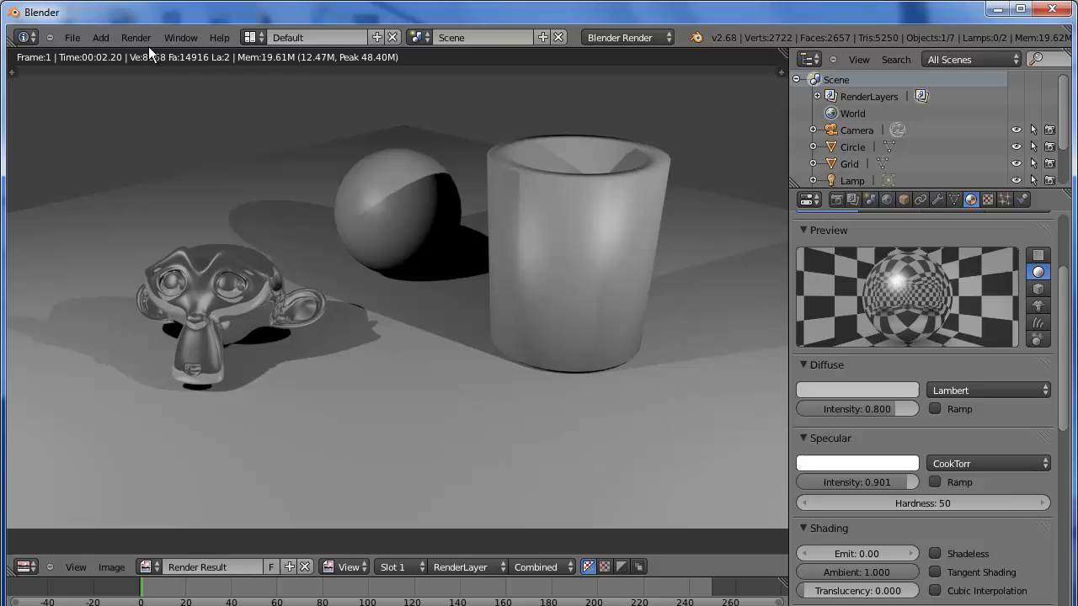
mouse_move(889, 234)
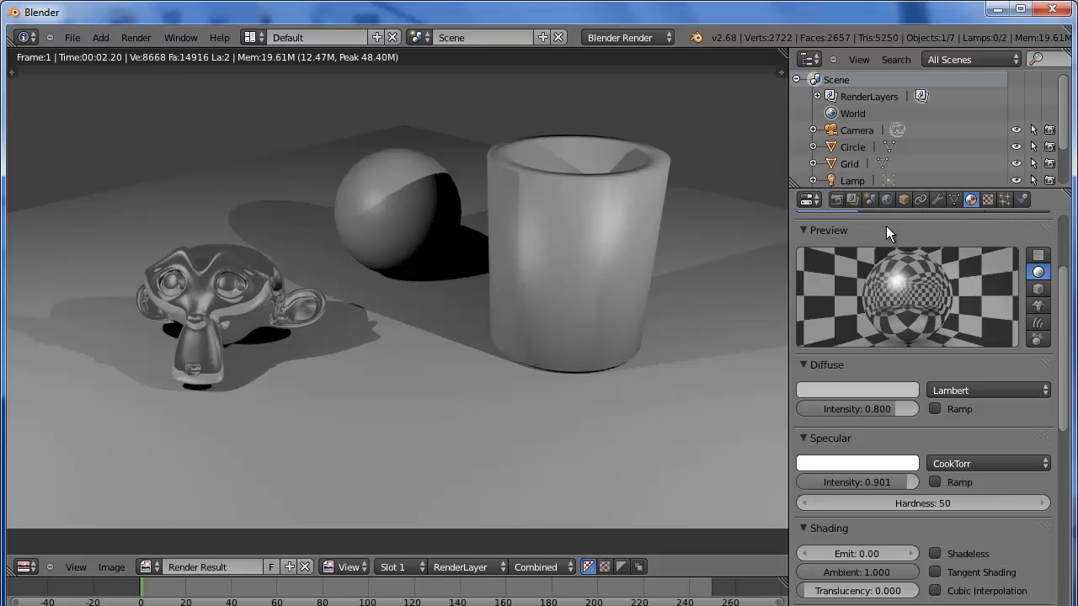
Step: Give the Grid floor a new material with Specular Intensity lowered to about 0.22
click(849, 163)
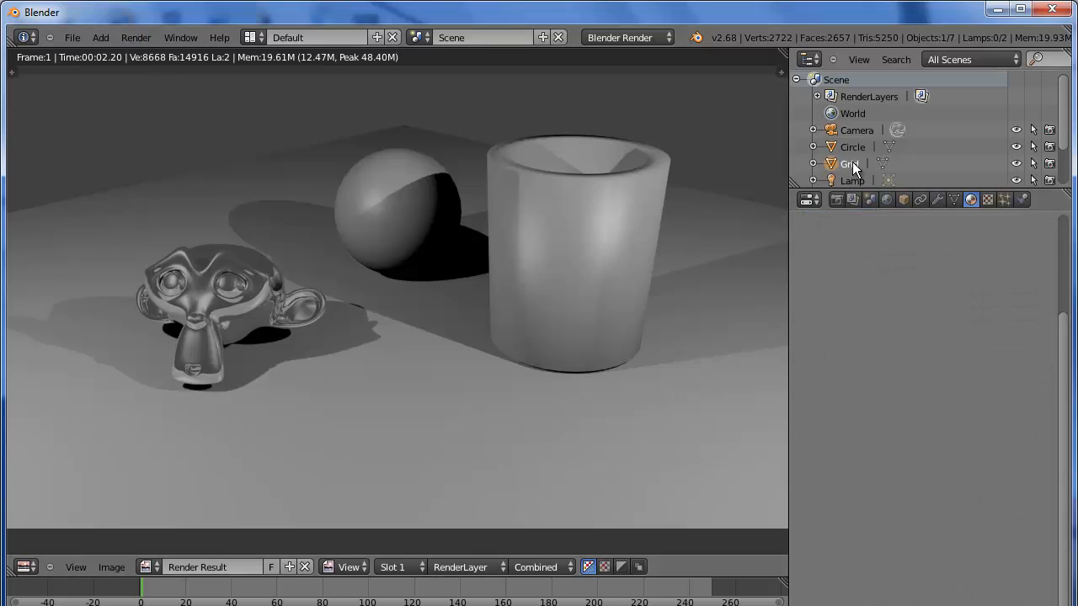
mouse_move(1050, 296)
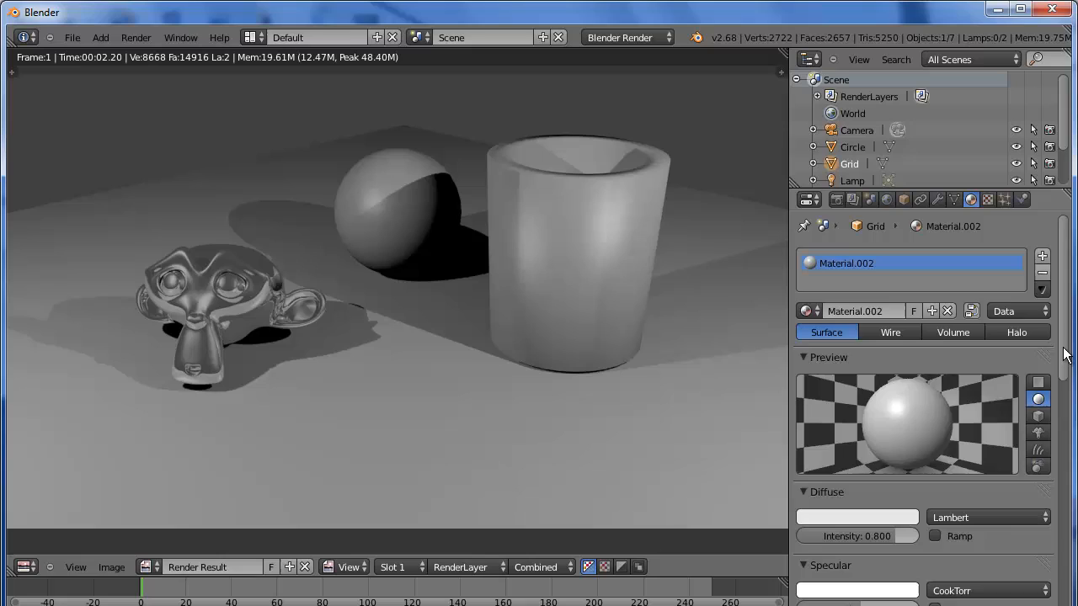
scroll(down, 3)
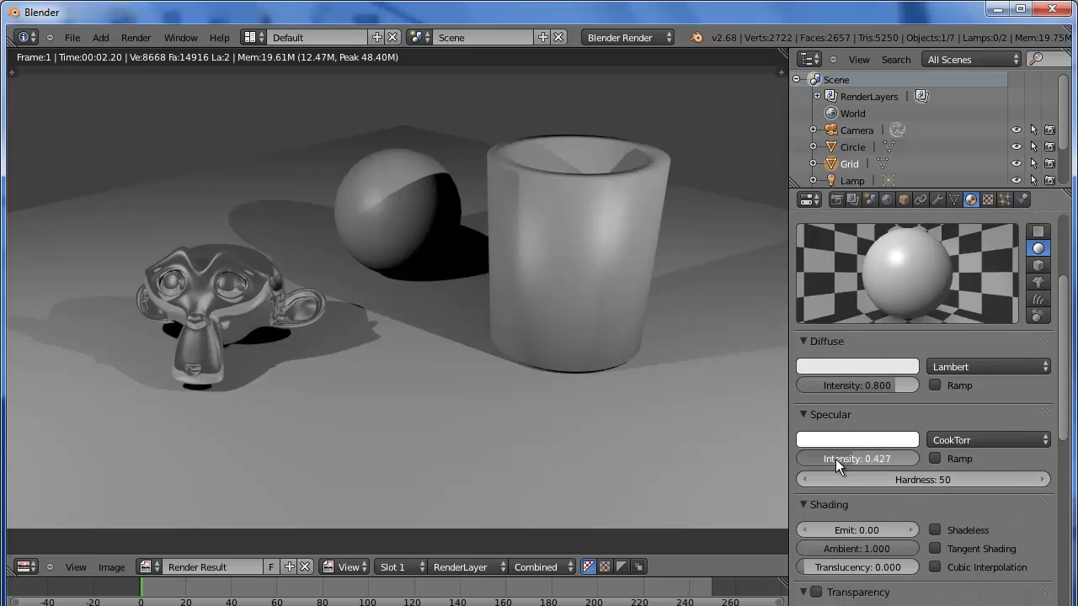
drag(875, 458, 845, 458)
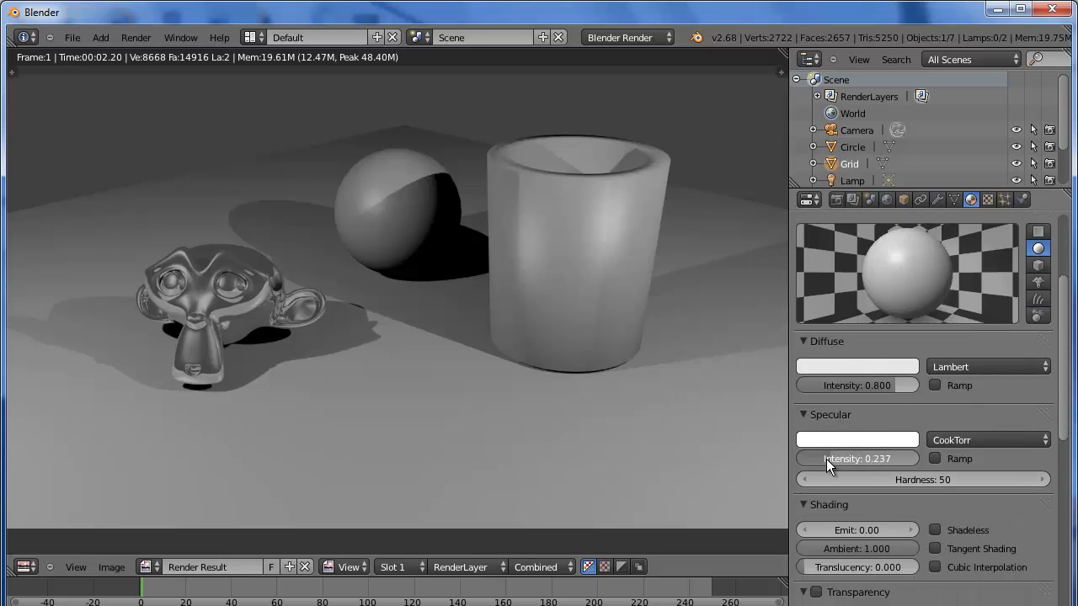
click(987, 199)
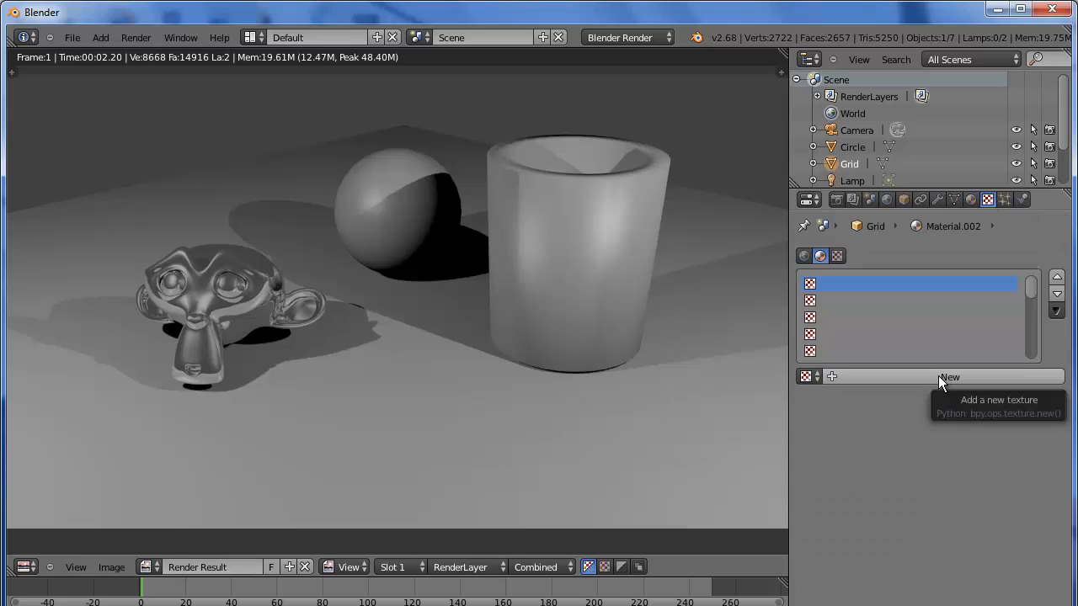
Step: Add a new texture to the floor material and set its type to Image or Movie
click(950, 377)
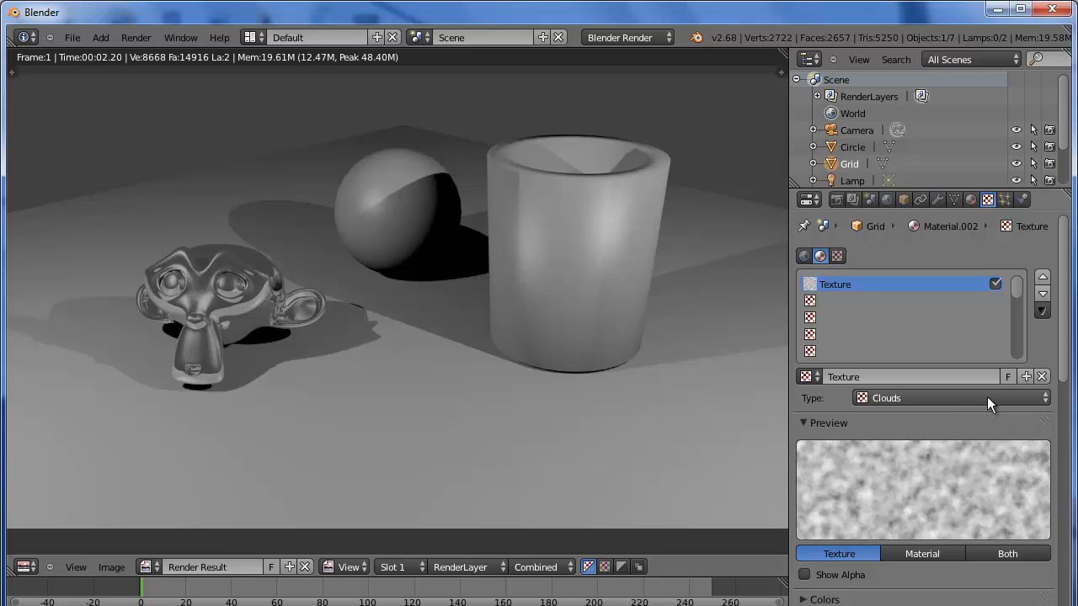
click(949, 397)
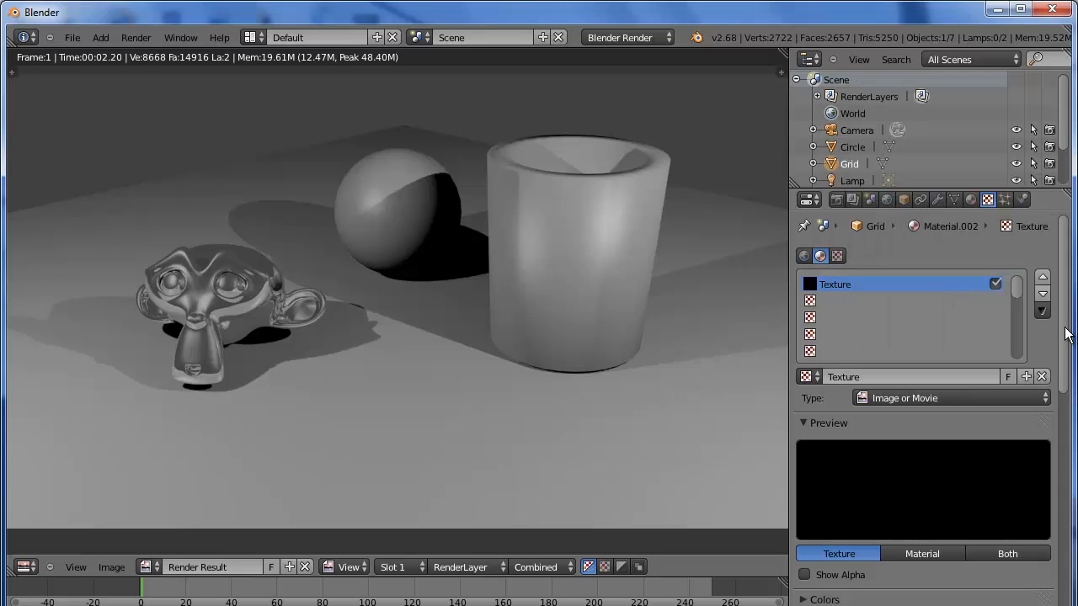
scroll(down, 3)
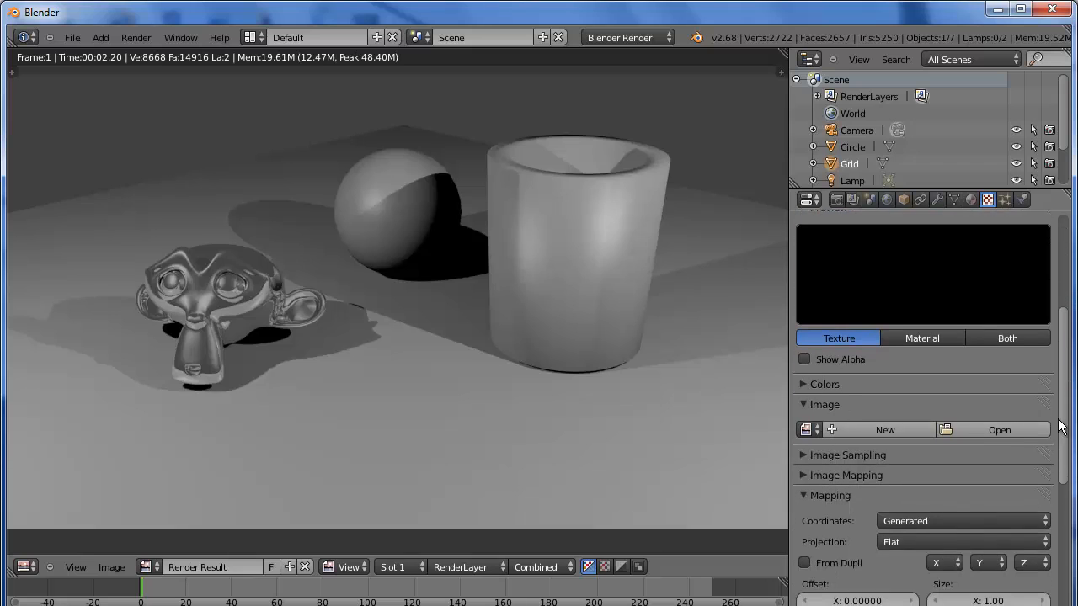
Step: Load Wood_Floor.jpg from the Interior Decor folder as the floor texture image
click(997, 429)
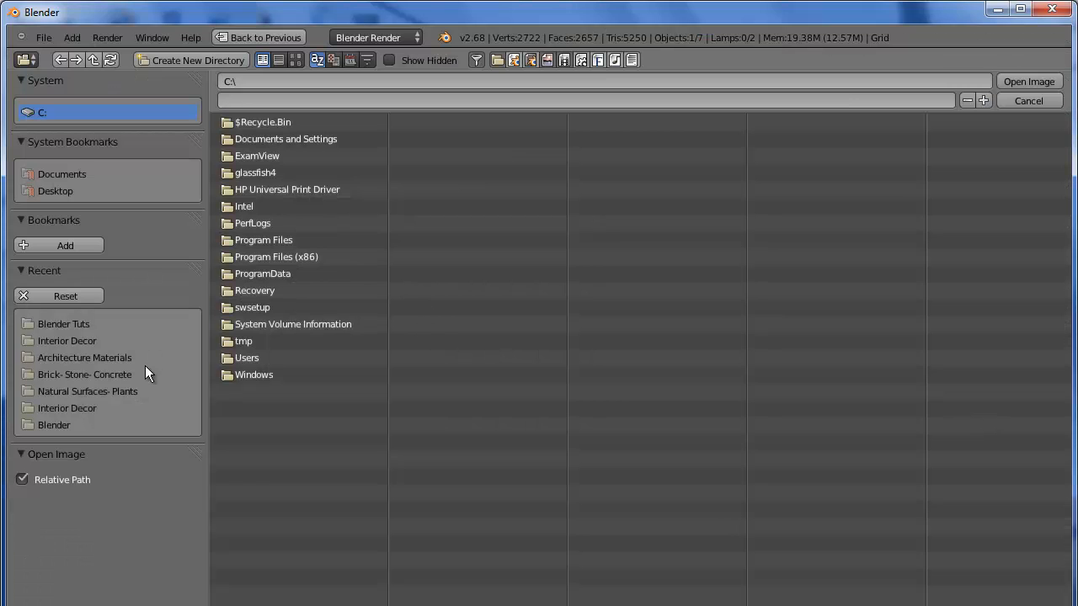
double_click(67, 340)
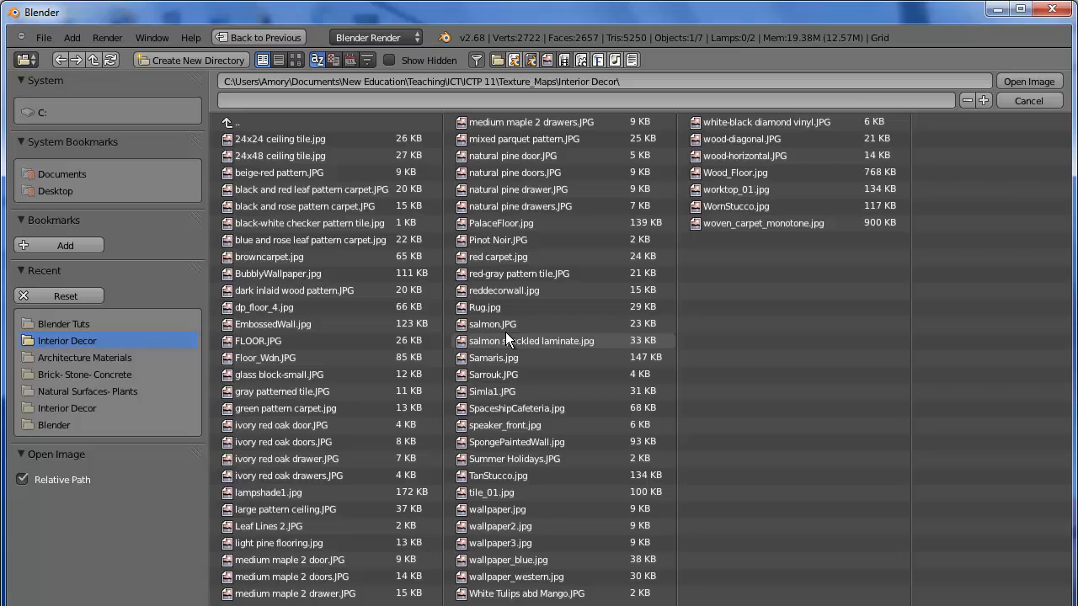
mouse_move(731, 311)
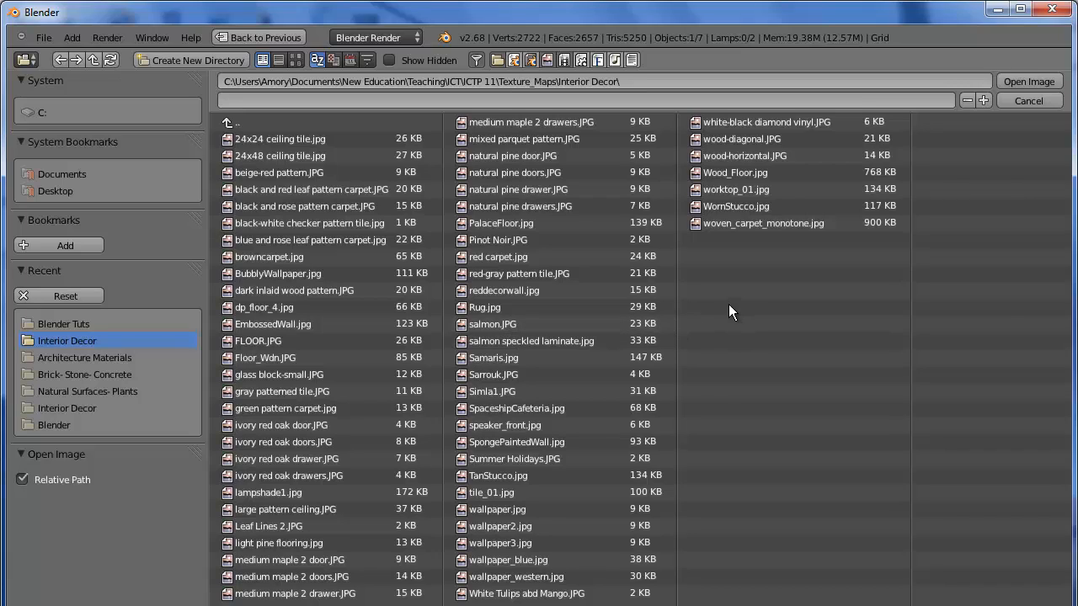
mouse_move(613, 341)
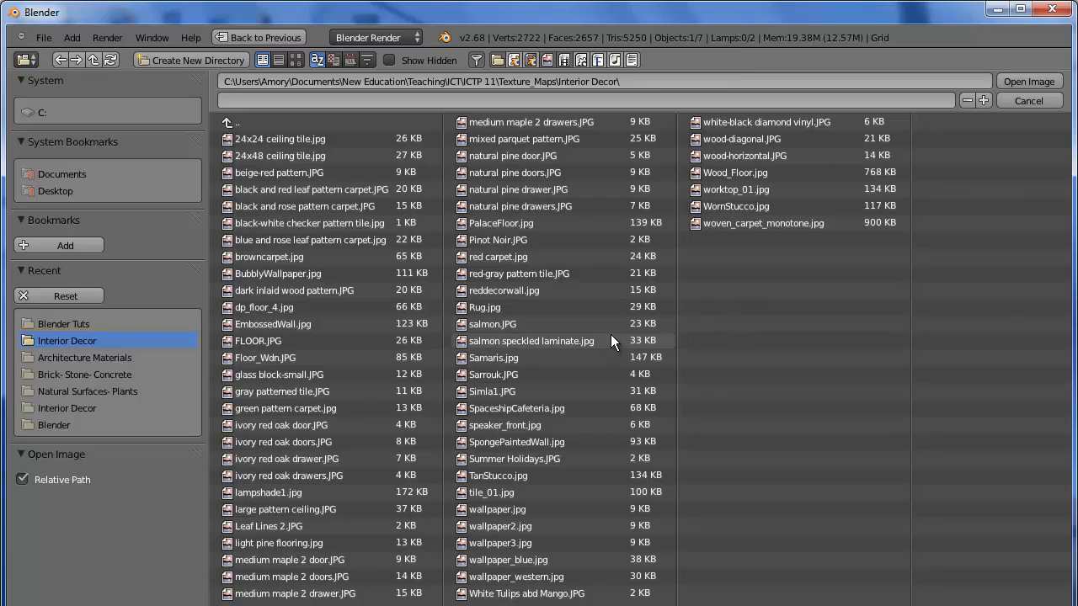
mouse_move(613, 323)
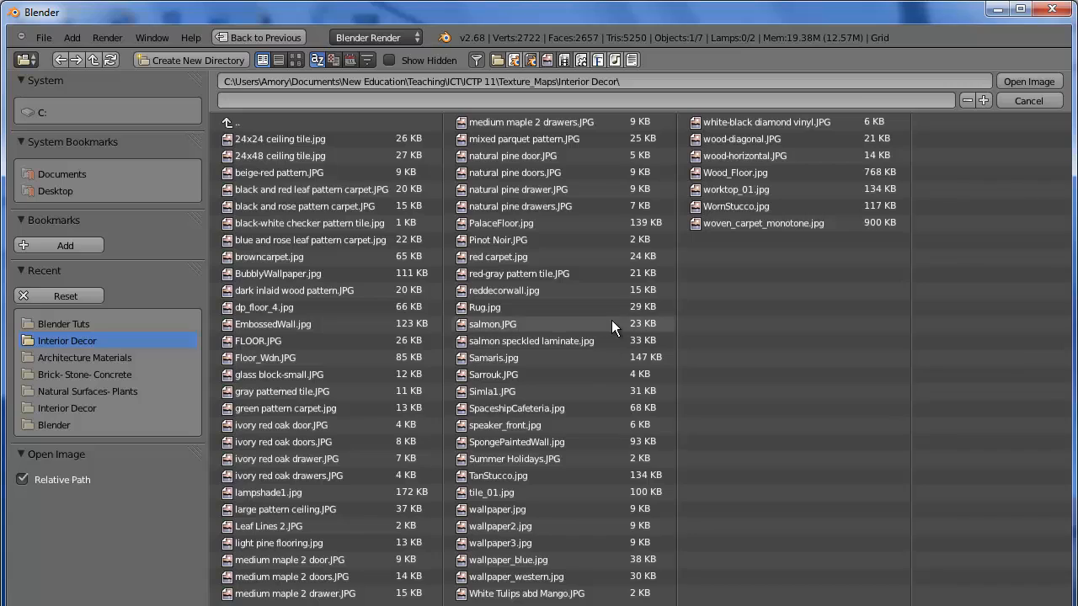
mouse_move(724, 236)
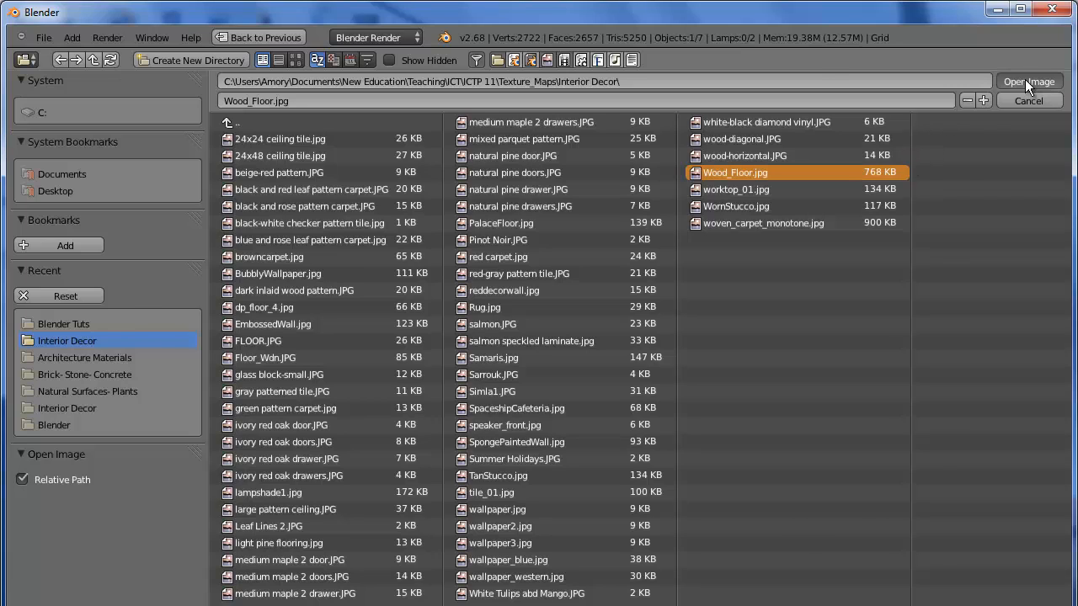
click(1027, 80)
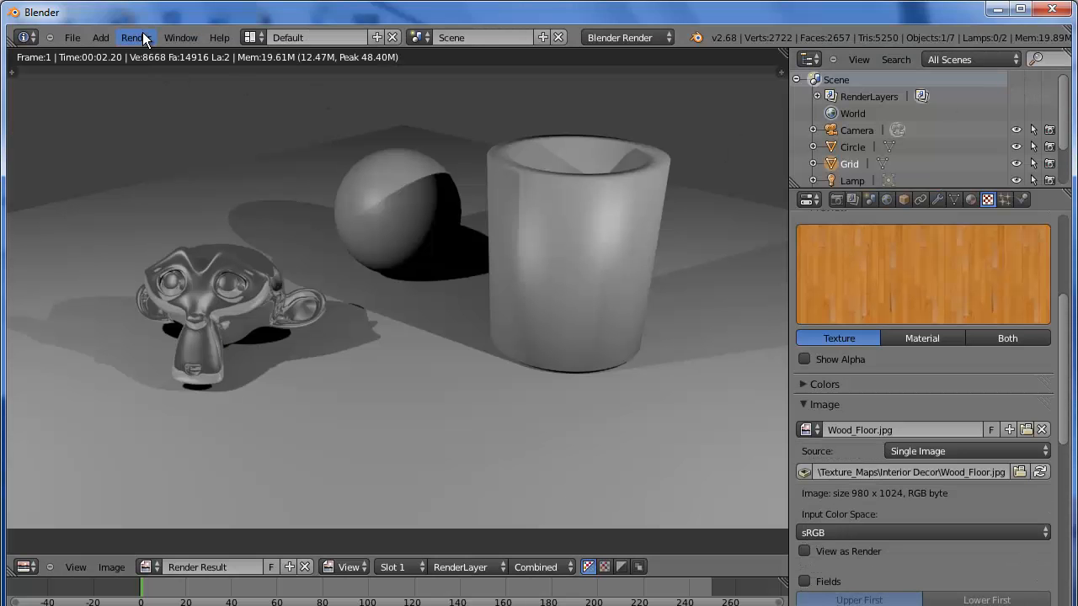
Step: Render the scene so the floor appears as wooden planks under the objects
click(131, 37)
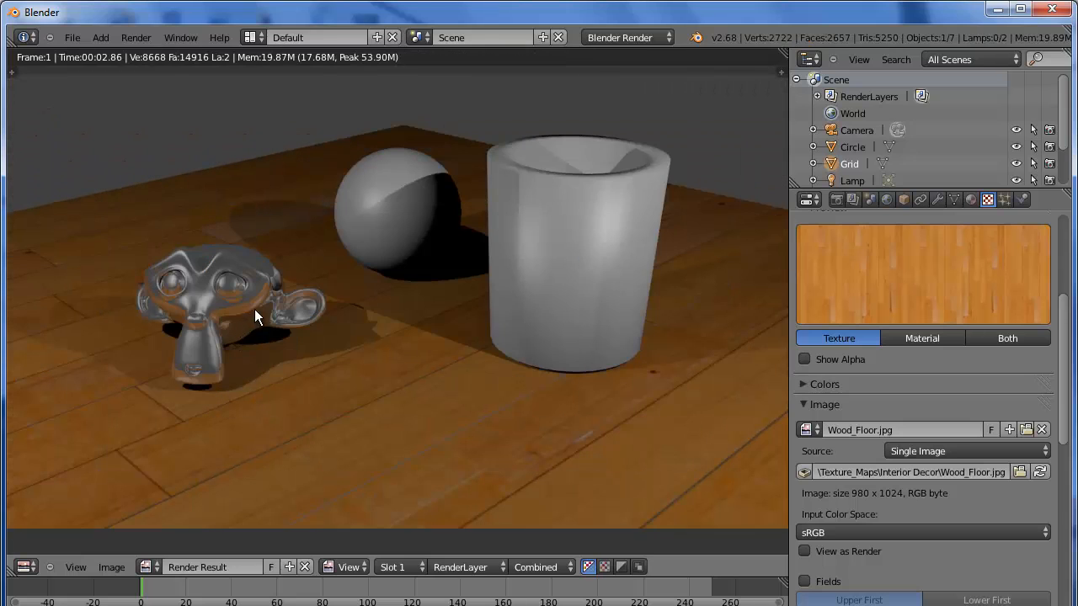
mouse_move(160, 327)
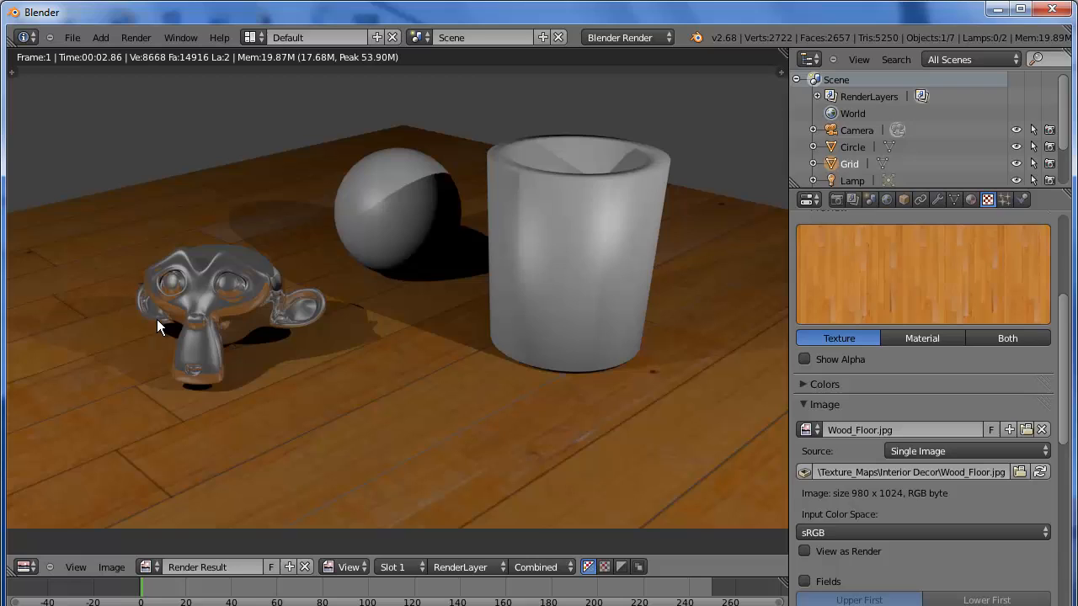
mouse_move(711, 329)
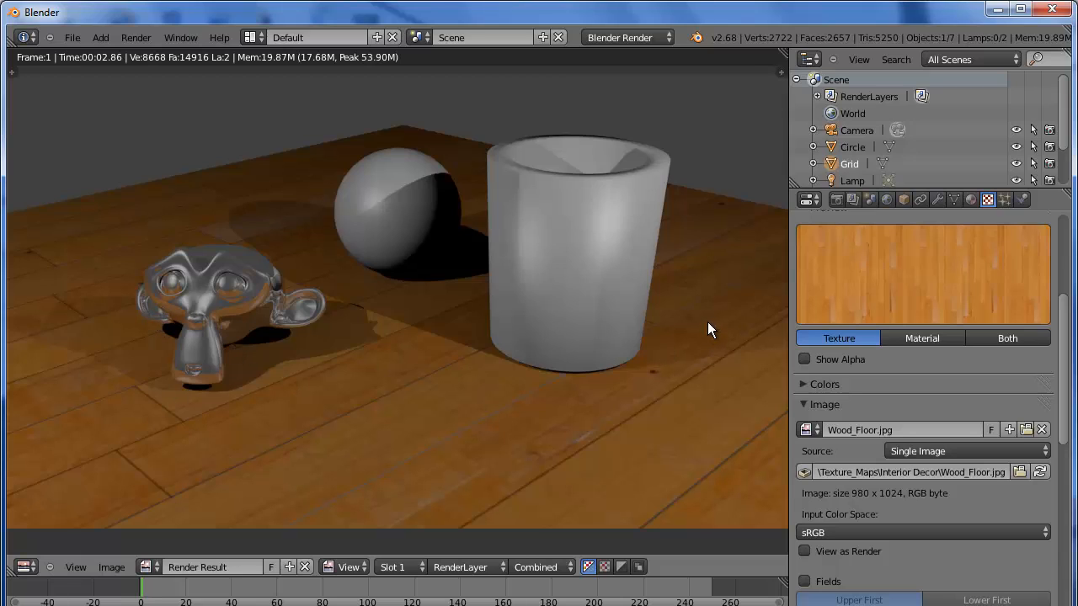
mouse_move(412, 293)
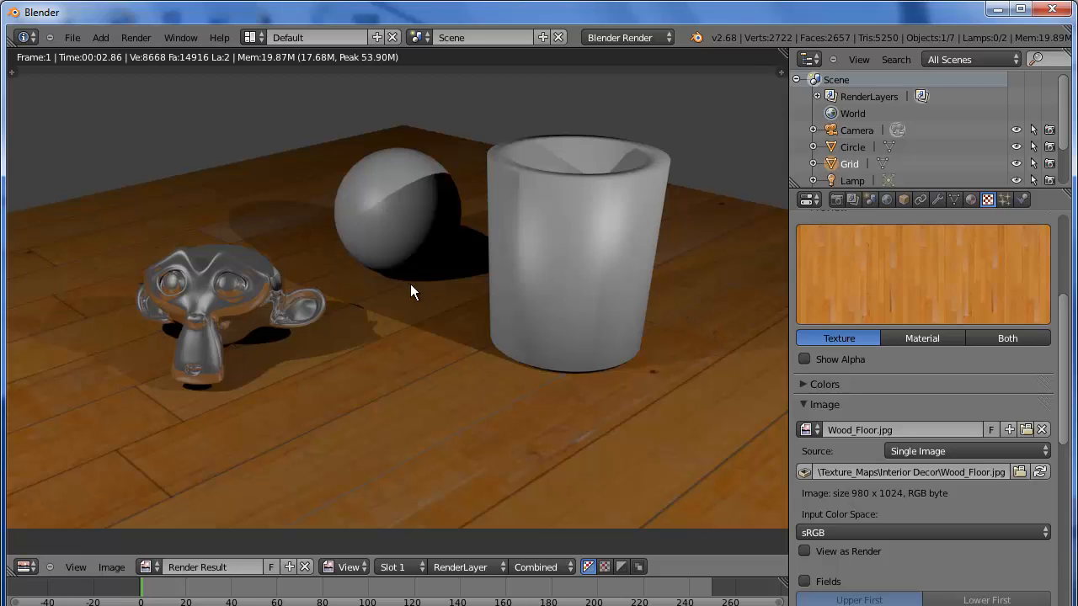
mouse_move(273, 333)
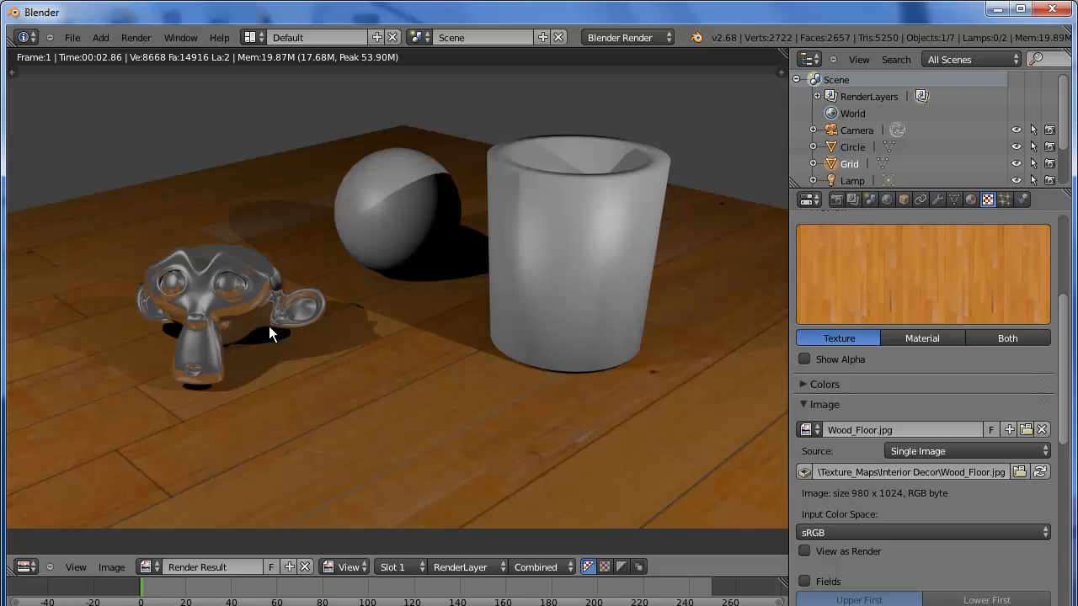
mouse_move(337, 330)
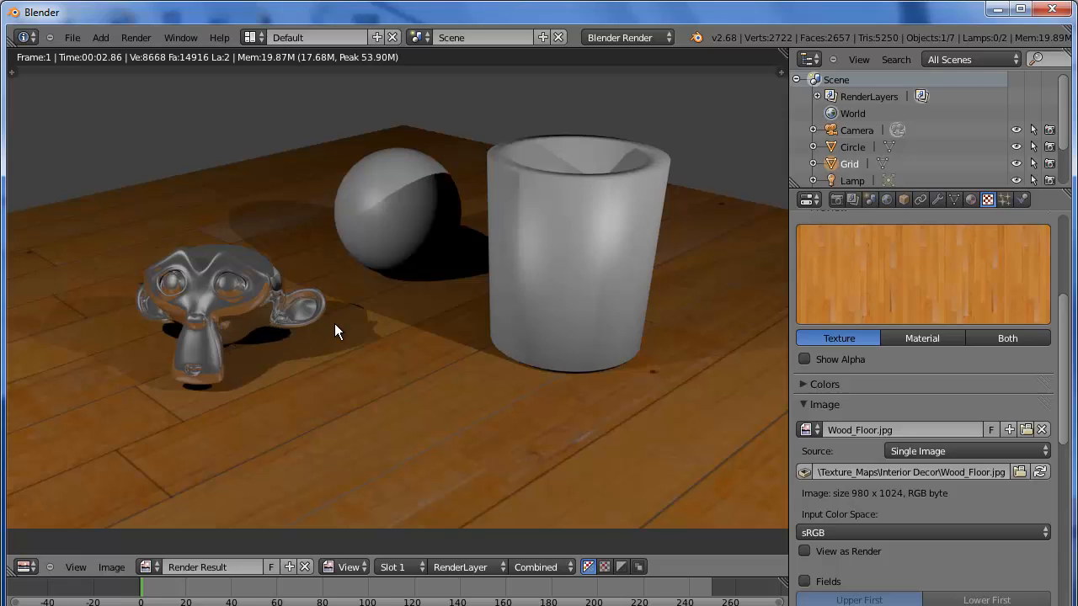
mouse_move(294, 326)
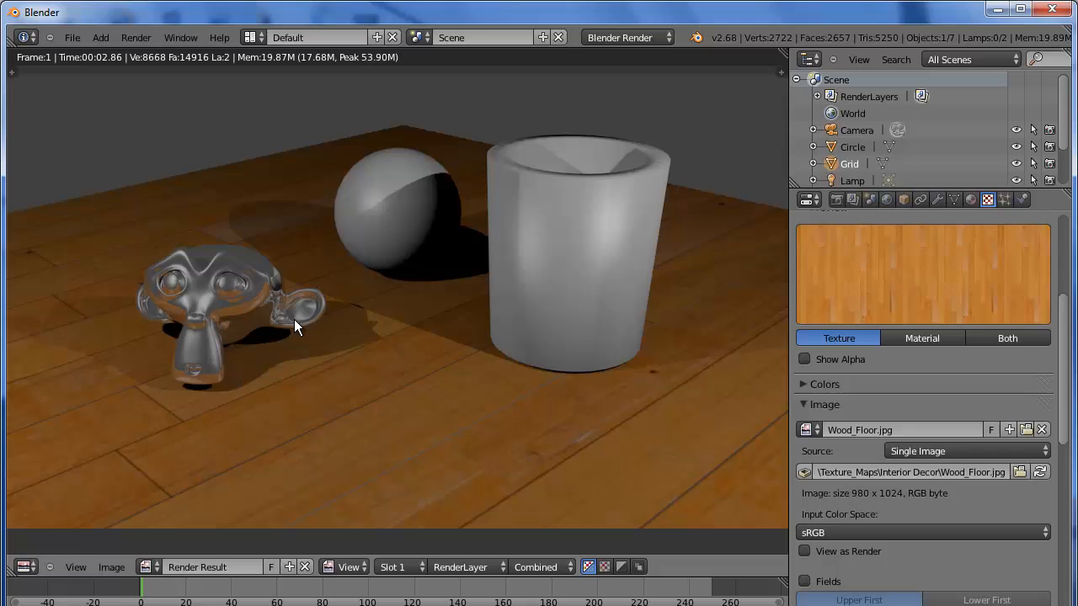
mouse_move(495, 284)
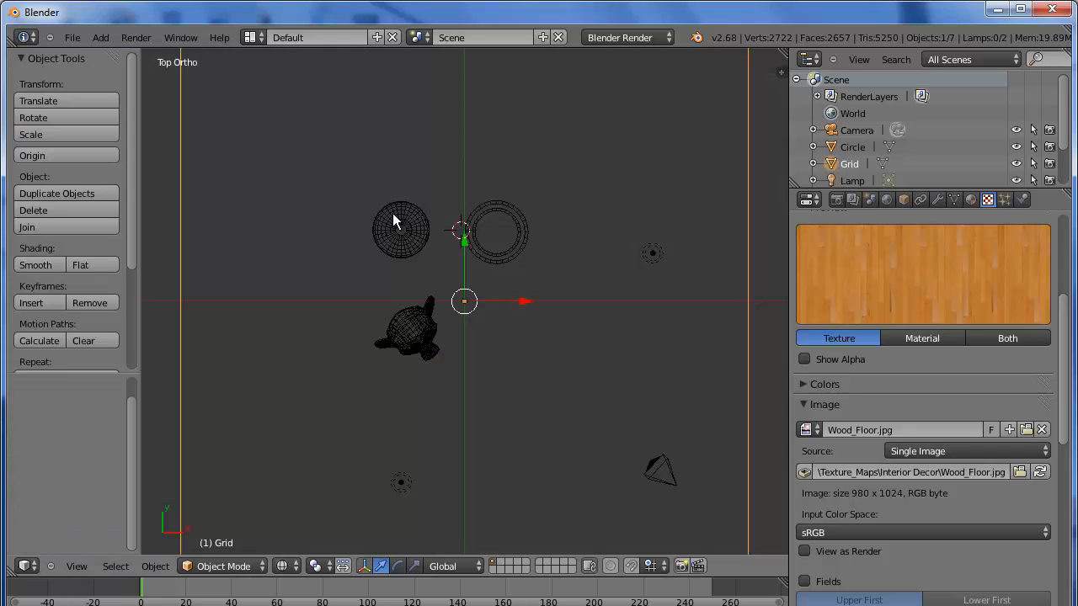
Step: Give the sphere raytraced transparency with IOR 1.1 and Fresnel, making it clear glass
click(400, 229)
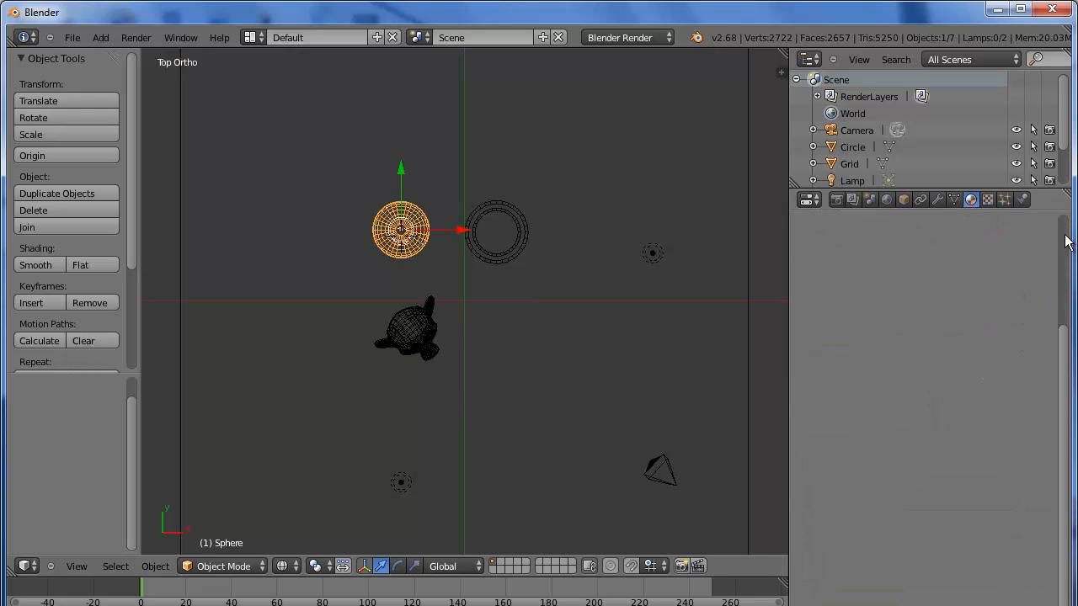
click(953, 199)
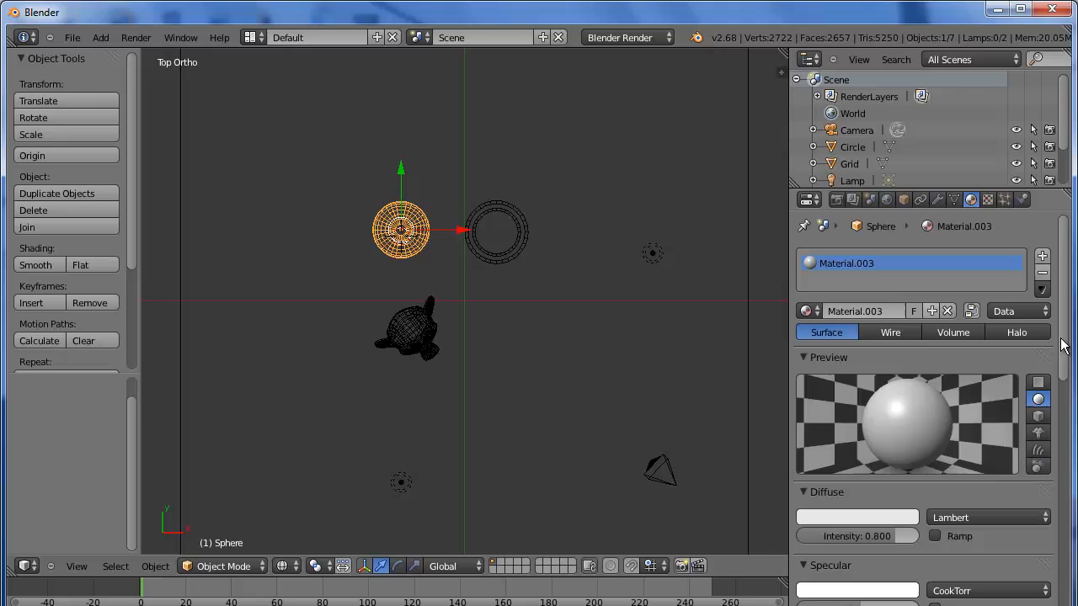
scroll(down, 3)
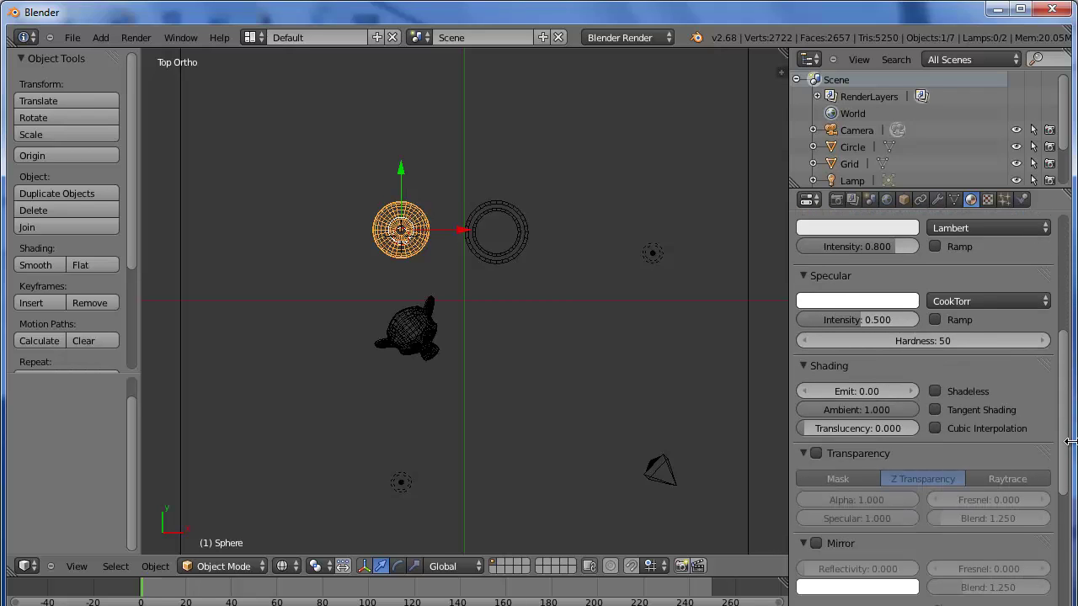
scroll(down, 3)
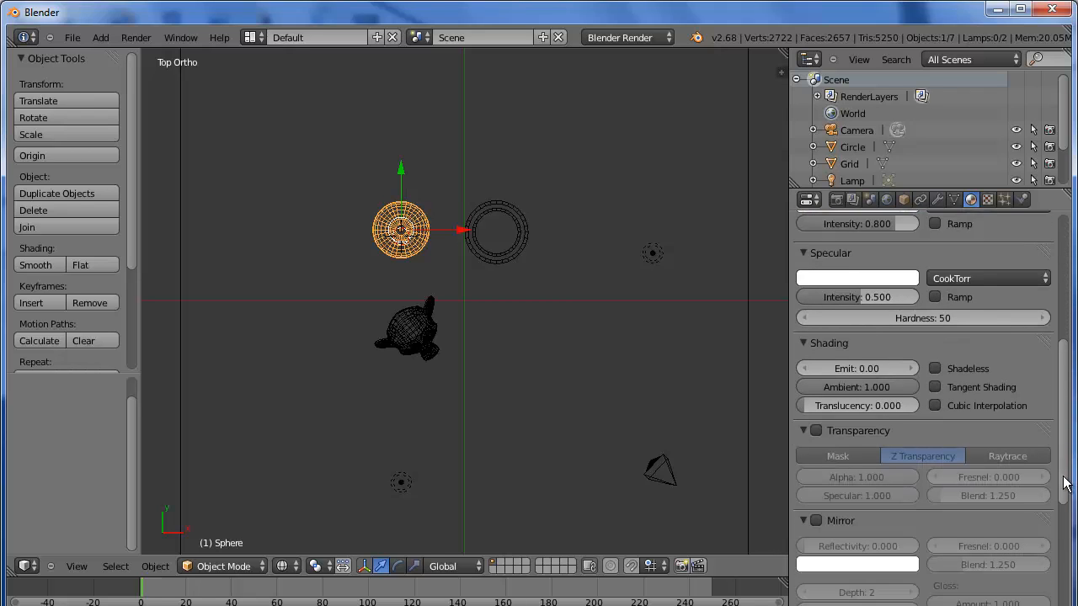
scroll(up, 3)
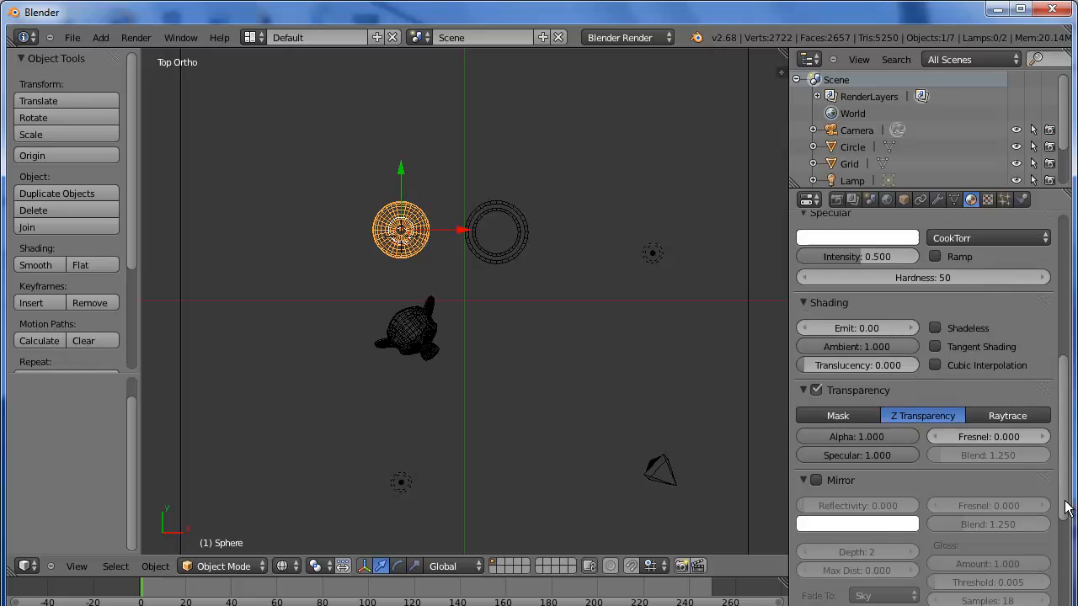
click(1007, 414)
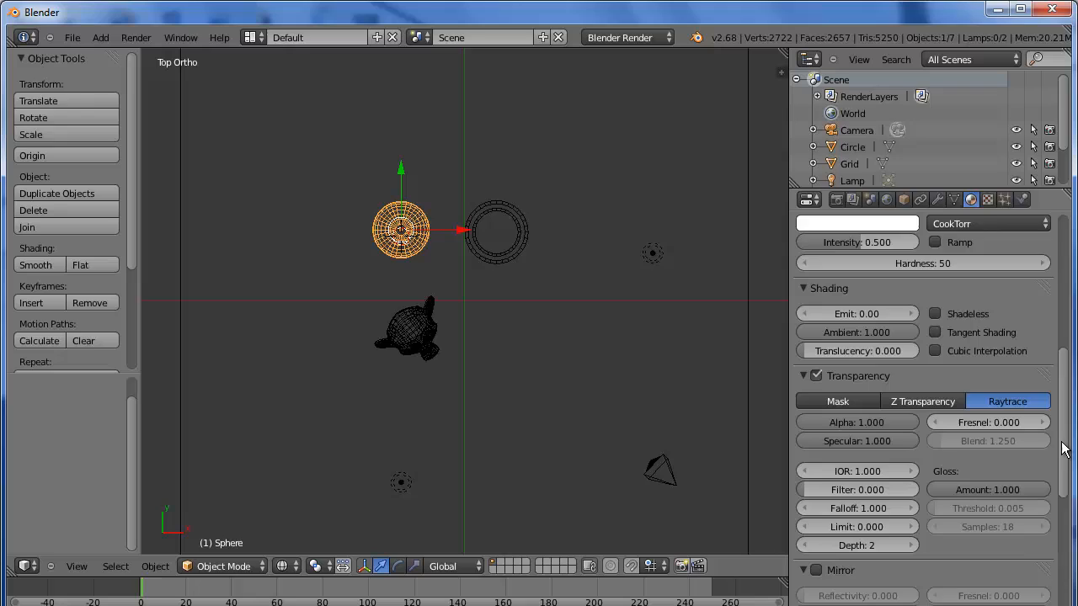
scroll(down, 3)
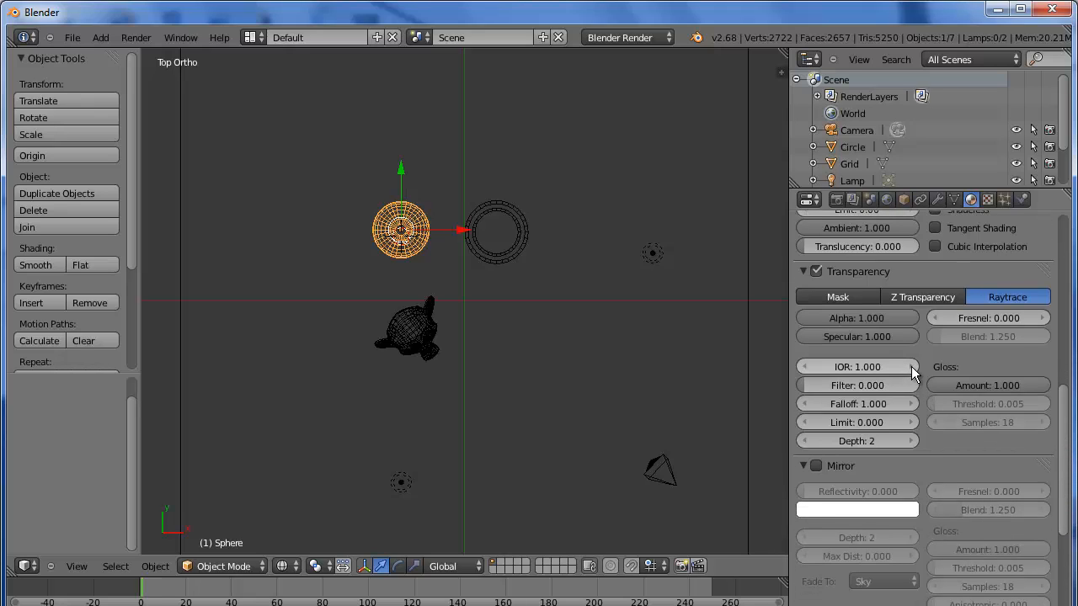
click(908, 367)
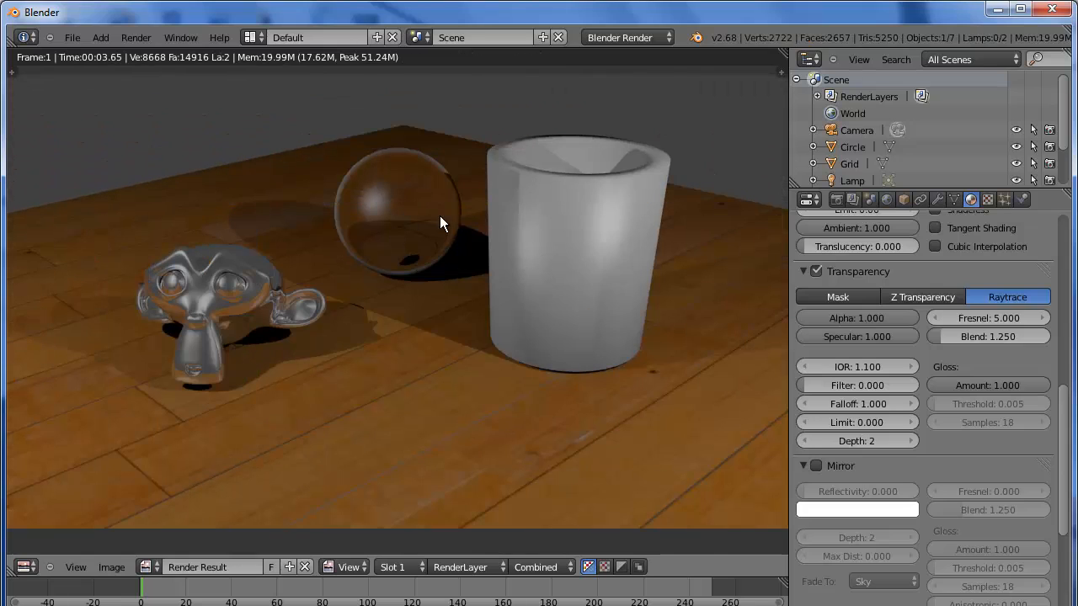
Step: Raise the glass sphere's raytraced transparency depth to 8
click(908, 441)
text(8)
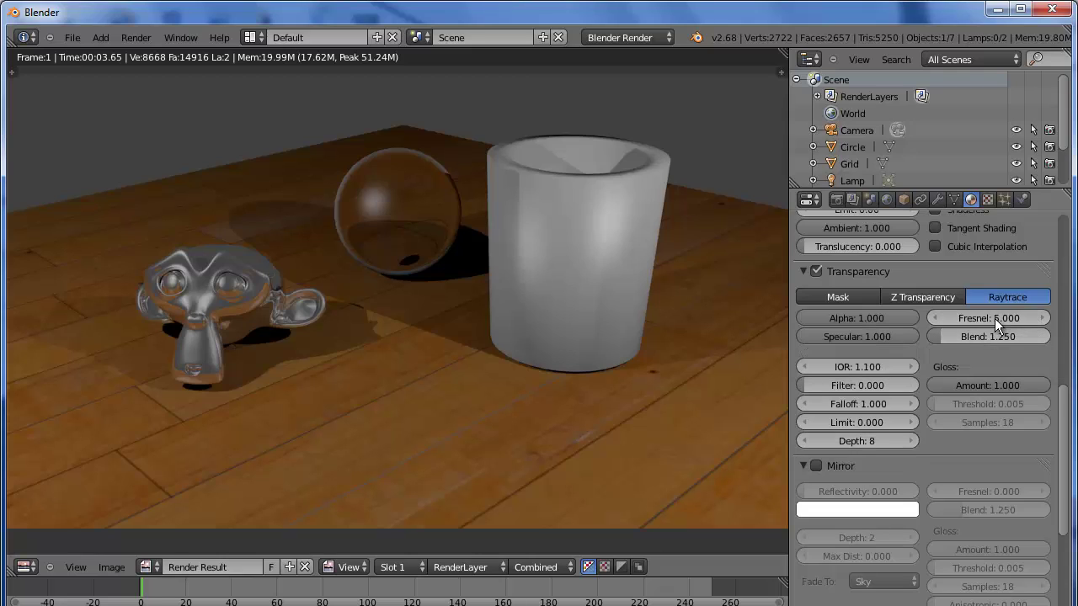
mouse_move(988, 317)
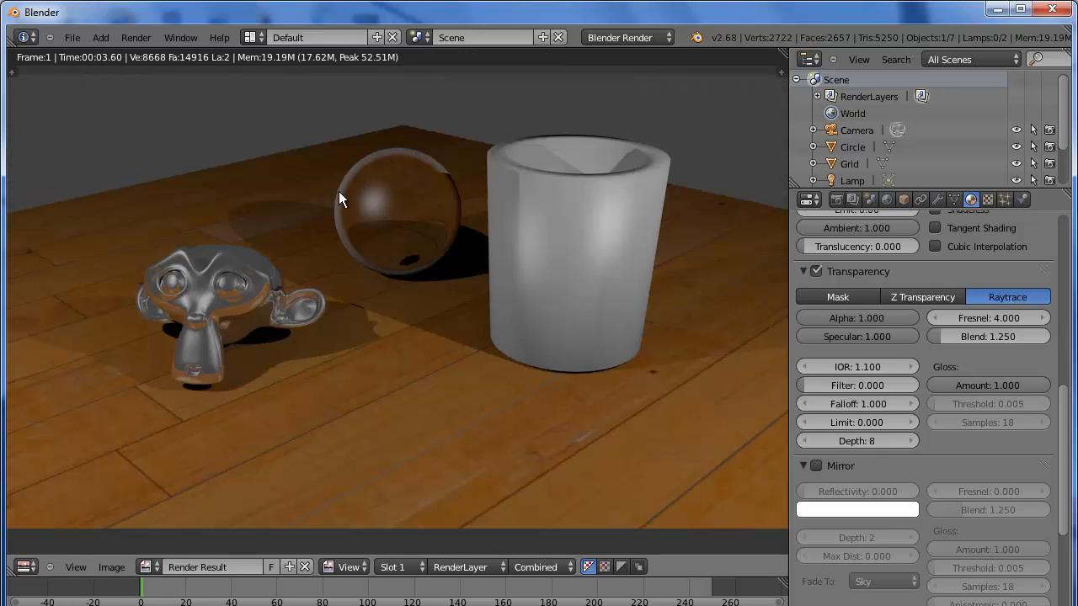
mouse_move(410, 161)
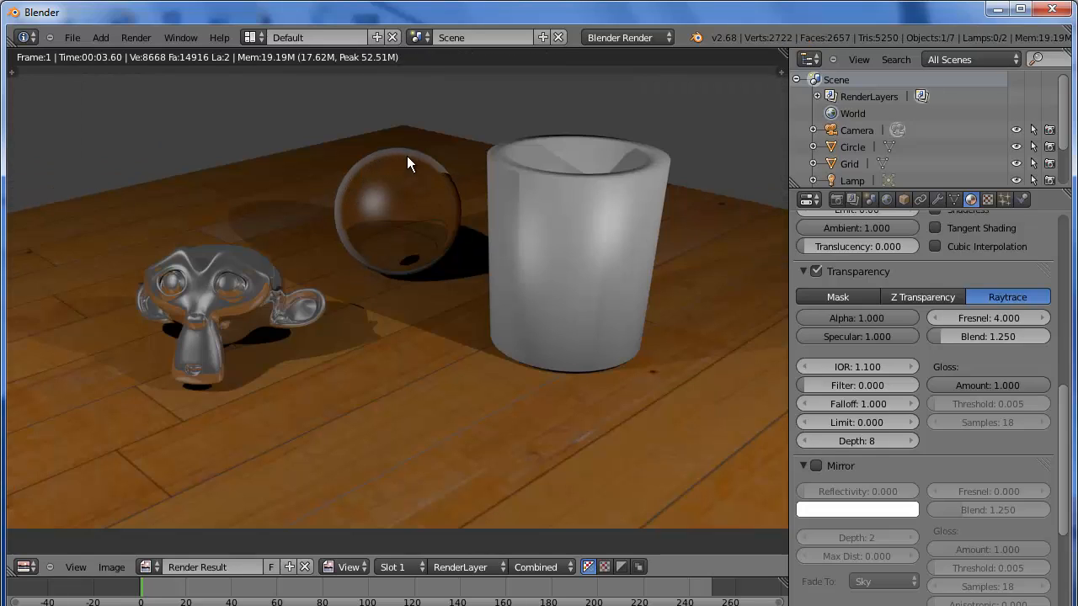
mouse_move(401, 250)
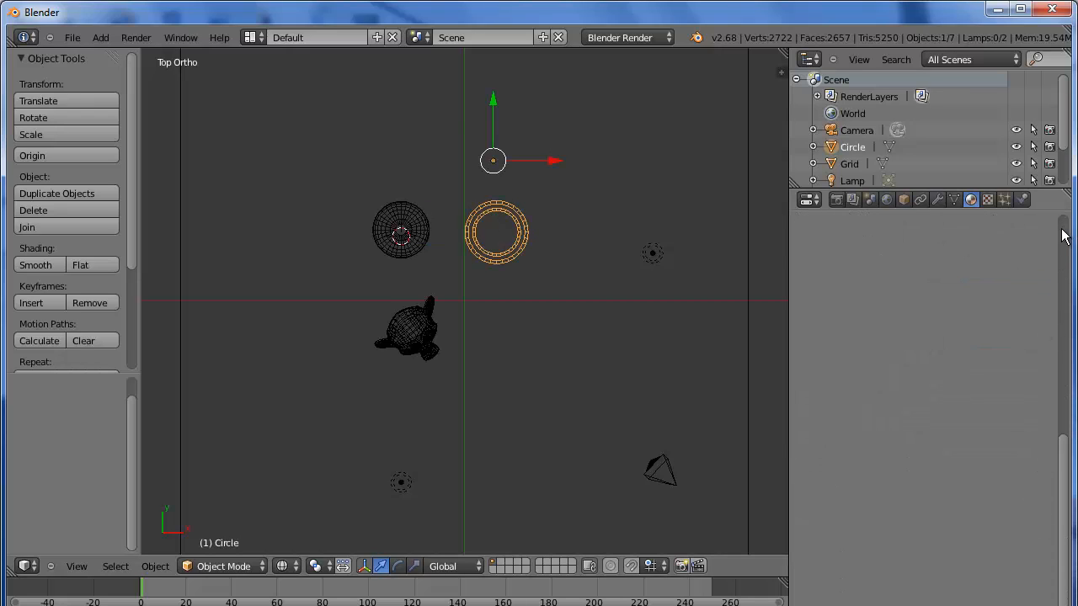
Step: Give the vase a new material with raytraced transparency, Fresnel 4, Blend 1.25 and IOR 1.1
click(970, 199)
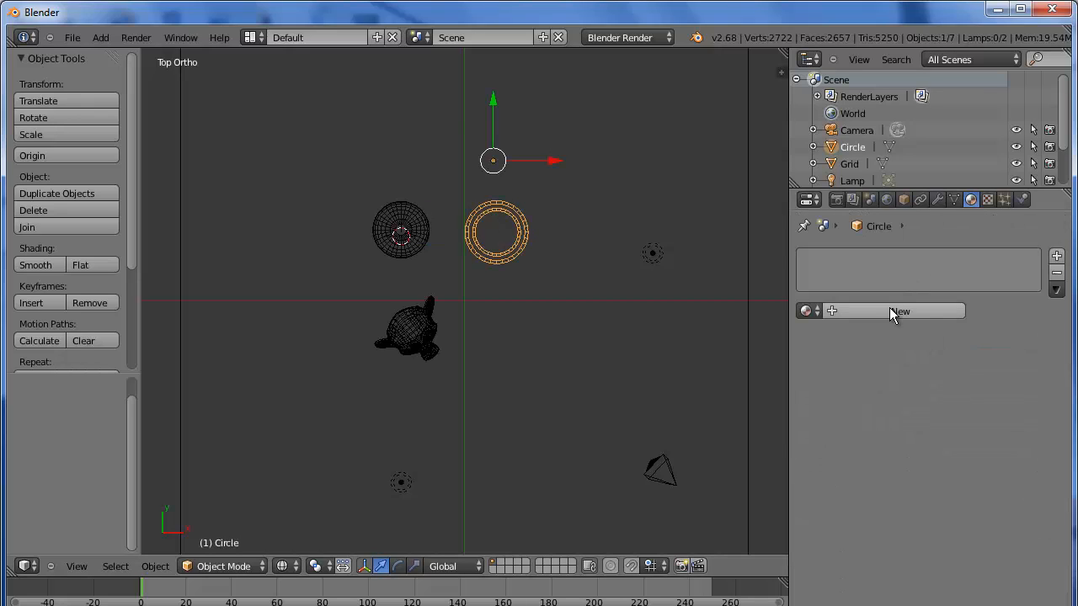
click(900, 311)
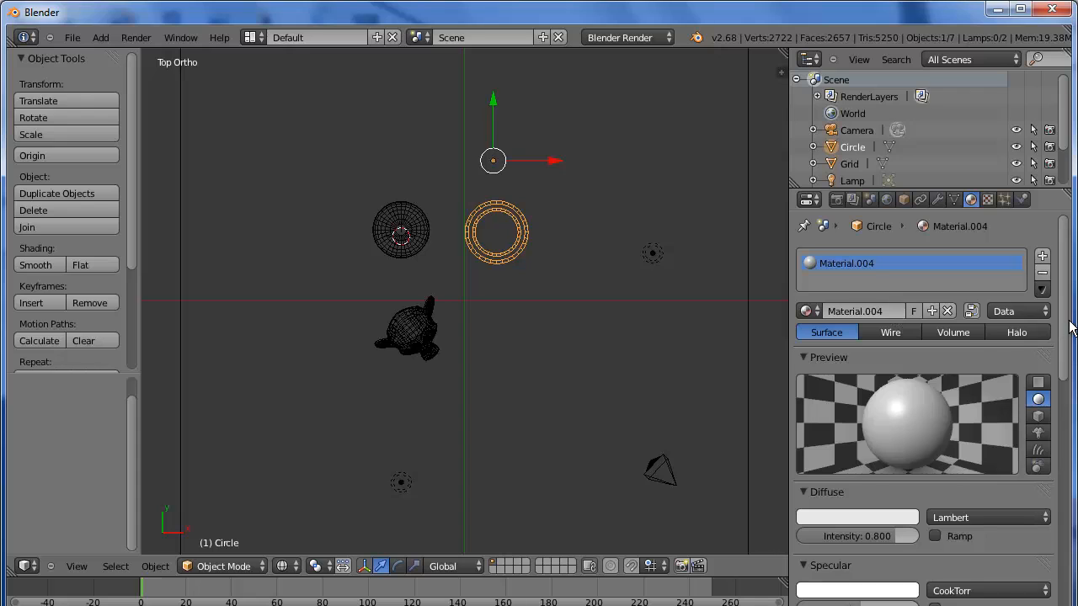
scroll(down, 3)
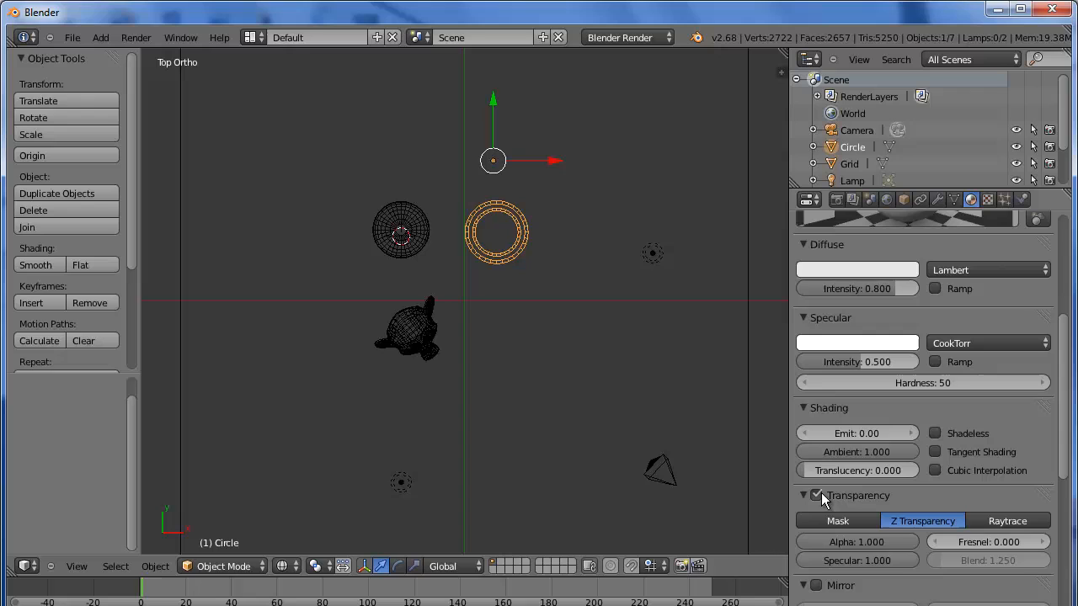
click(1007, 521)
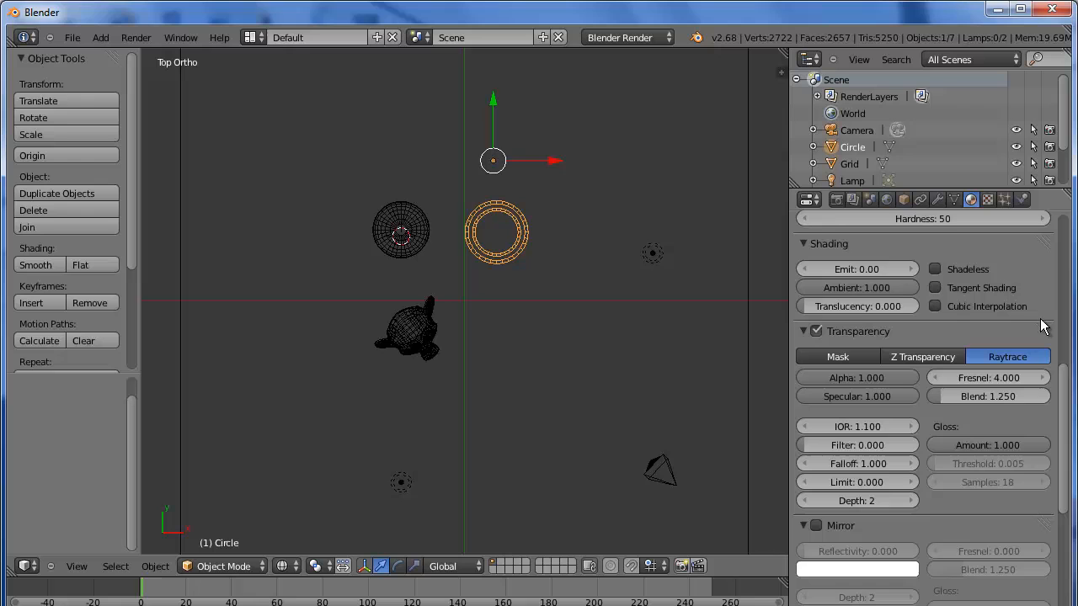
scroll(up, 3)
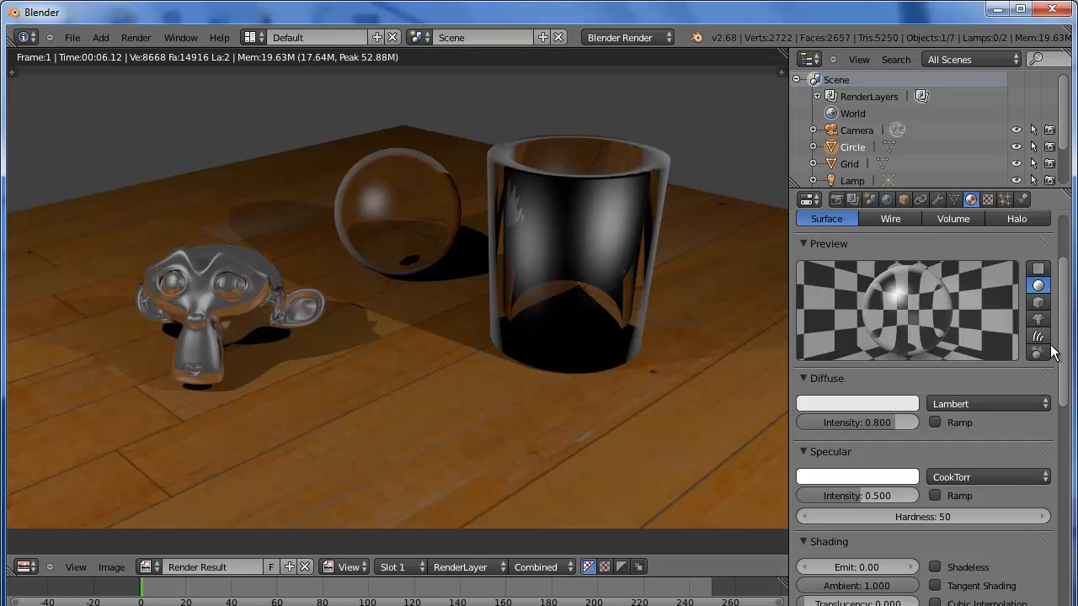
Step: Set the vase's raytrace transparency depth to 8 and re-render it clearer
scroll(down, 3)
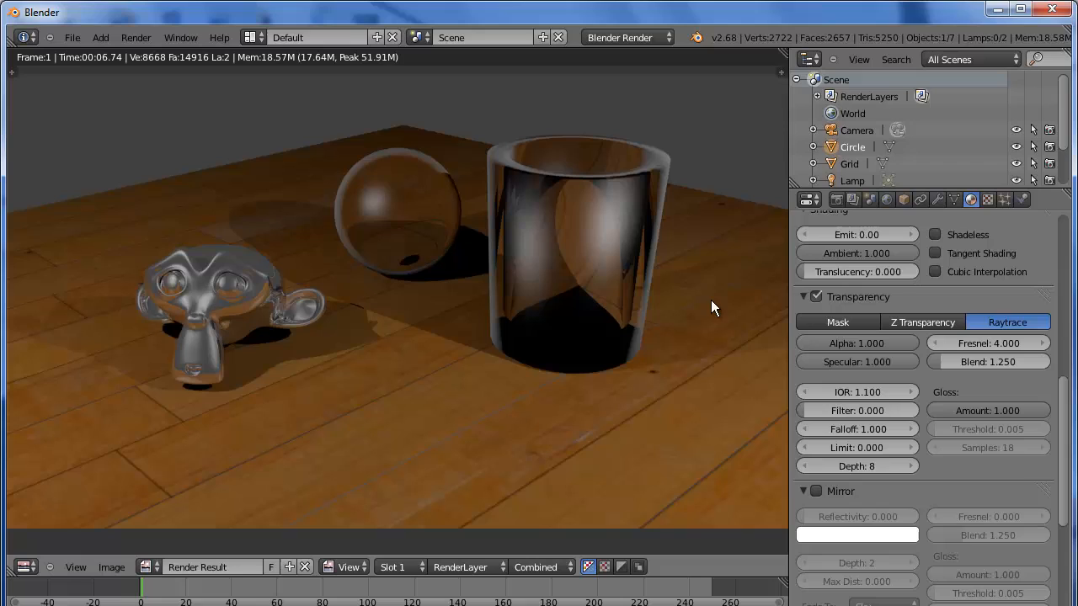
mouse_move(578, 222)
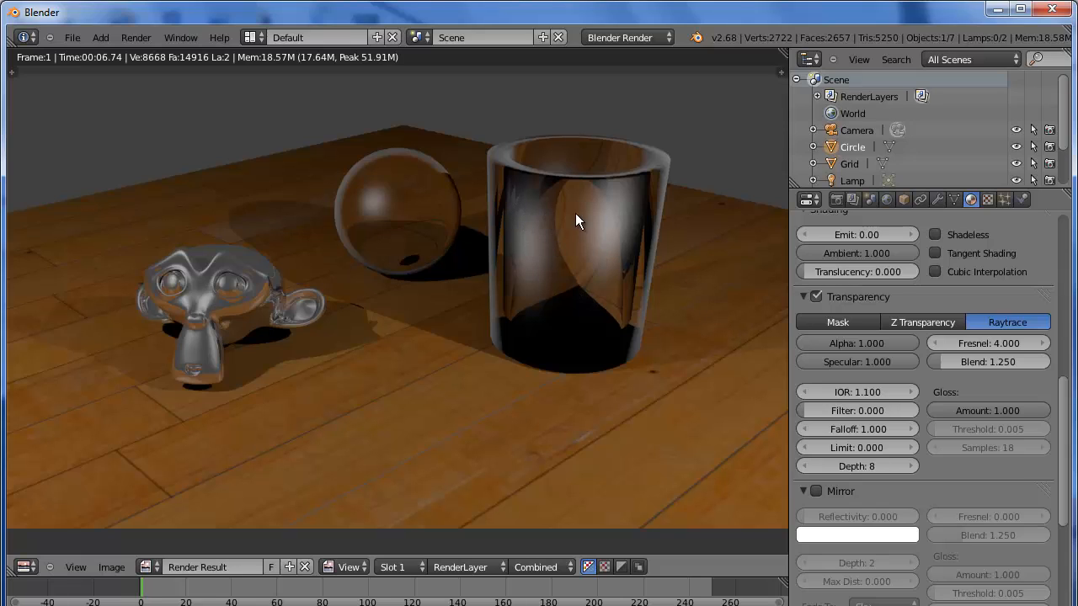
mouse_move(623, 236)
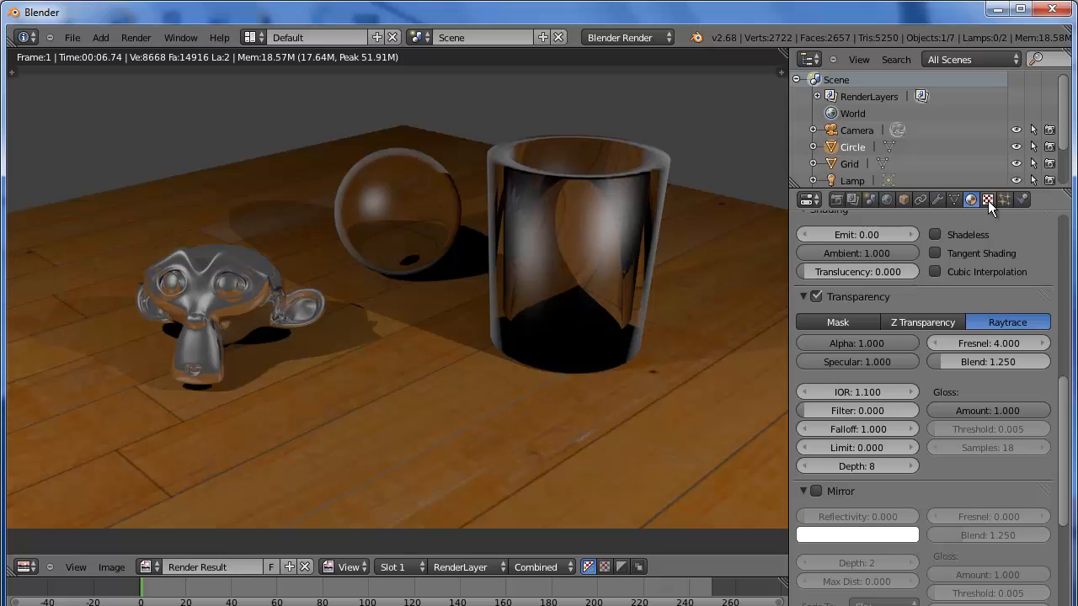
scroll(up, 3)
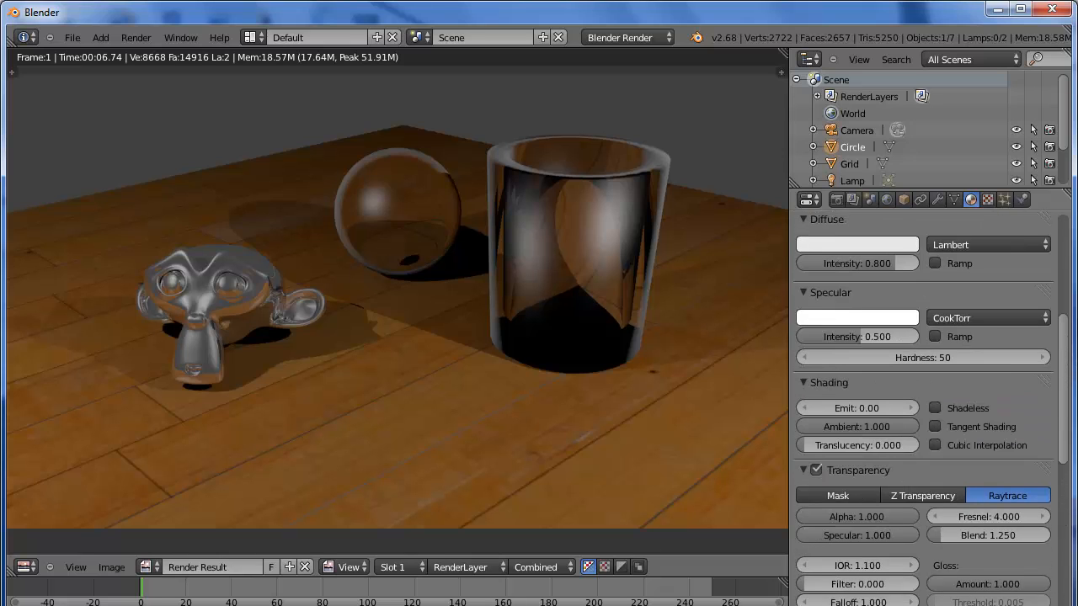
Step: Add a new Clouds texture to the vase material, previewed on the material
click(970, 198)
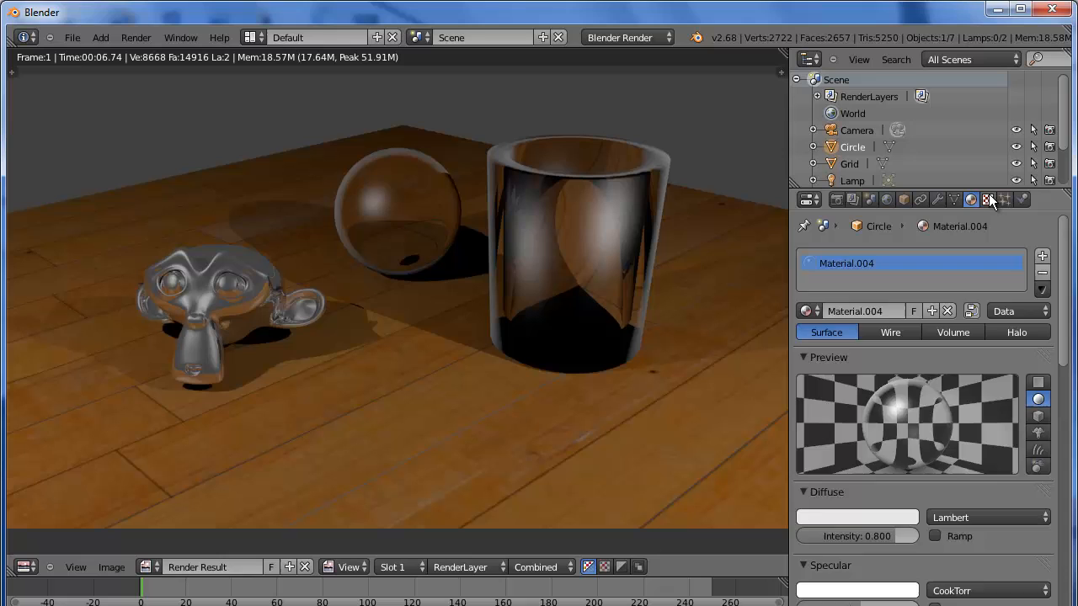
click(986, 198)
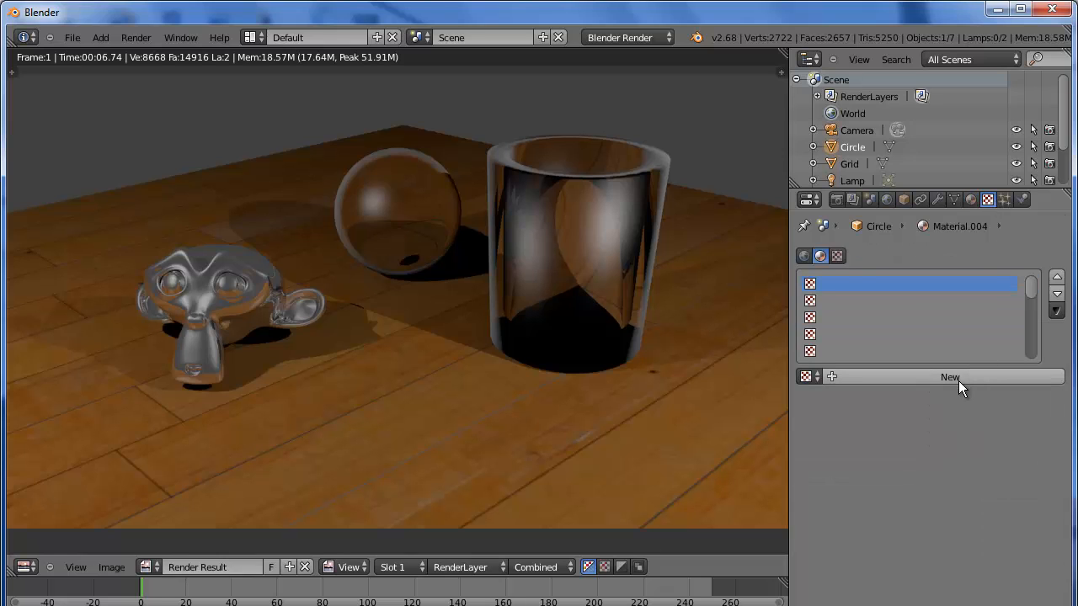
click(949, 377)
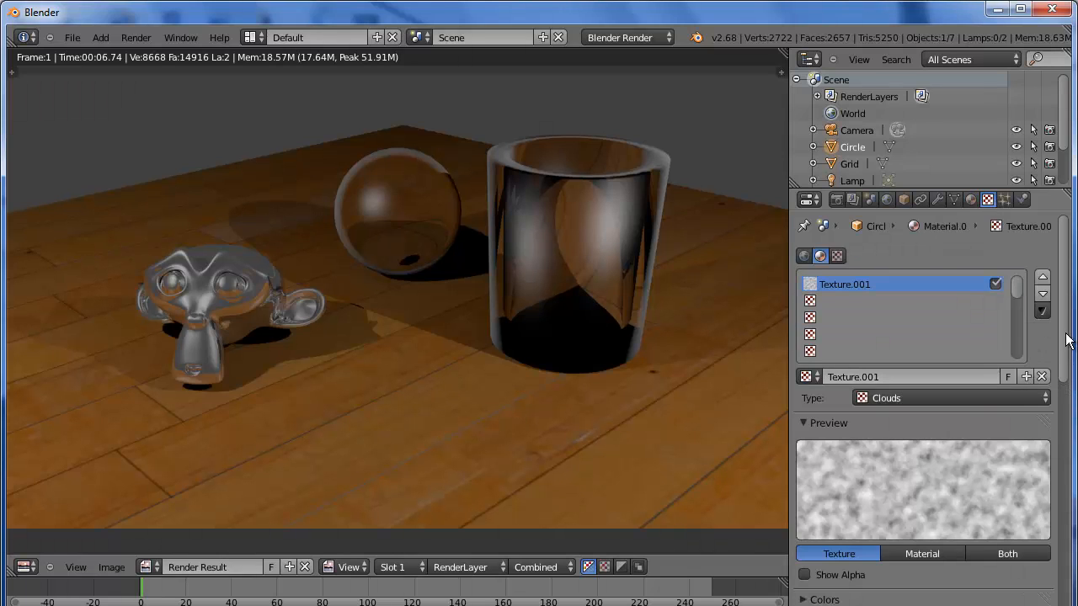
scroll(down, 3)
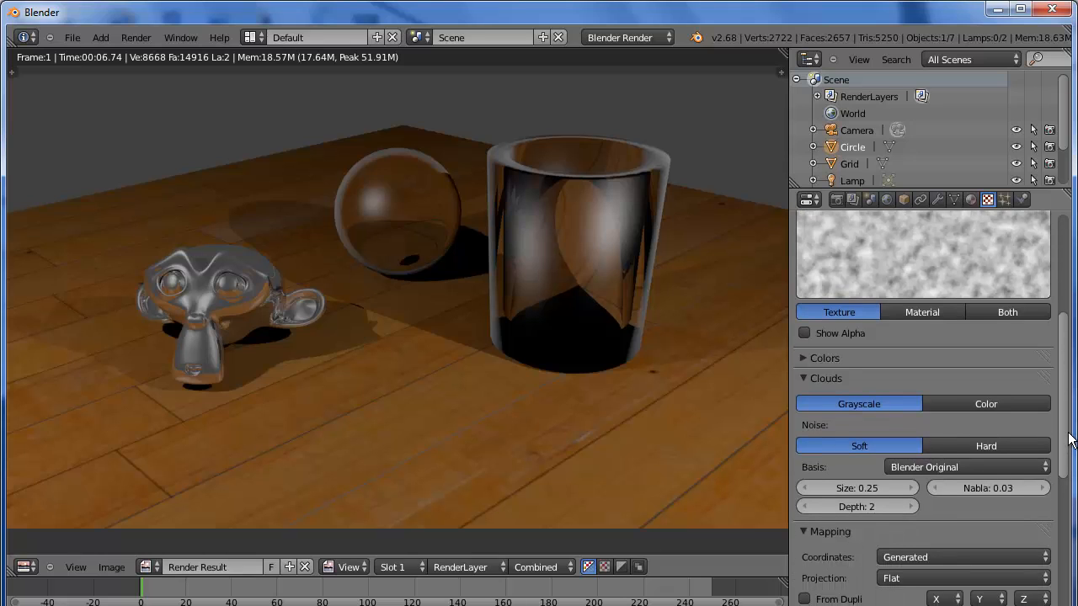
click(921, 312)
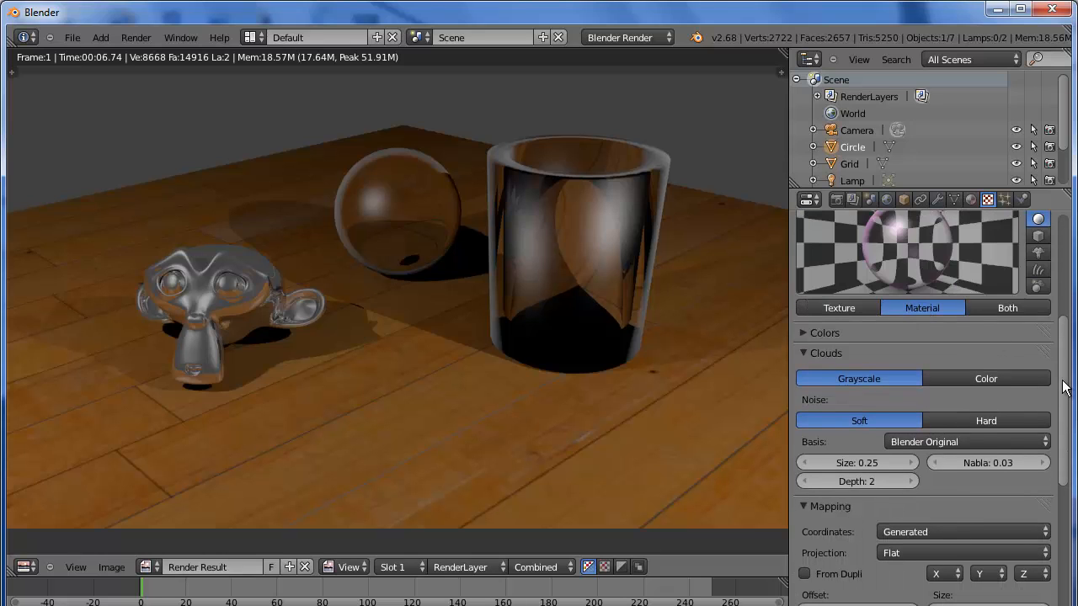
Step: Switch the texture's influence from Diffuse Color to Geometry Normal
scroll(down, 3)
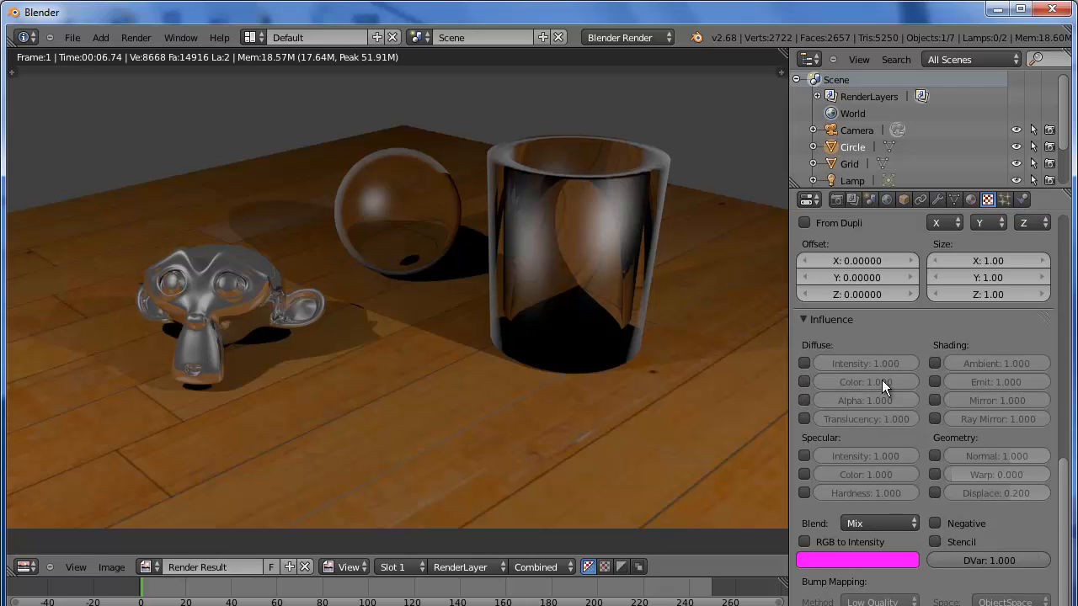
click(935, 455)
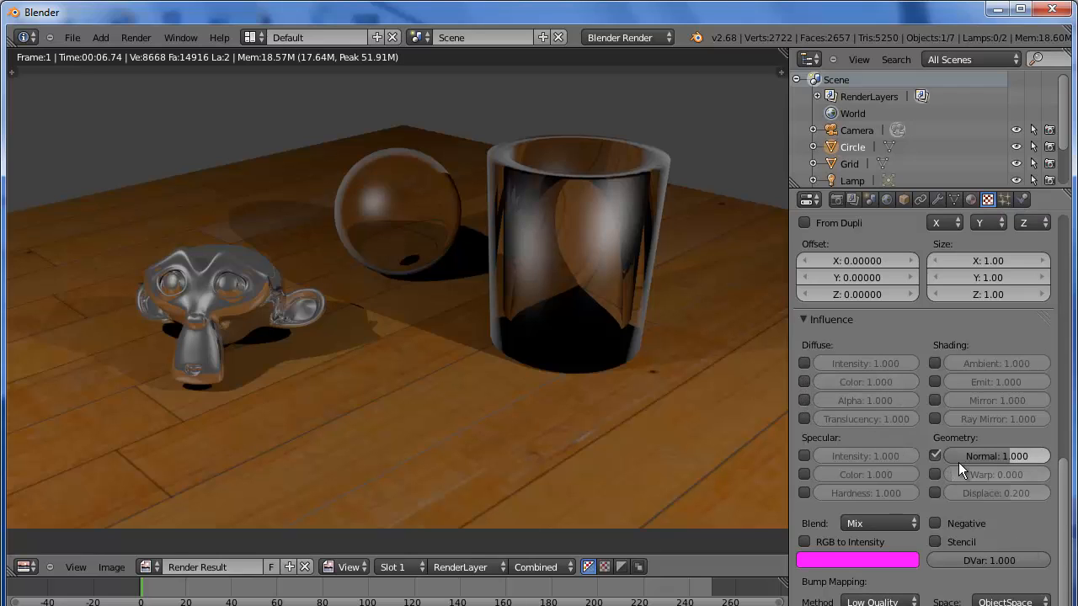
mouse_move(751, 209)
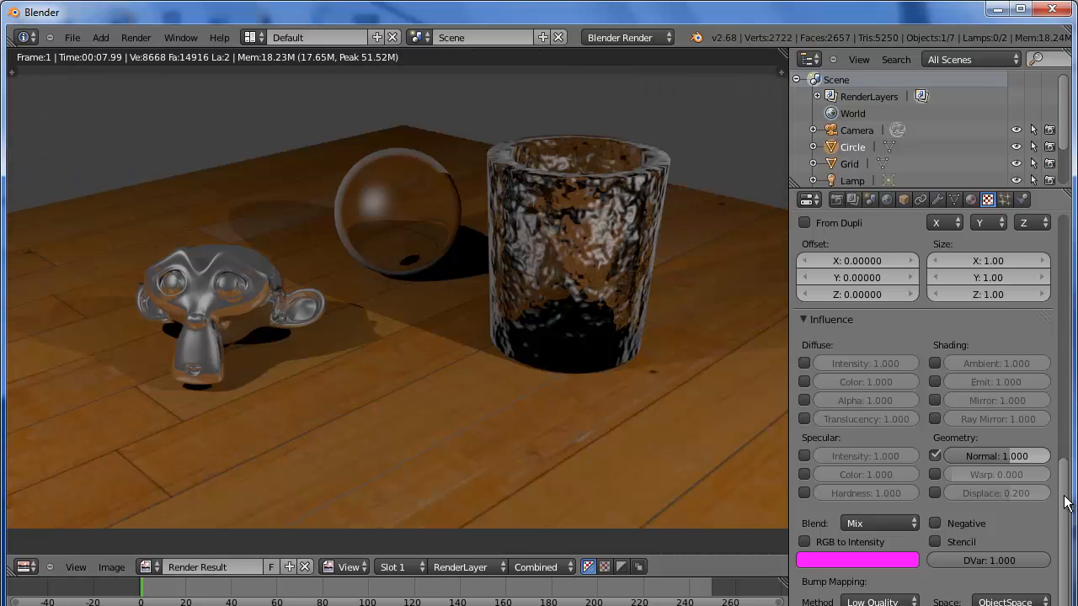
Step: Re-render the bumpy vase and bring the Clouds texture settings back into view
click(970, 199)
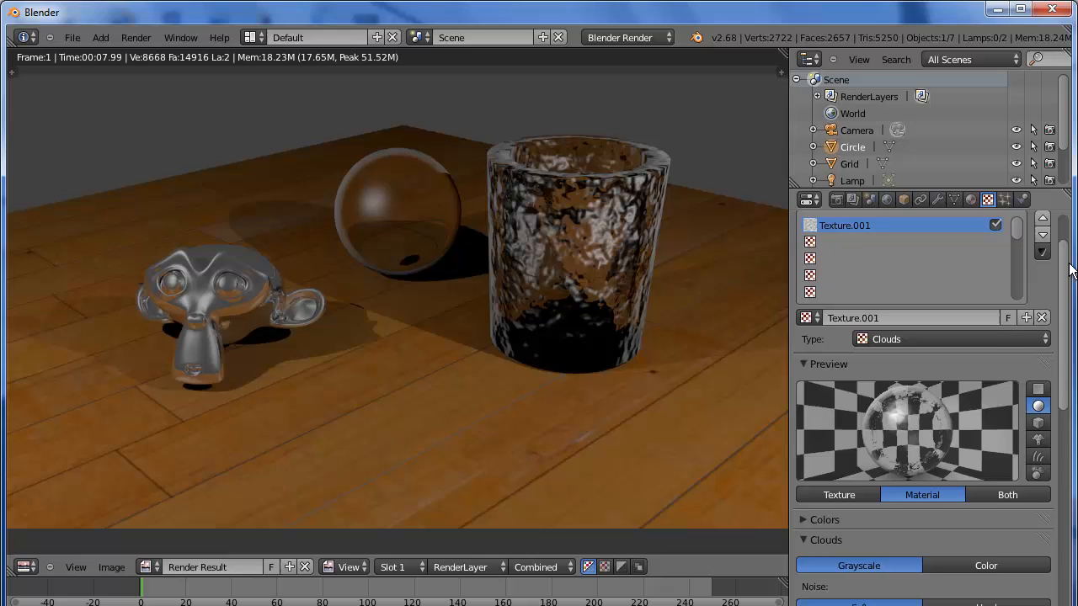
scroll(down, 3)
text(1)
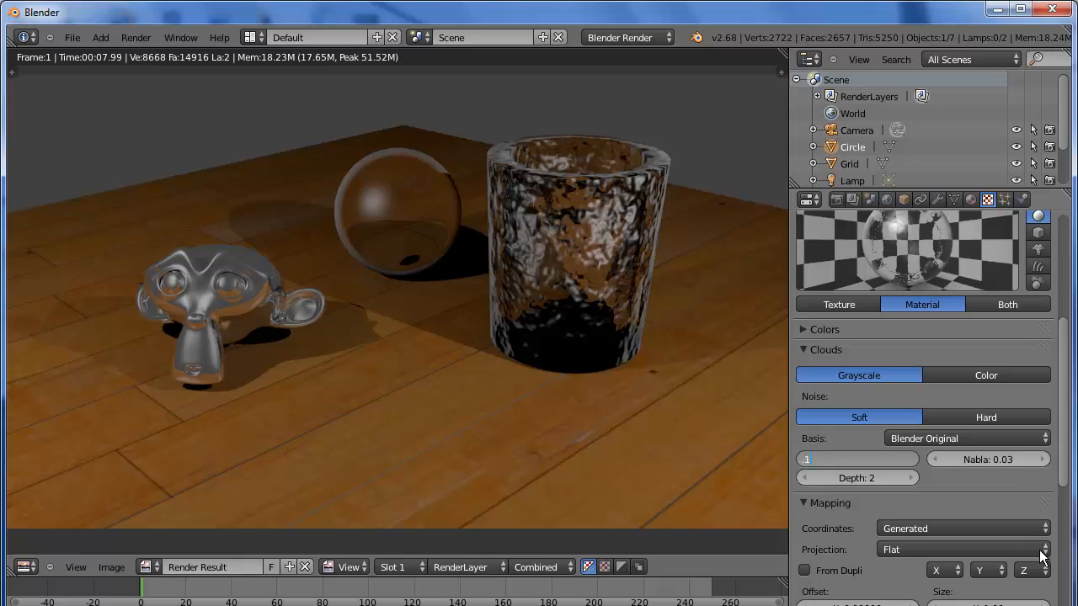
Step: Render the image with the Clouds size reduced to 0.10 for a finer frosted finish
click(135, 37)
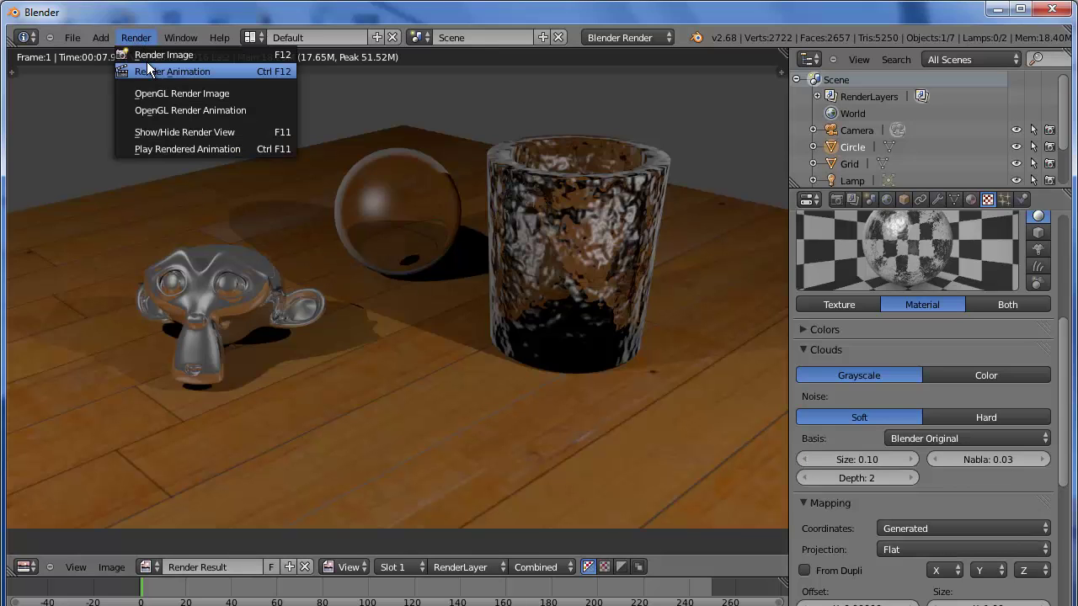
click(165, 54)
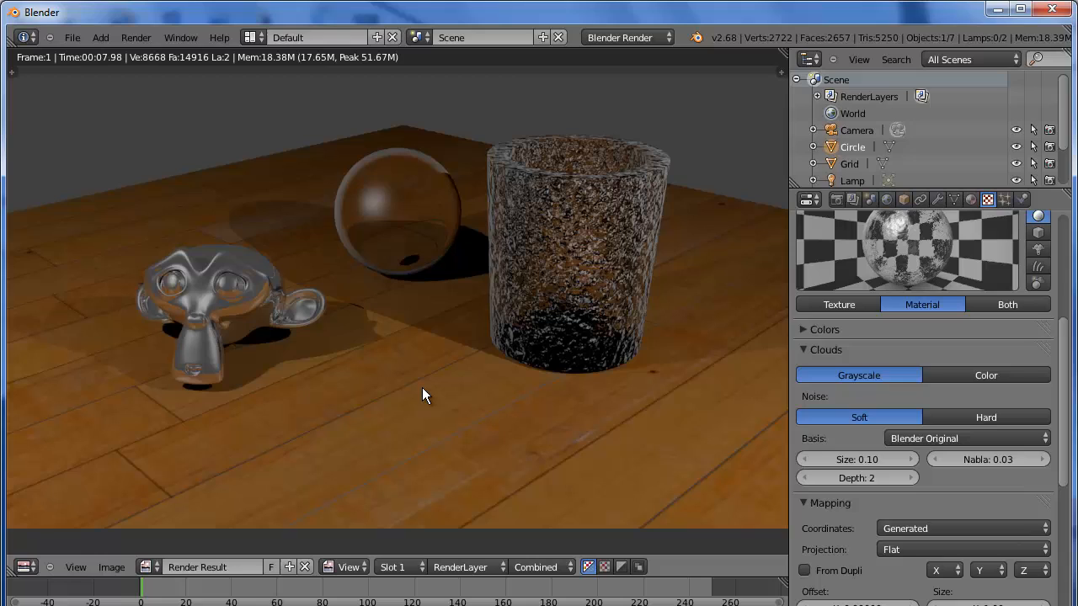
mouse_move(549, 290)
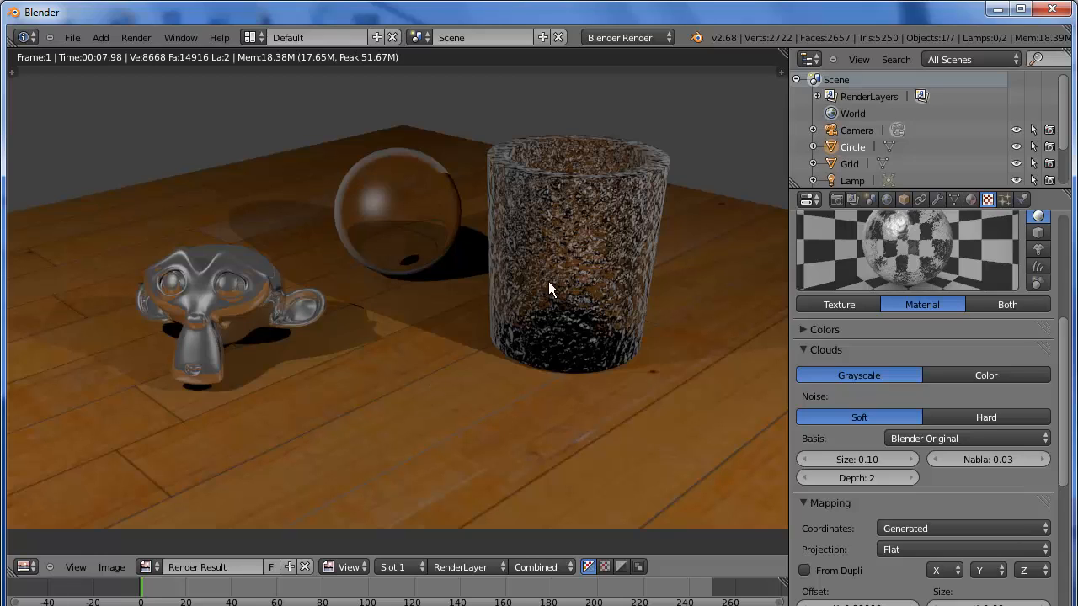
mouse_move(575, 256)
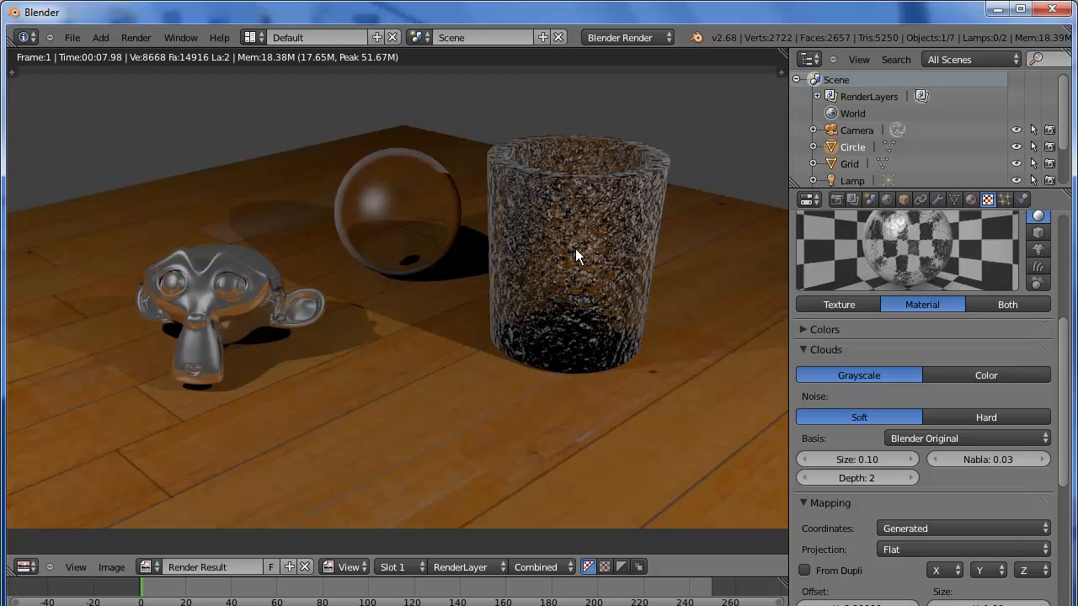
mouse_move(539, 266)
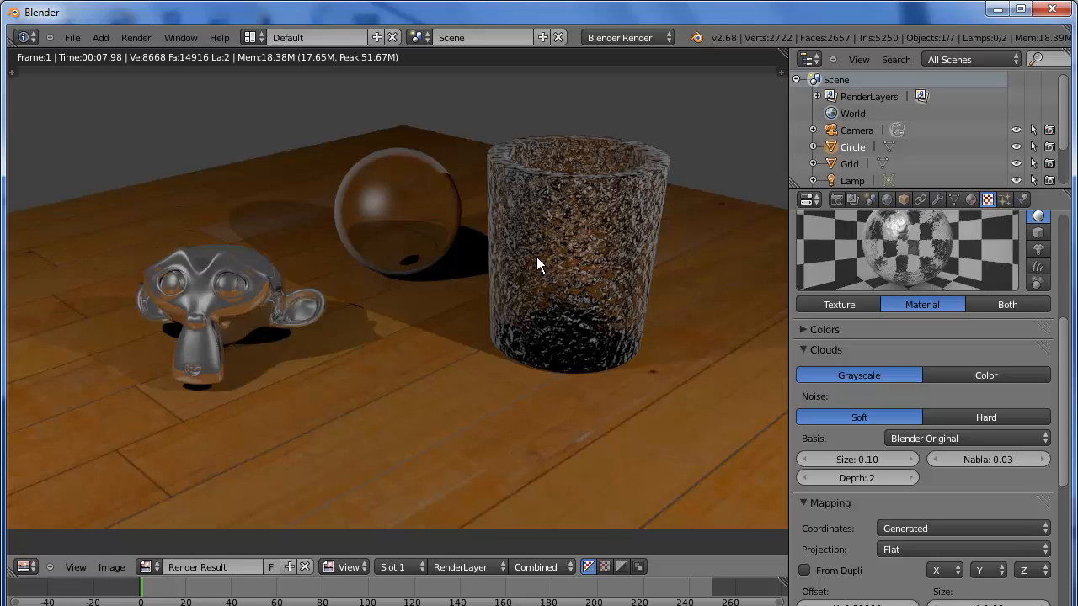
mouse_move(542, 269)
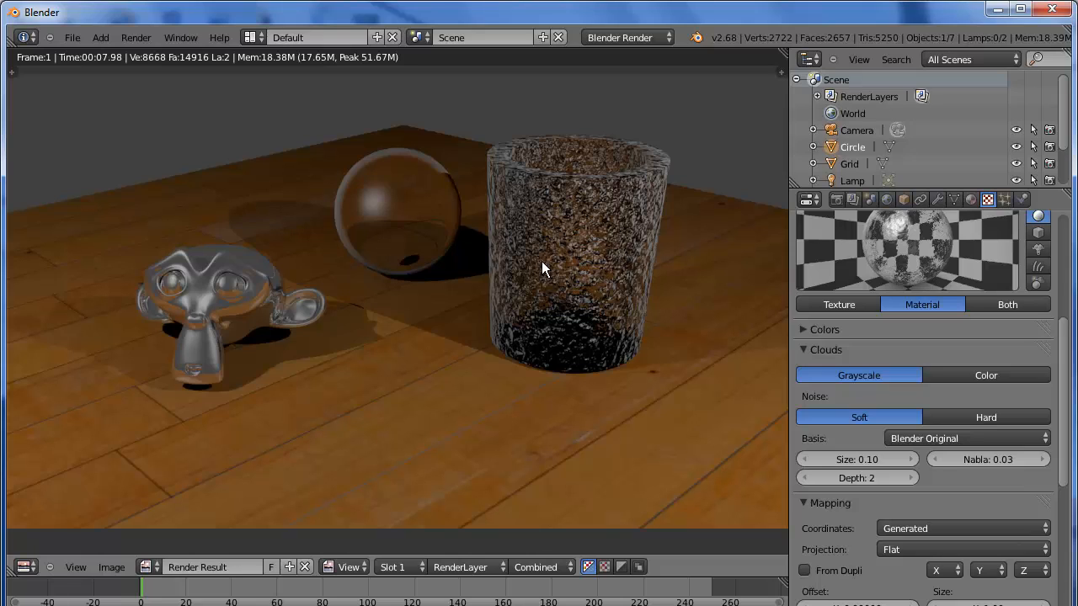
mouse_move(610, 261)
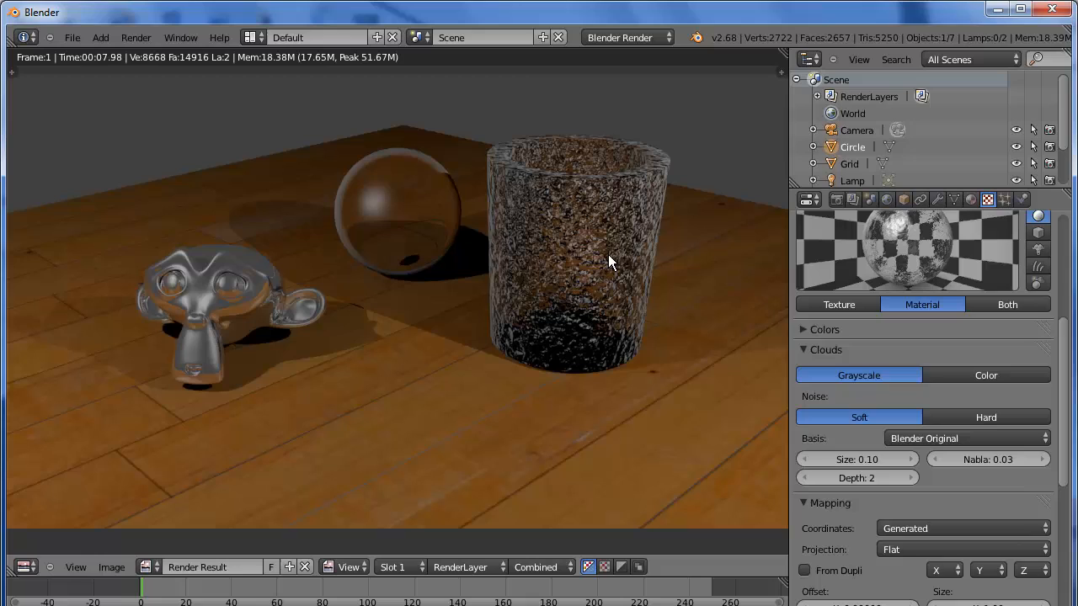
mouse_move(390, 209)
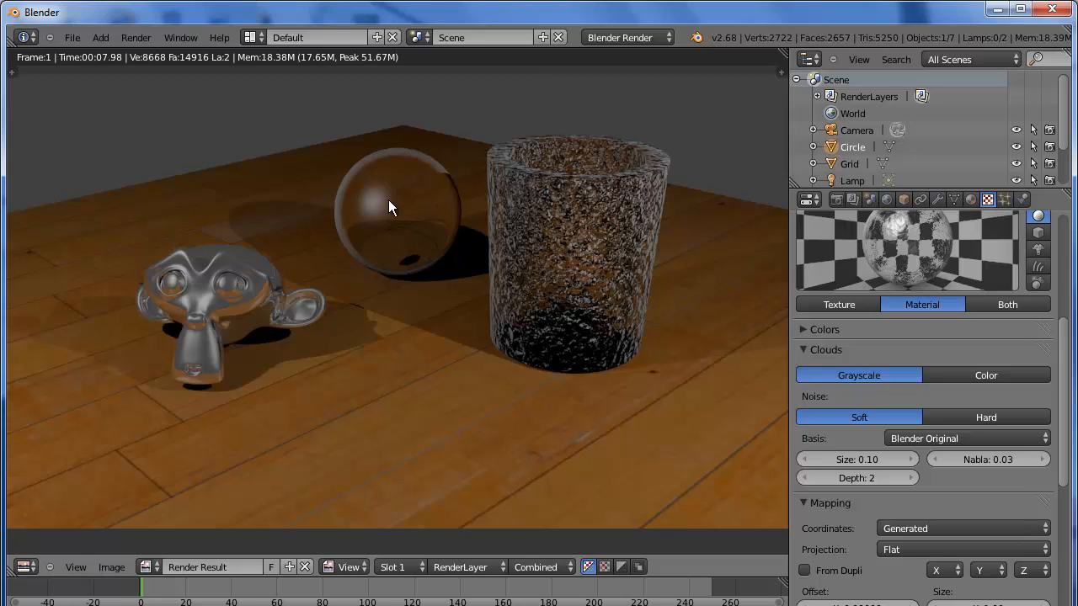
mouse_move(432, 224)
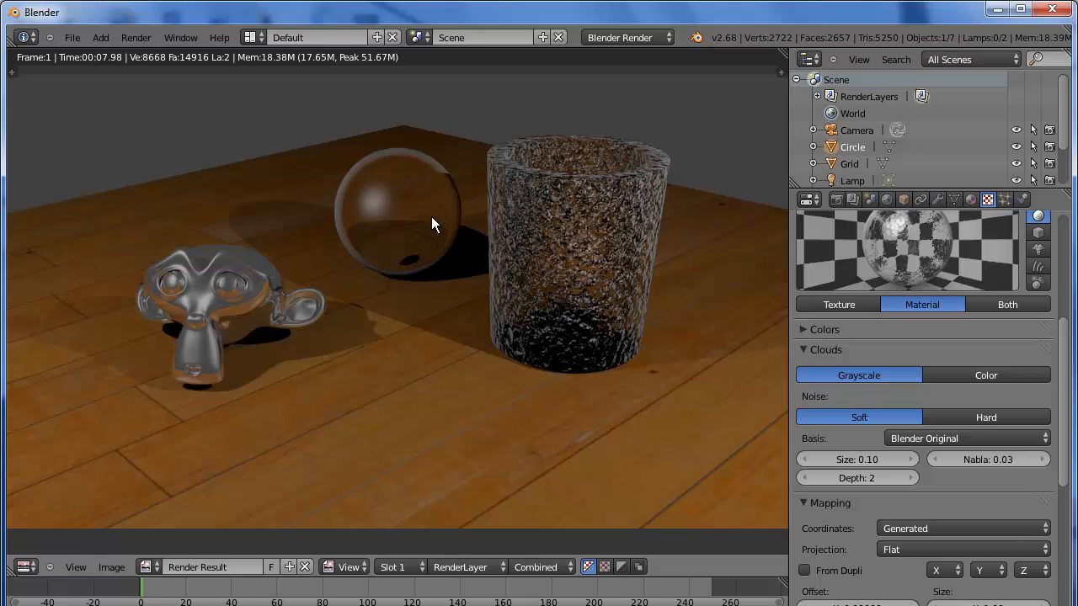
mouse_move(442, 278)
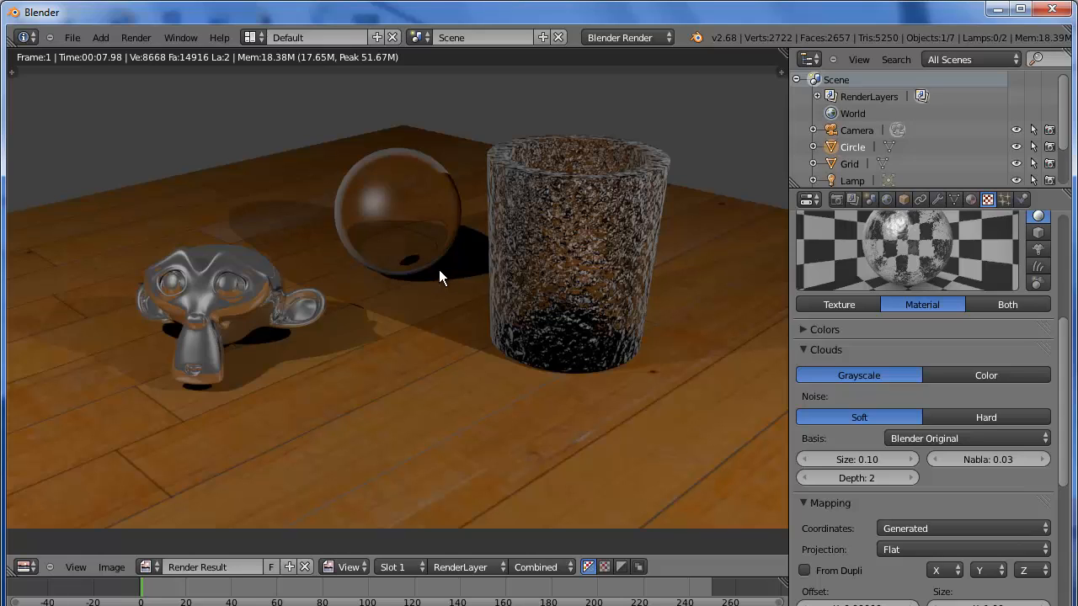